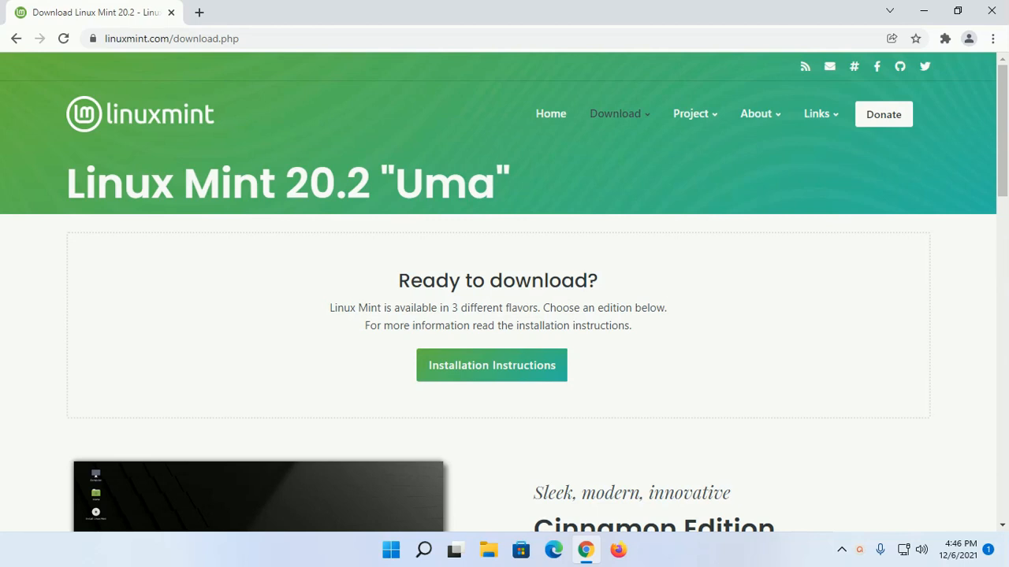
pyautogui.moveTo(980, 260)
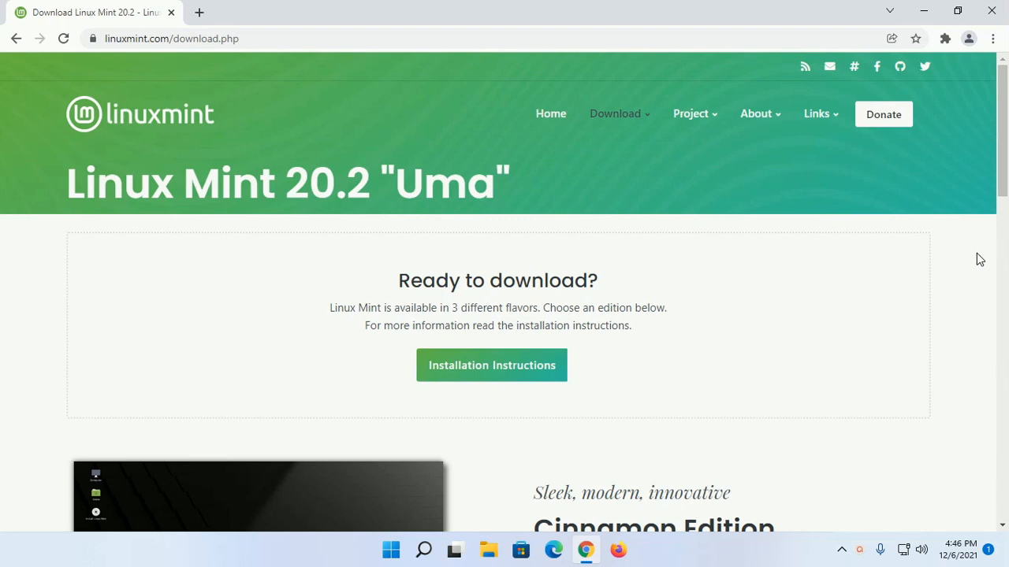
pyautogui.moveTo(199, 13)
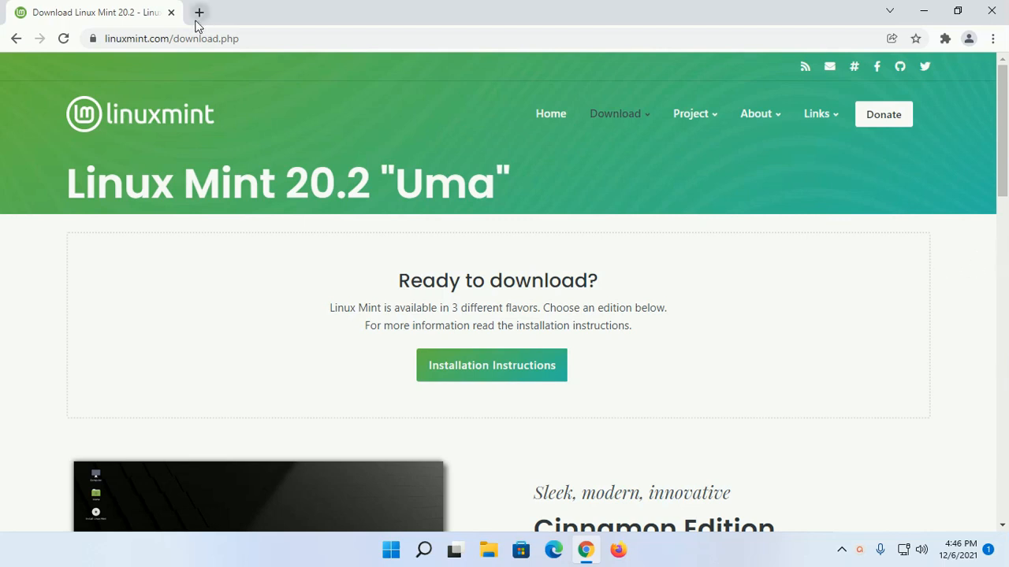
# Scroll the Linux Mint 20.2 page until the Cinnamon and MATE edition options are in view
pyautogui.scroll(-3)
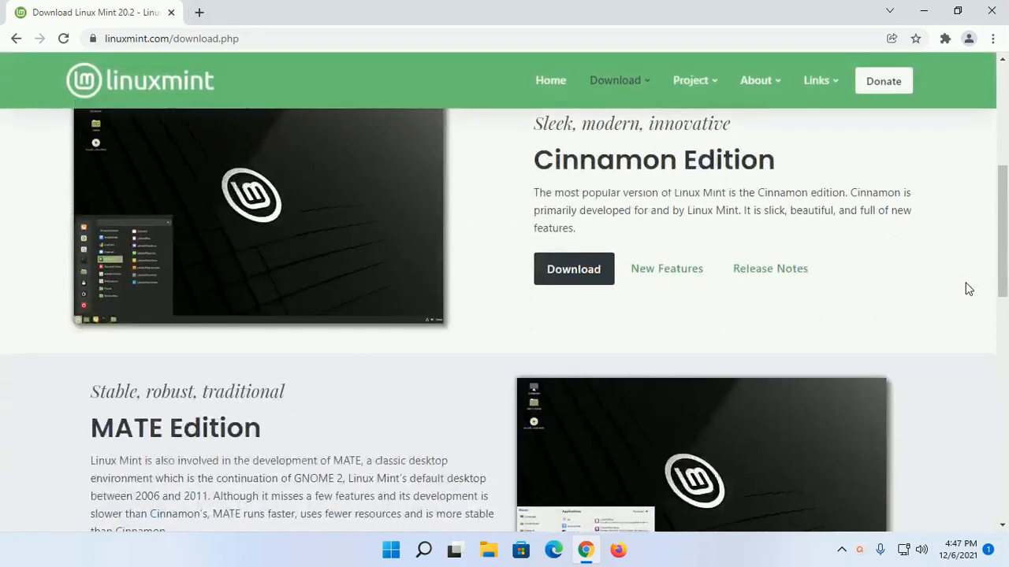
pyautogui.scroll(3)
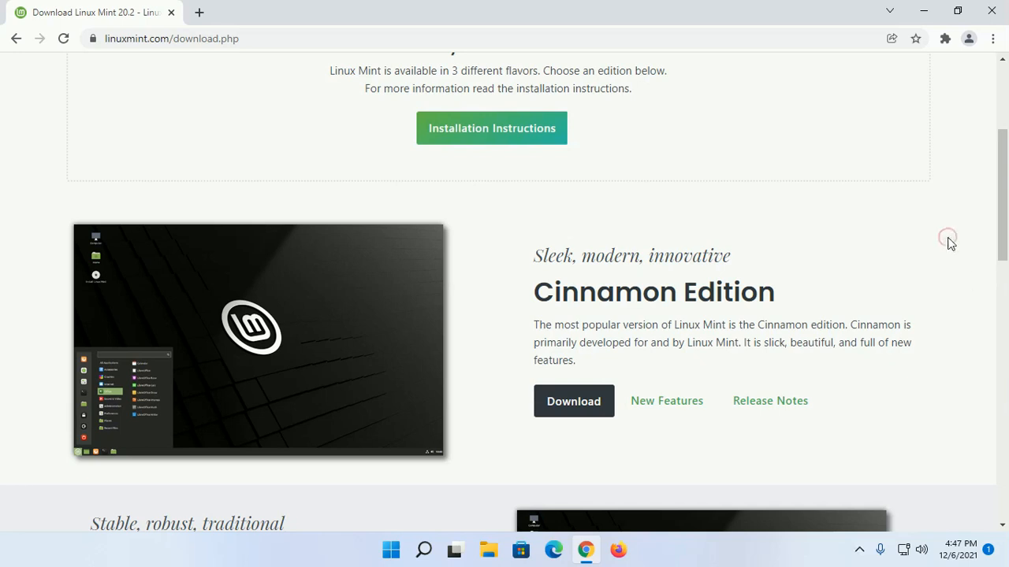
pyautogui.scroll(3)
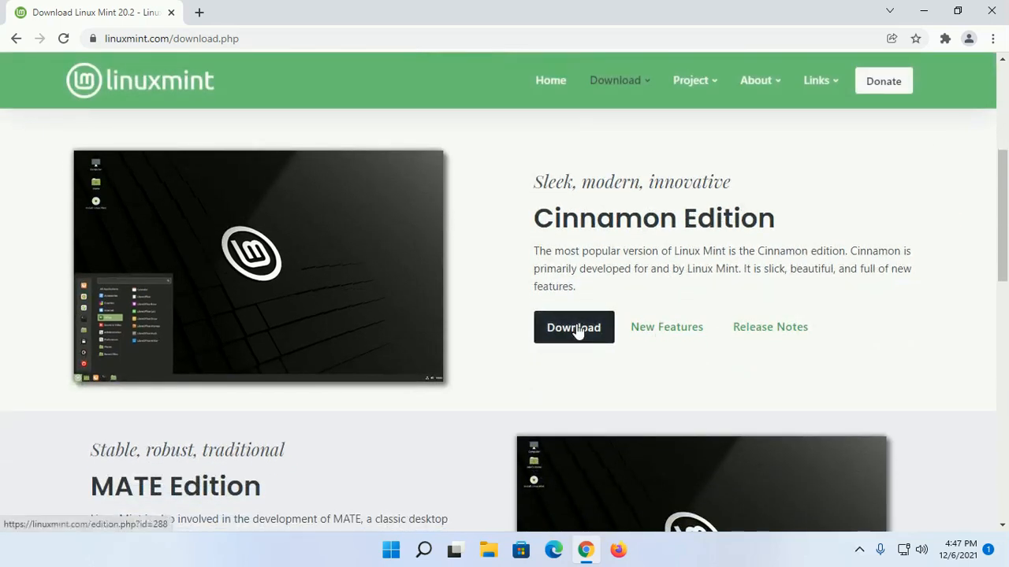
pyautogui.scroll(-3)
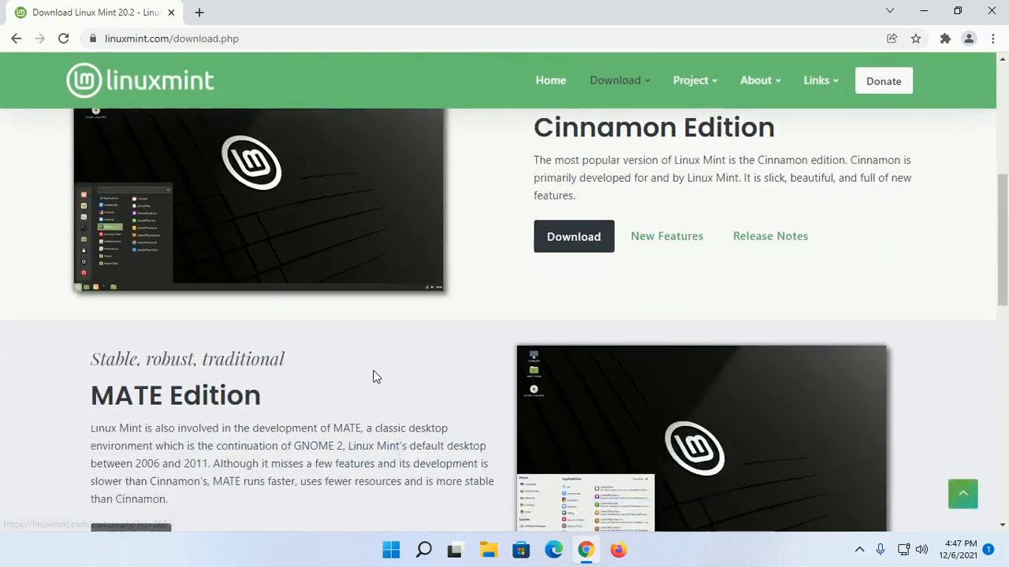
pyautogui.scroll(-3)
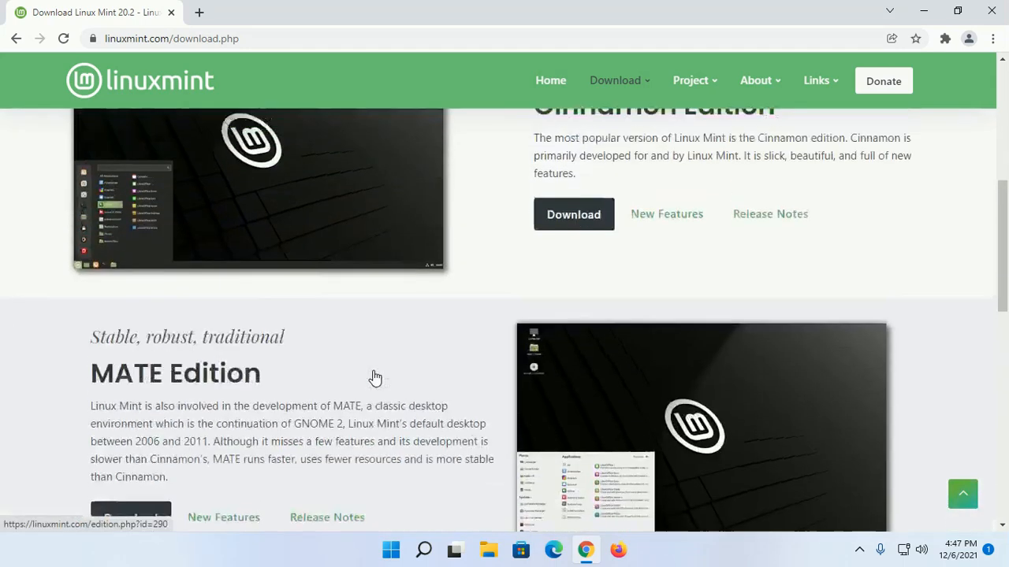
# Request the 20.2 Cinnamon 64-bit ISO download via the advancedhosters.com mirror
pyautogui.click(573, 252)
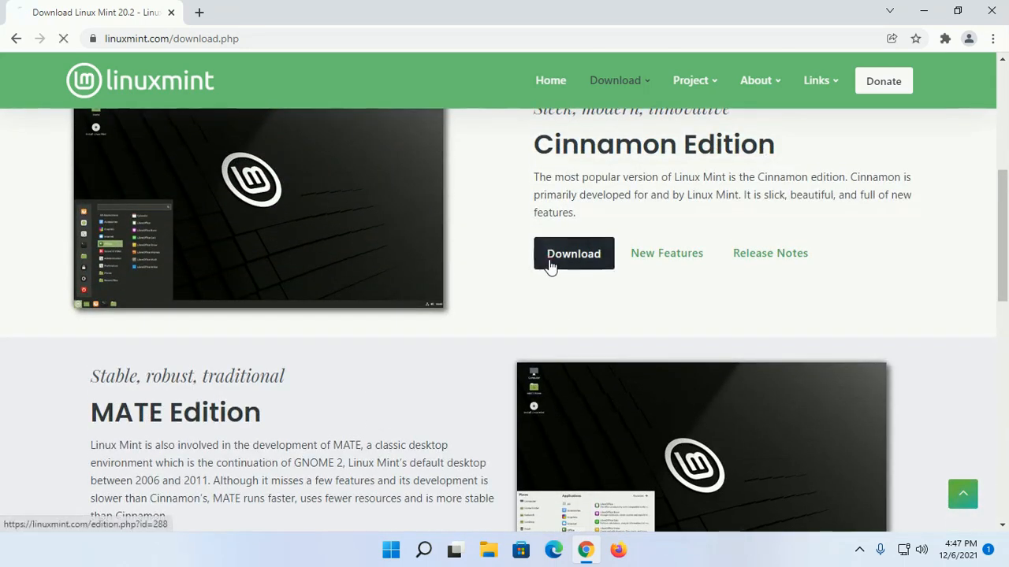
pyautogui.click(574, 254)
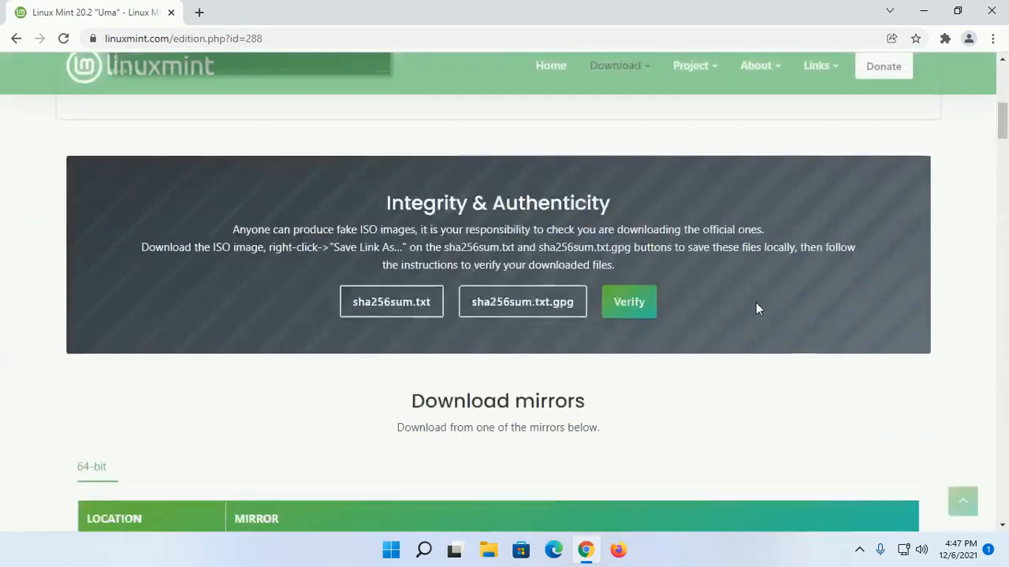
pyautogui.scroll(-3)
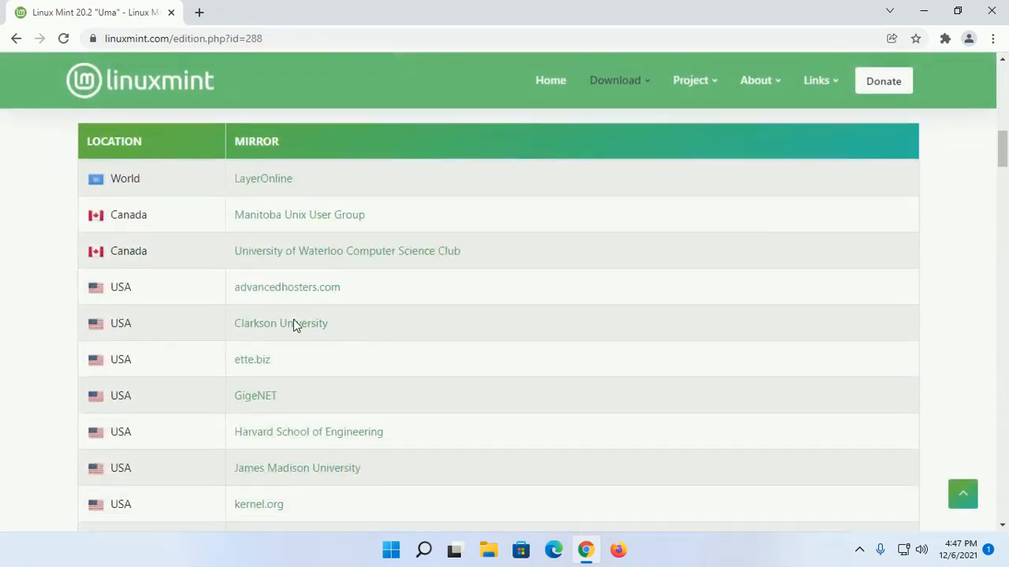
pyautogui.click(287, 286)
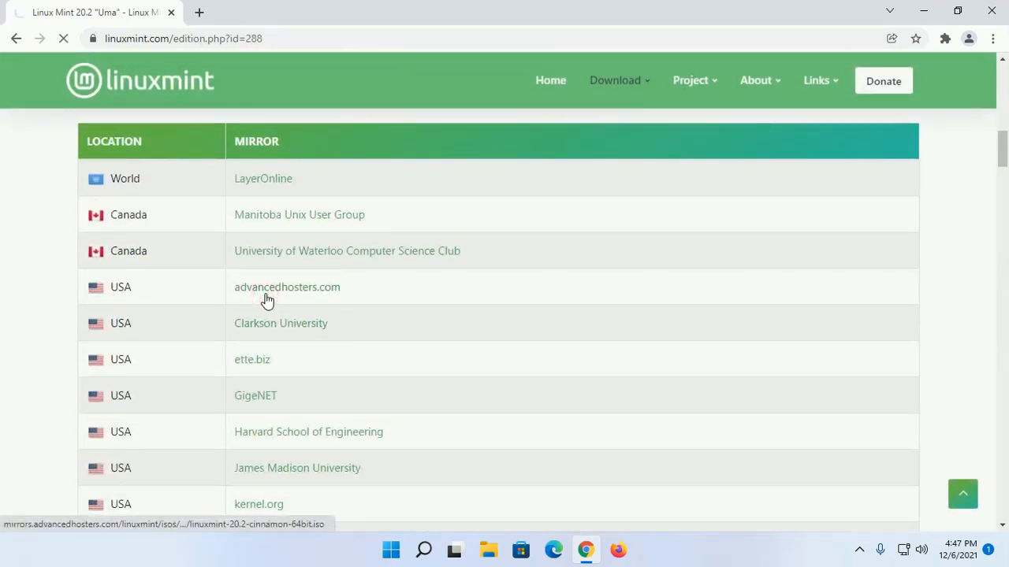
pyautogui.click(287, 287)
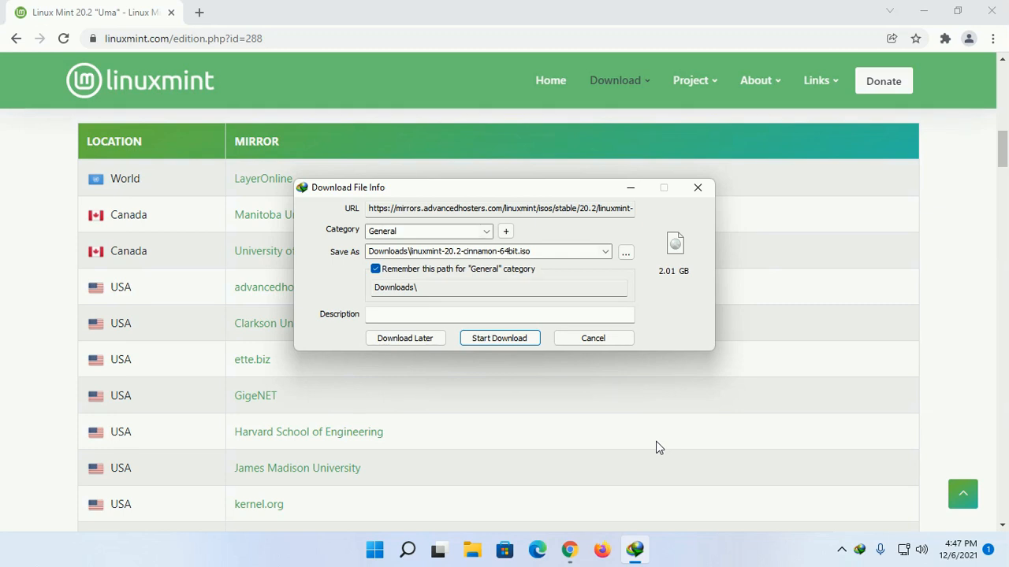
pyautogui.click(592, 338)
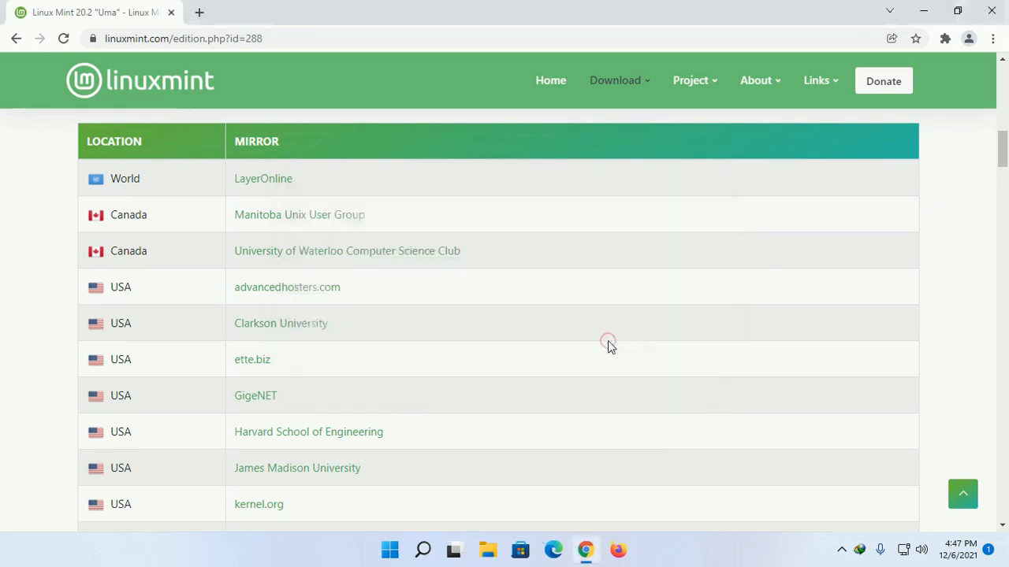
pyautogui.moveTo(996, 10)
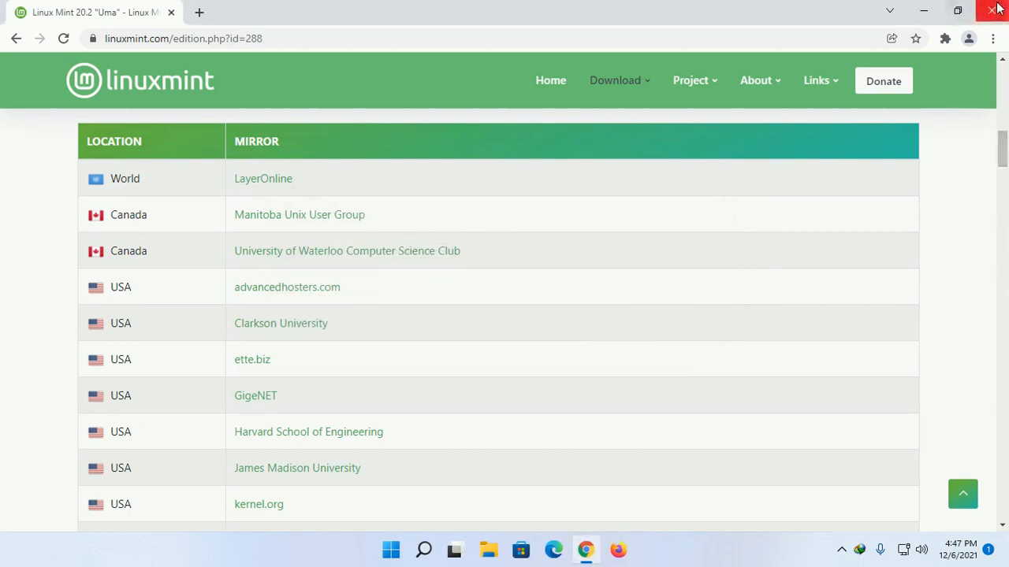
# Launch Oracle VM VirtualBox from Windows search ('virt') and start the Create Virtual Machine wizard
pyautogui.click(424, 548)
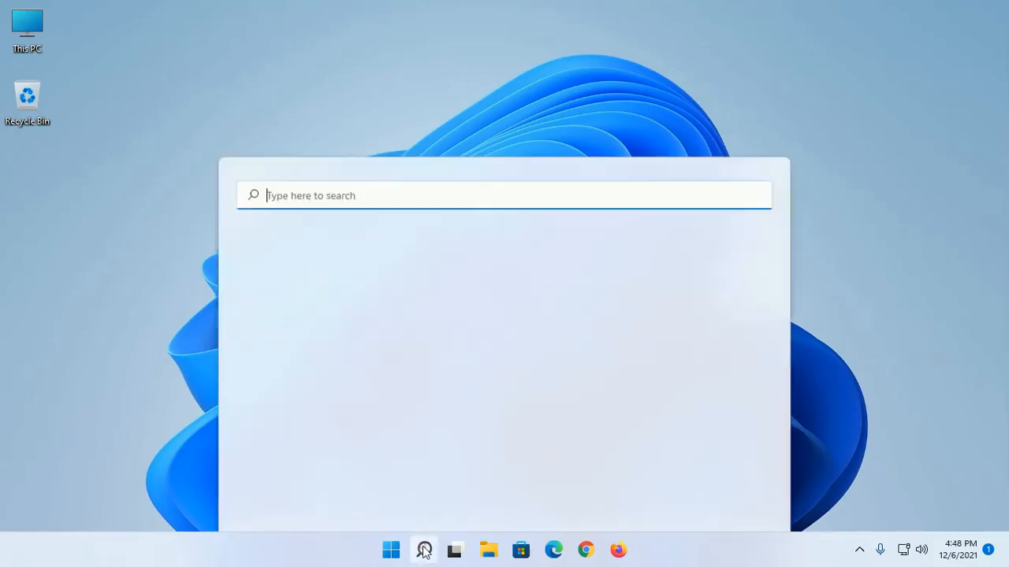
pyautogui.write('virt')
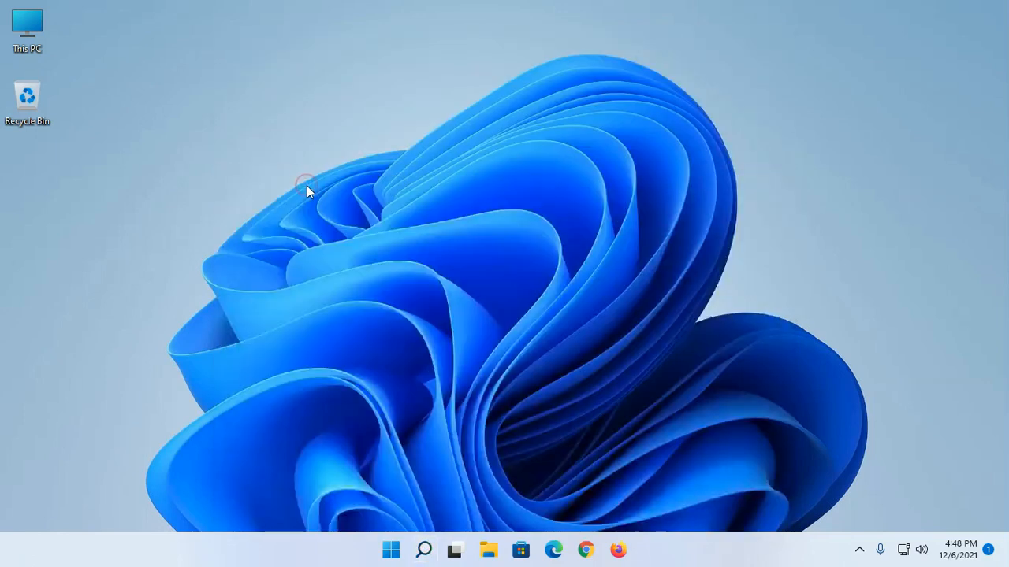
pyautogui.click(634, 548)
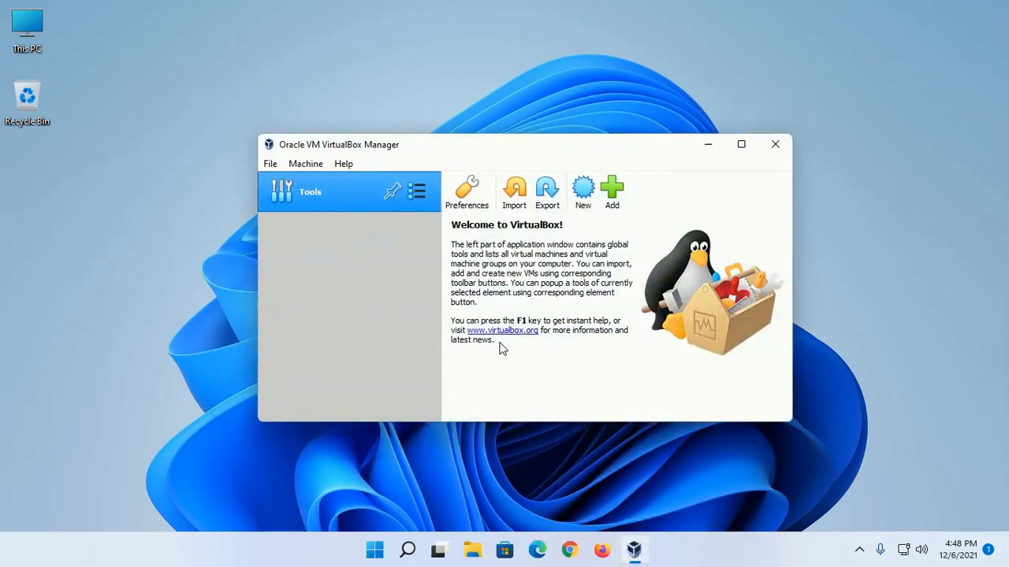
pyautogui.click(584, 192)
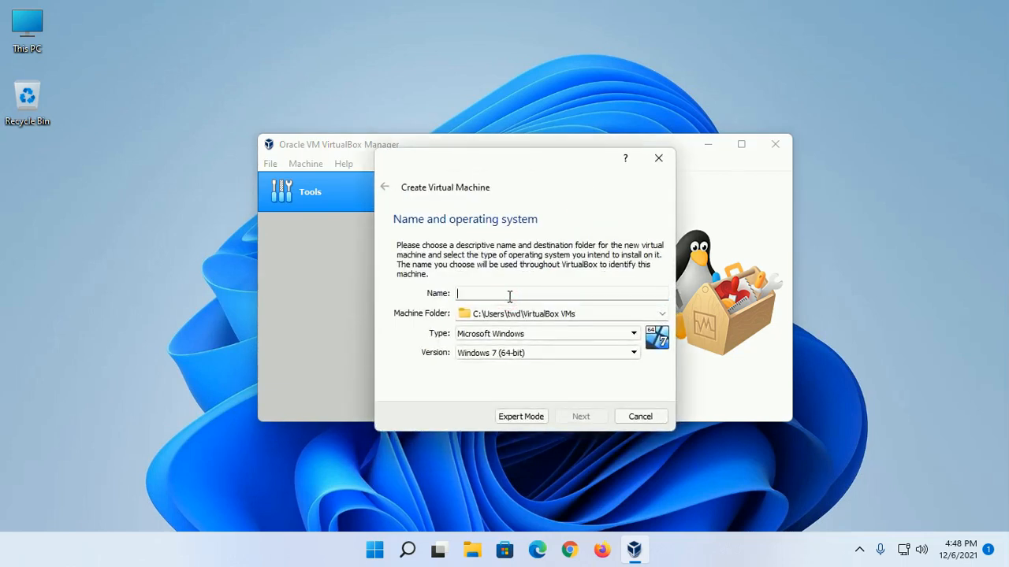
# Name the machine LinuxMint20.2UMA, type Linux, version Linux 2.6 / 3.x / 4.x (64-bit)
pyautogui.write('Linux')
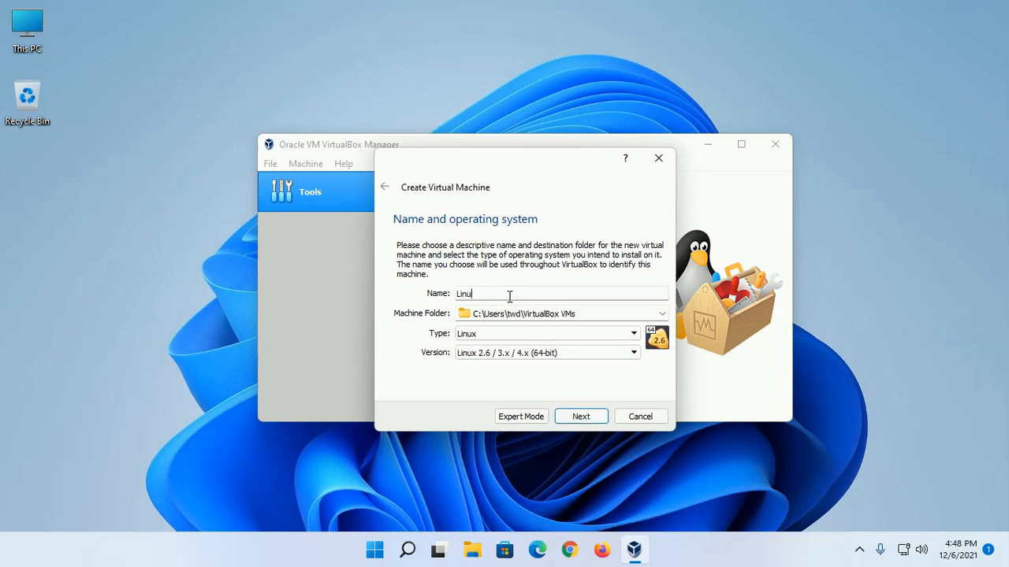
pyautogui.write('xMint20')
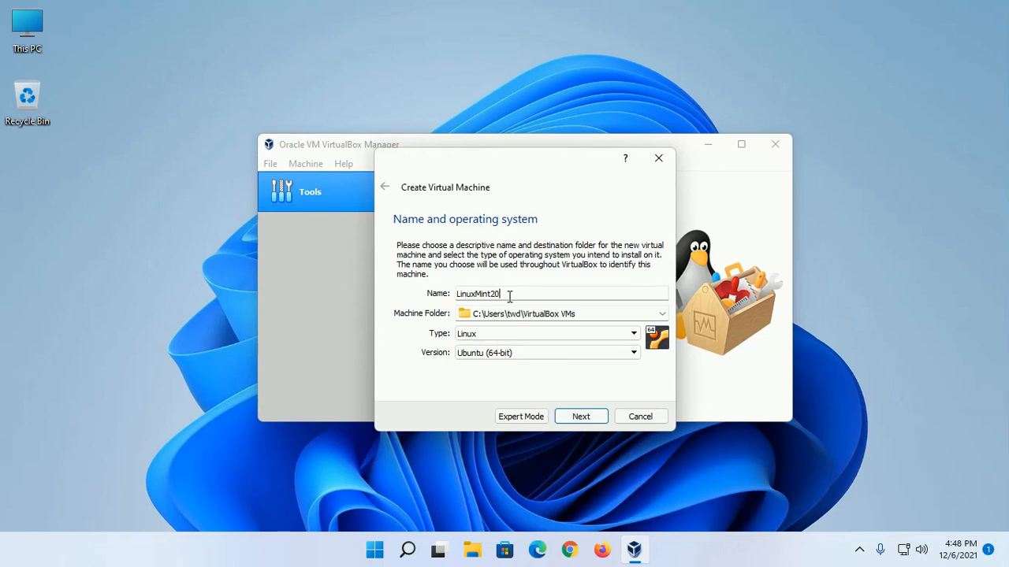
pyautogui.write('.20')
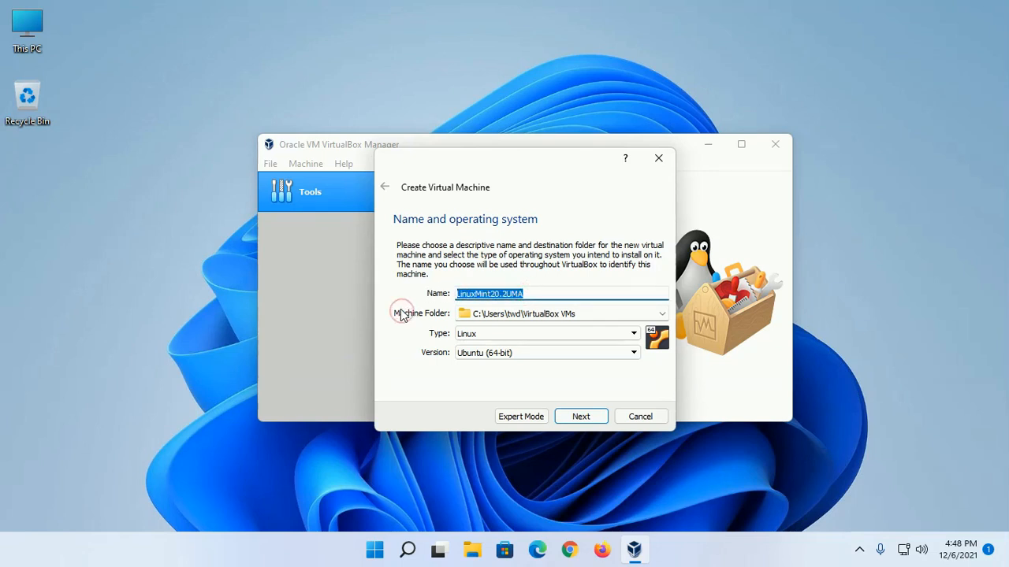
pyautogui.moveTo(496, 334)
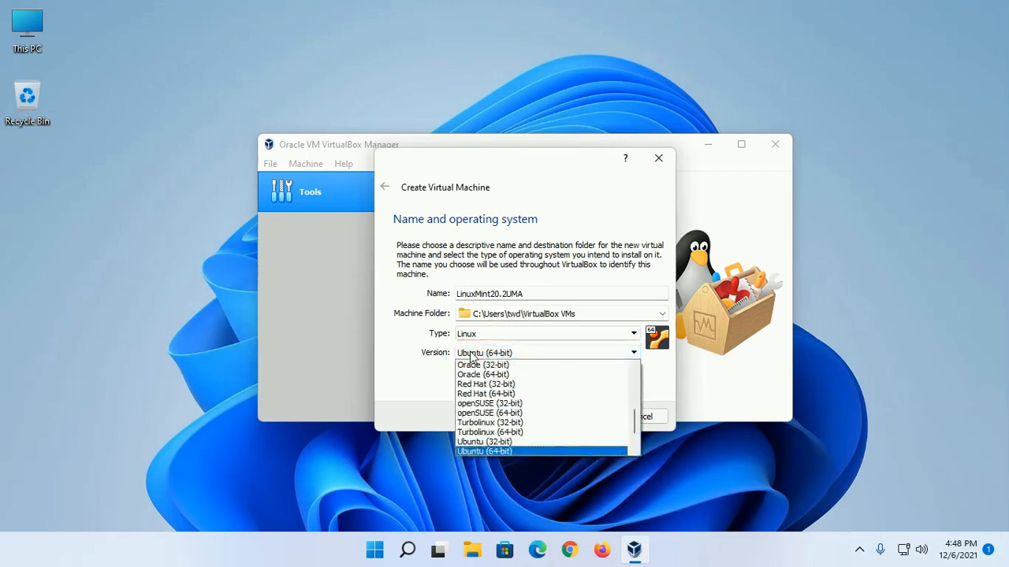
pyautogui.scroll(3)
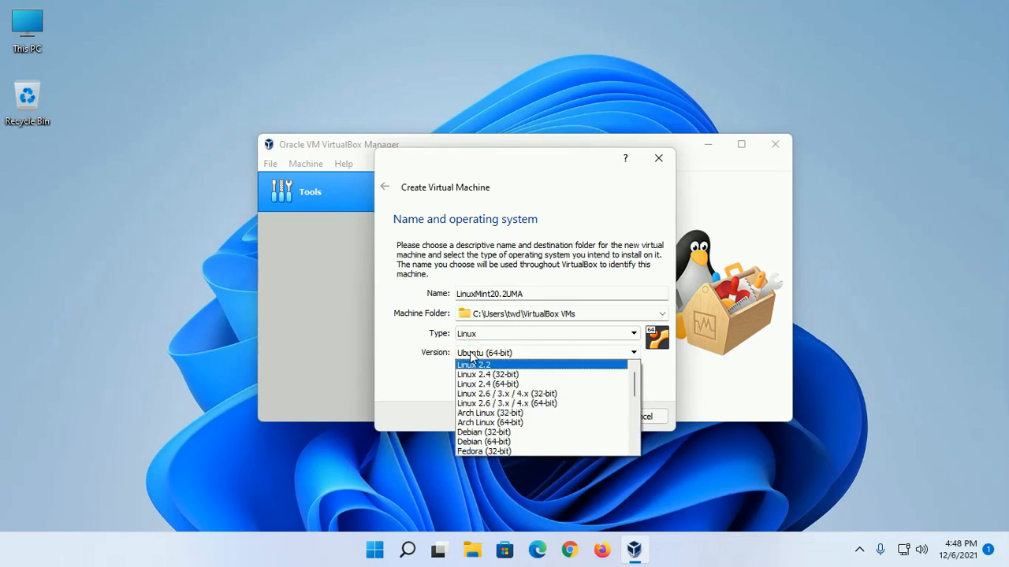
pyautogui.click(507, 404)
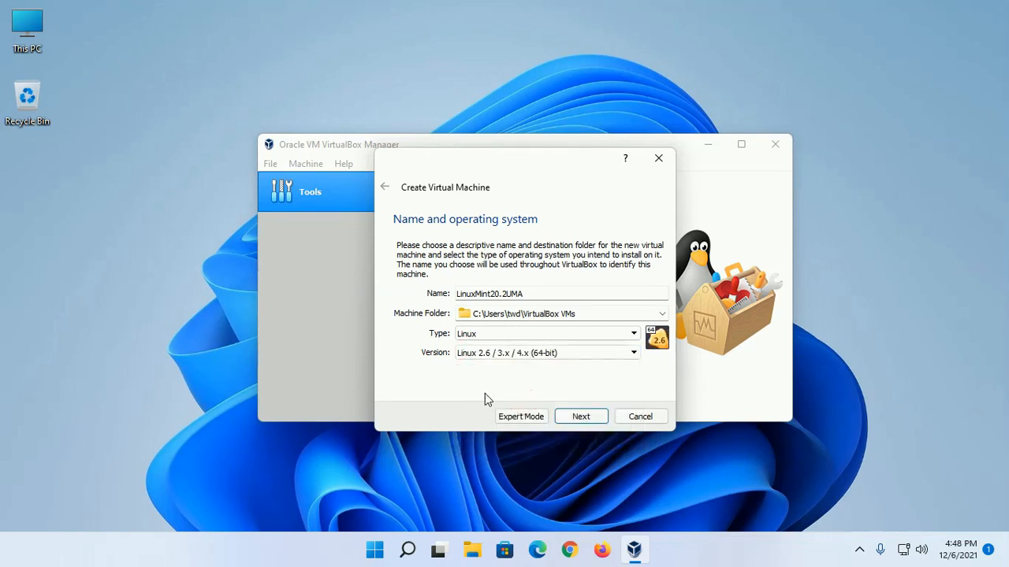
# Set the machine's memory size to 2048 MB and continue to the hard disk step
pyautogui.click(580, 416)
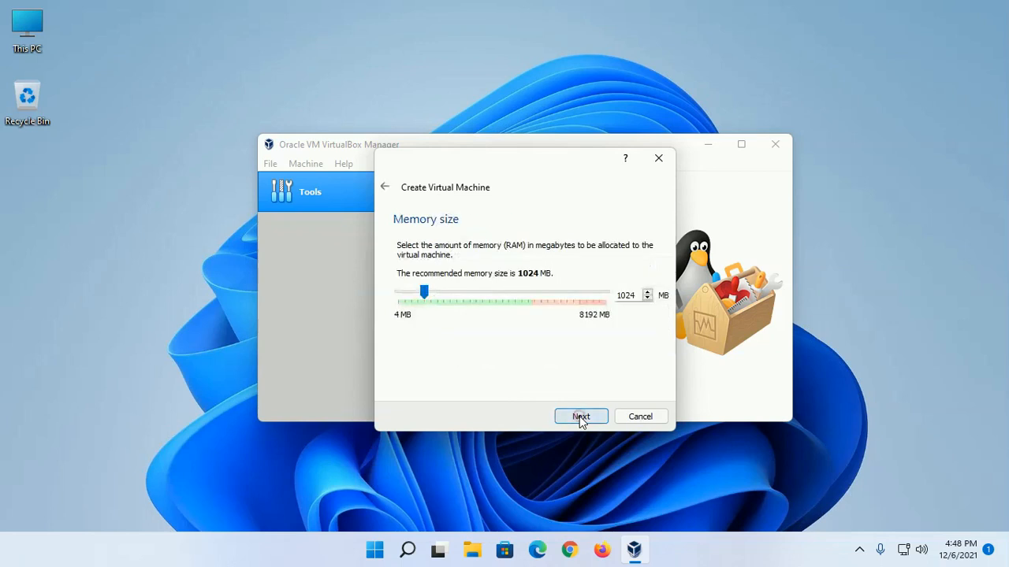
pyautogui.moveTo(510, 395)
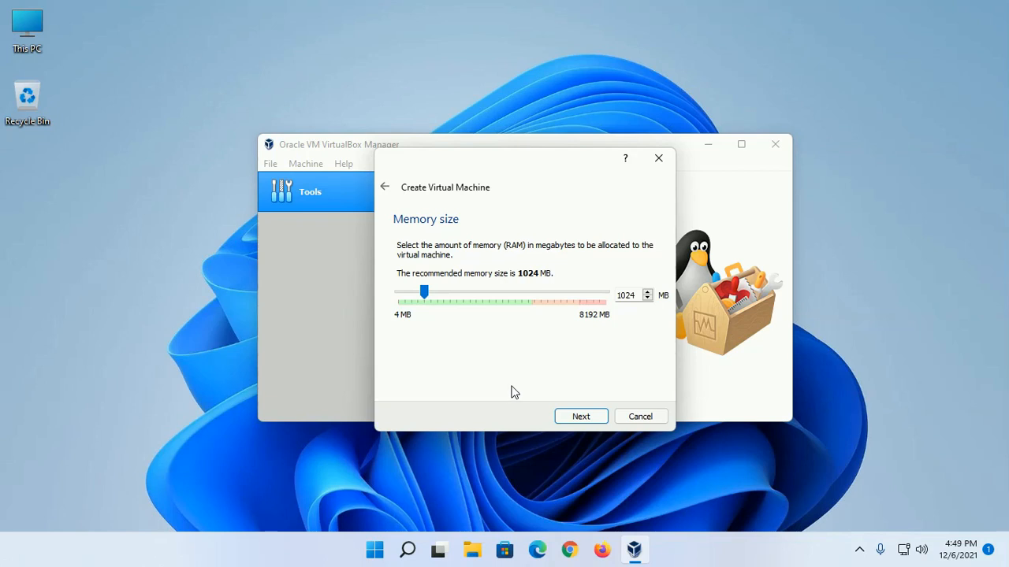
pyautogui.moveTo(520, 375)
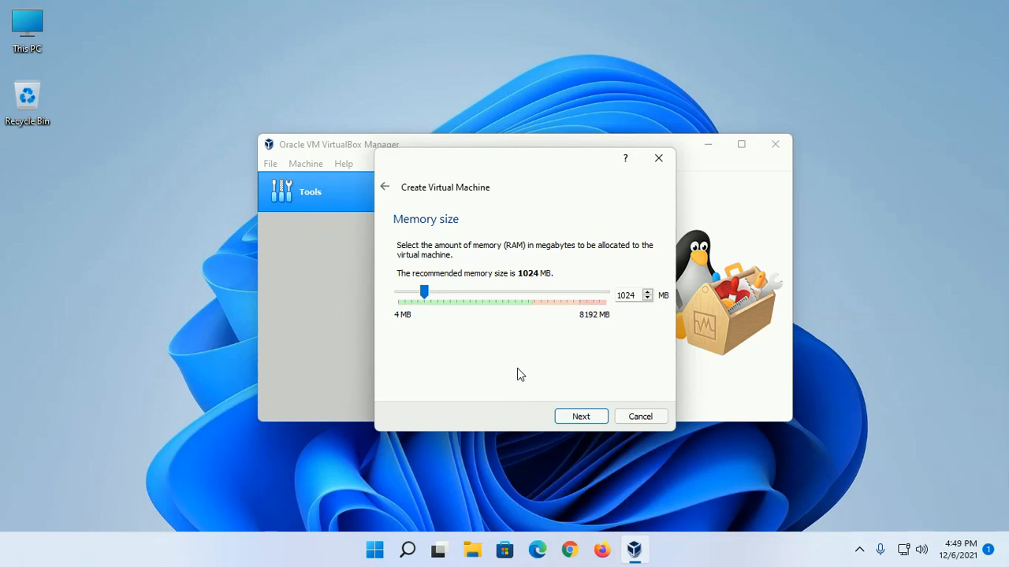
pyautogui.tripleClick(627, 295)
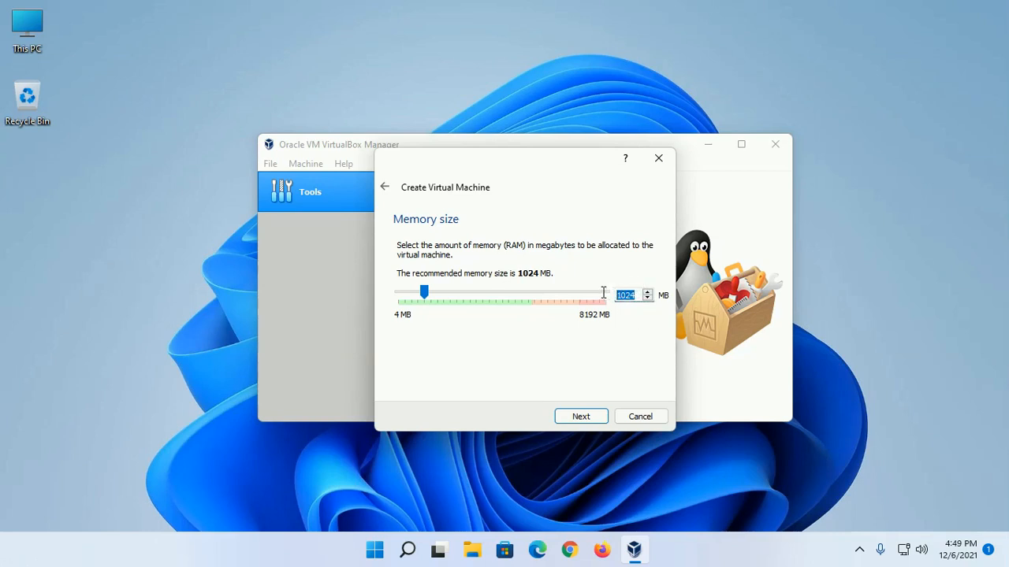
pyautogui.write('2048')
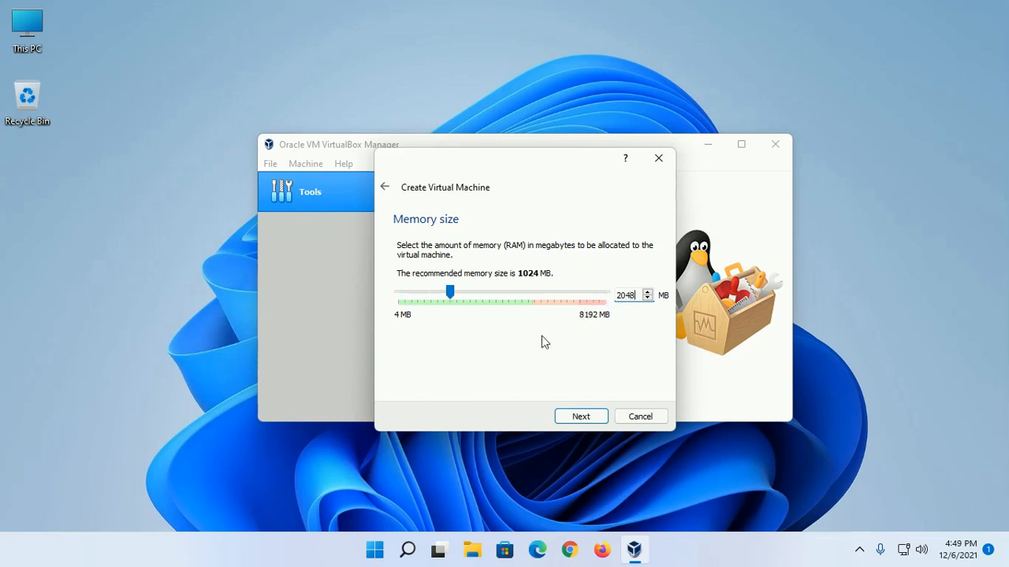
pyautogui.moveTo(558, 425)
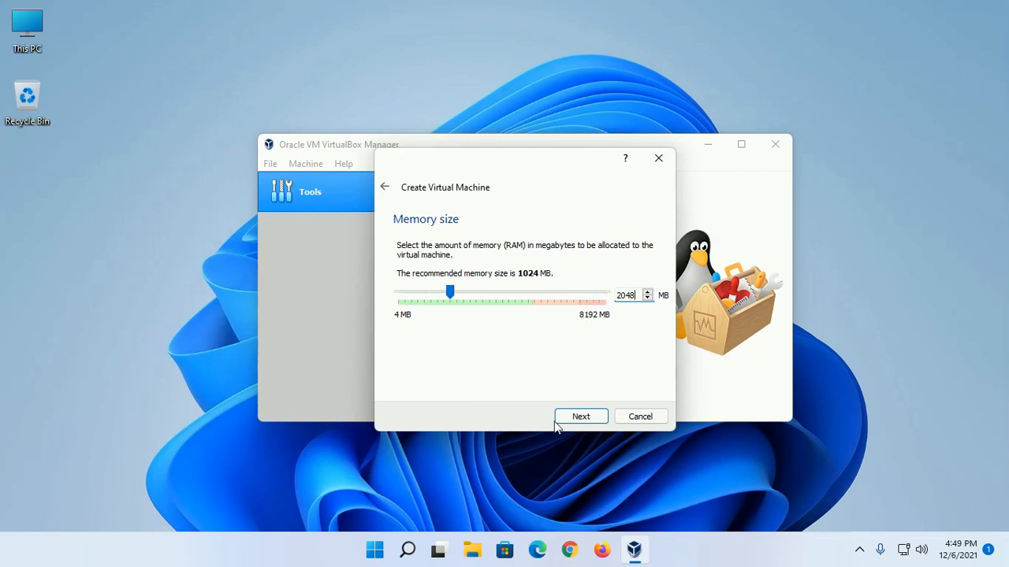
pyautogui.click(580, 416)
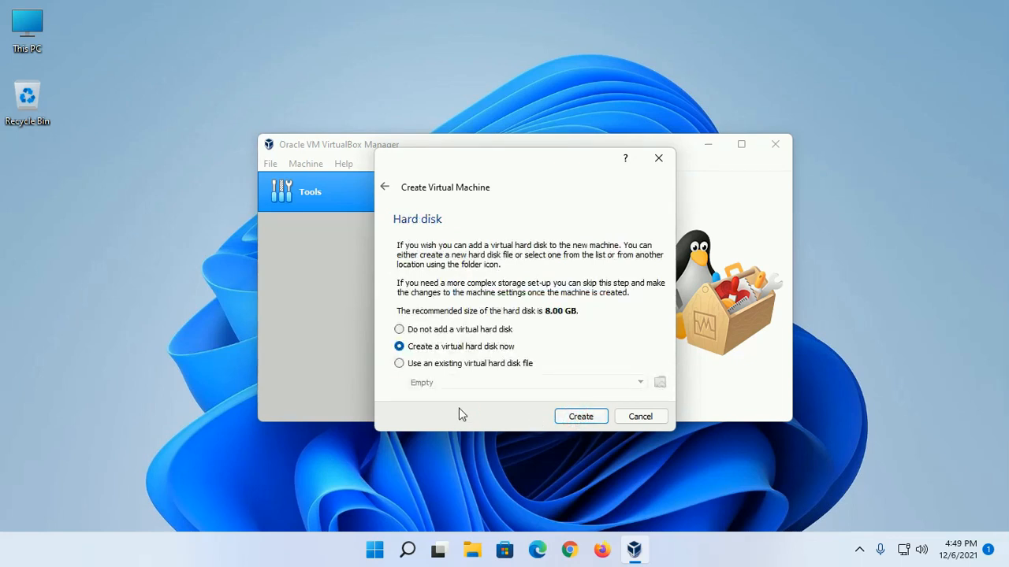
pyautogui.moveTo(580, 416)
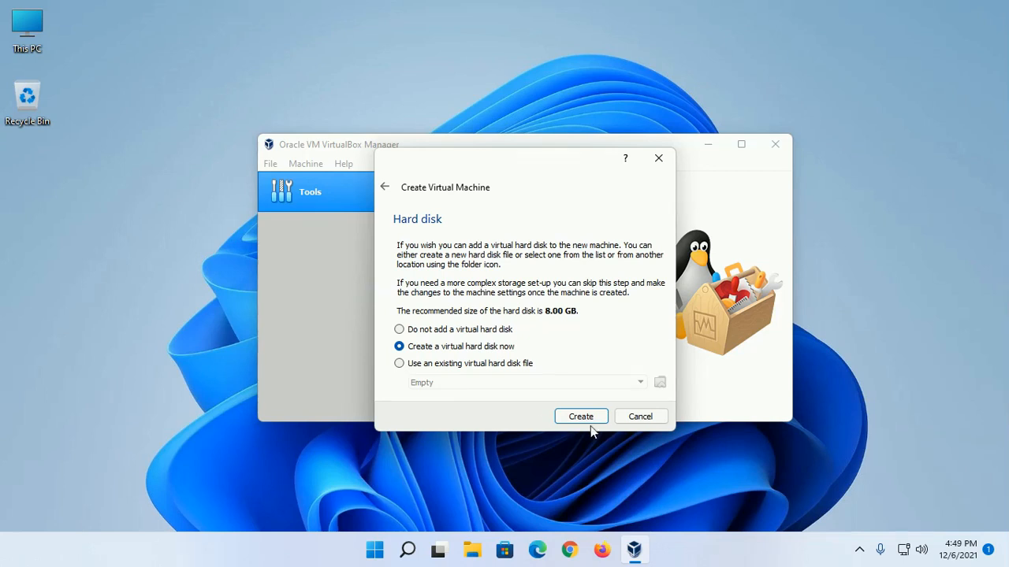
# Create a new virtual hard disk, keeping VDI file type and dynamic allocation
pyautogui.click(580, 416)
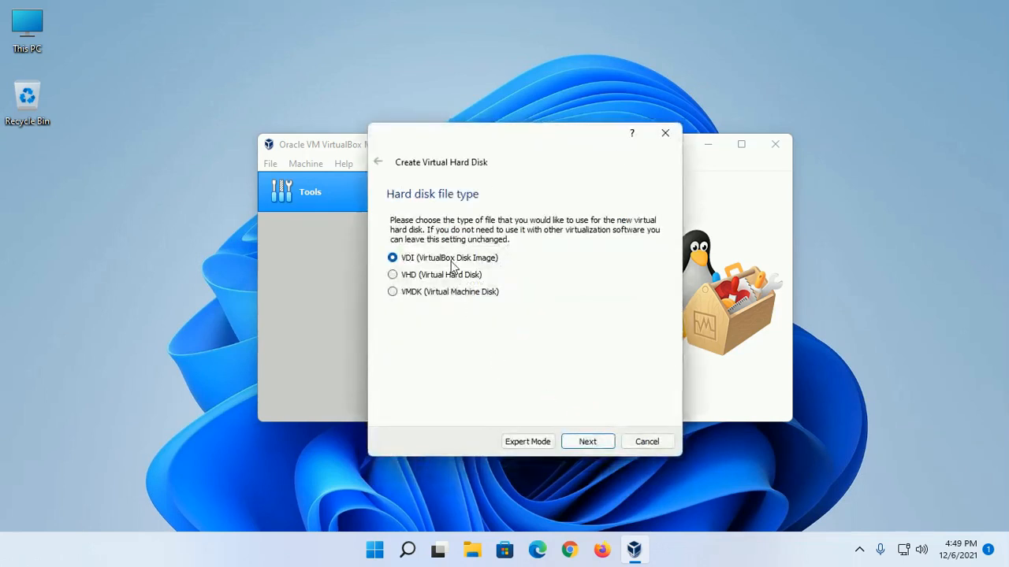
pyautogui.moveTo(586, 456)
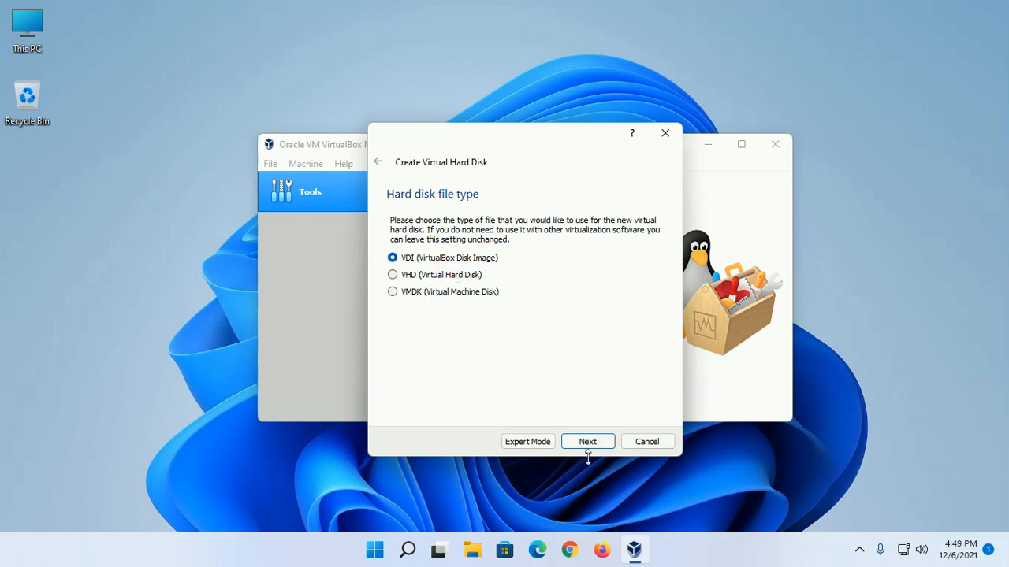
pyautogui.click(587, 441)
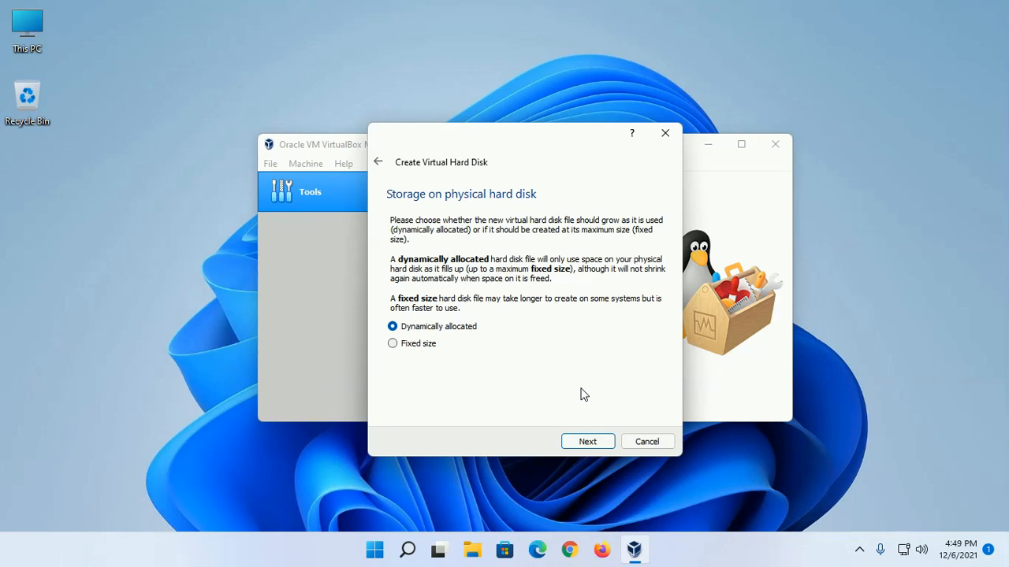
pyautogui.moveTo(523, 394)
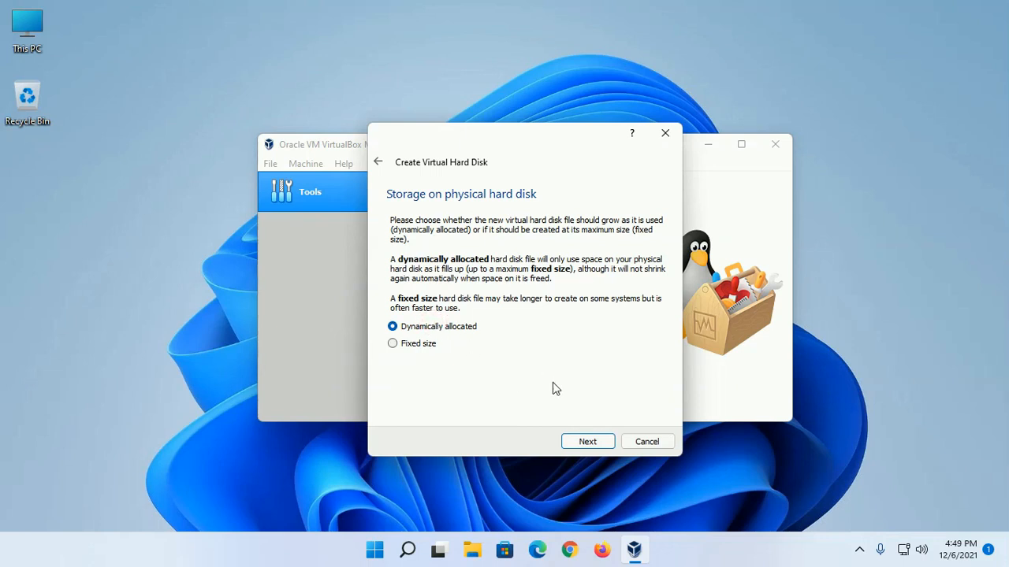
pyautogui.click(586, 441)
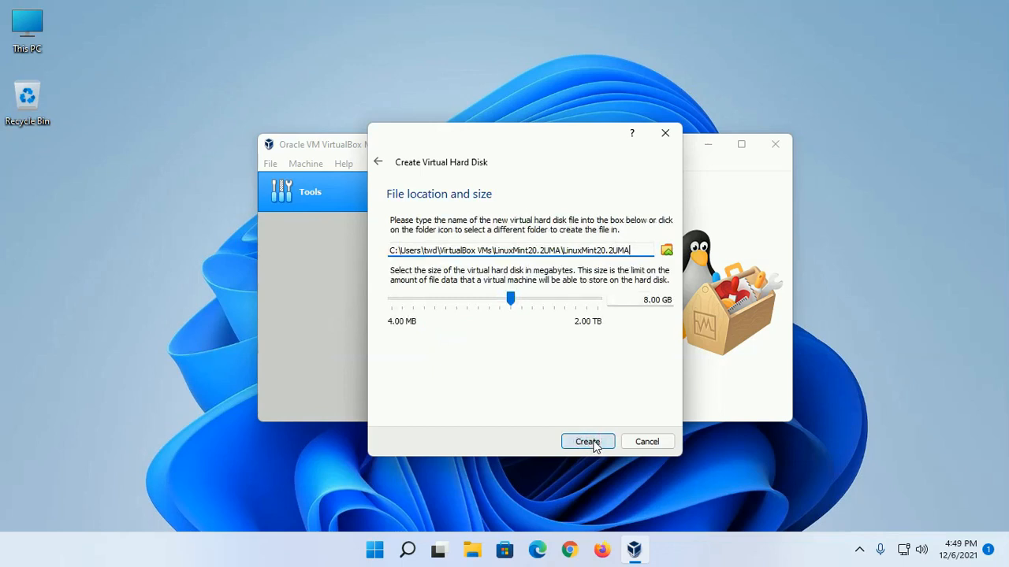
pyautogui.moveTo(593, 420)
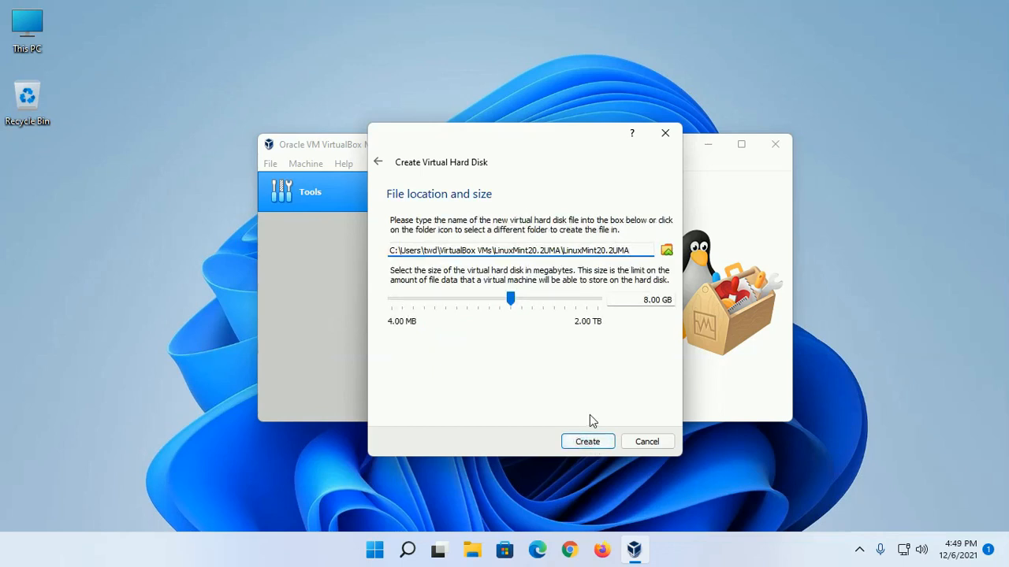
pyautogui.moveTo(668, 250)
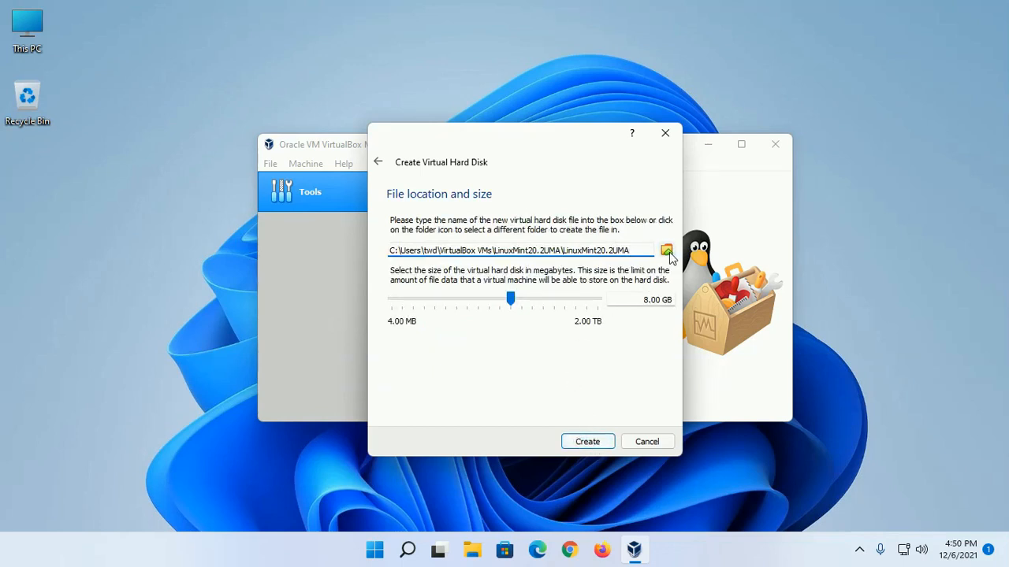
# Size the virtual disk at 20 GB and finish creating the LinuxMint20.2UMA machine
pyautogui.click(665, 249)
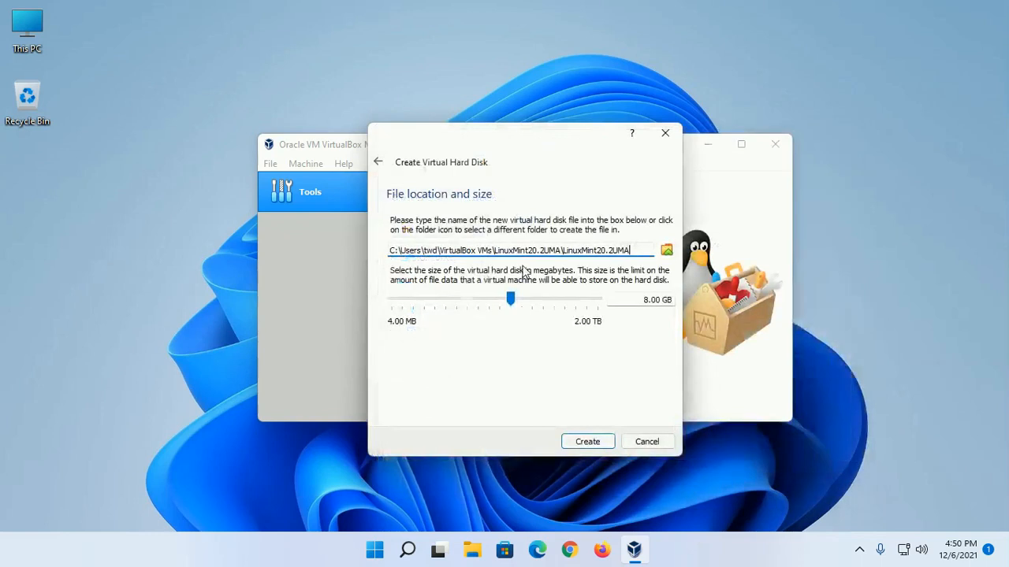
pyautogui.moveTo(676, 253)
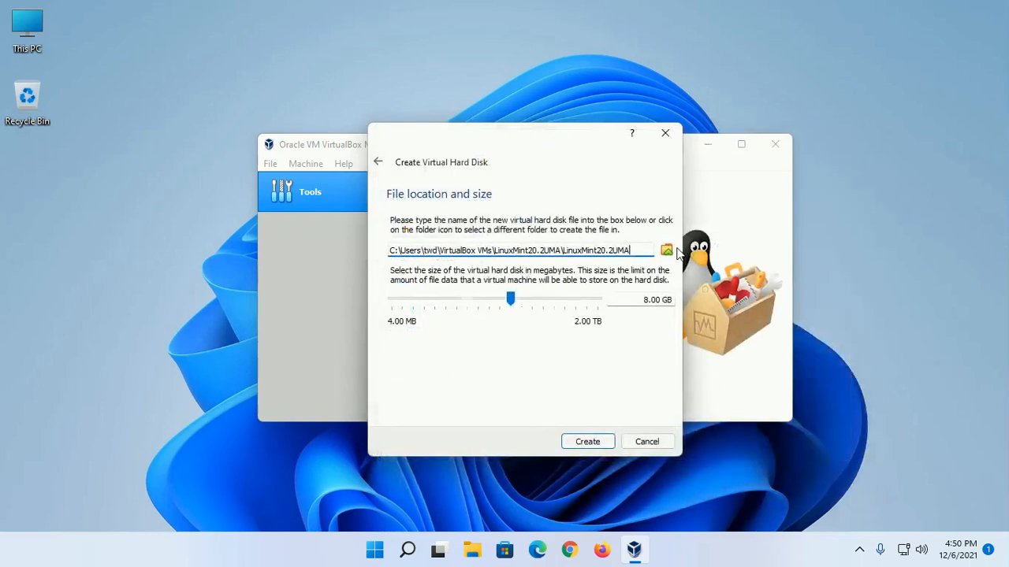
pyautogui.click(666, 249)
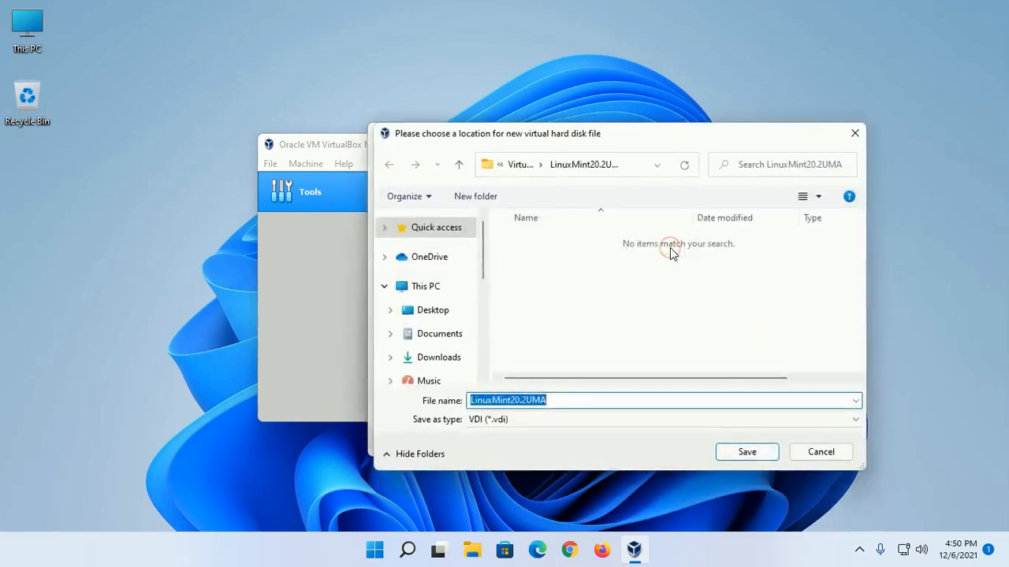
pyautogui.moveTo(820, 451)
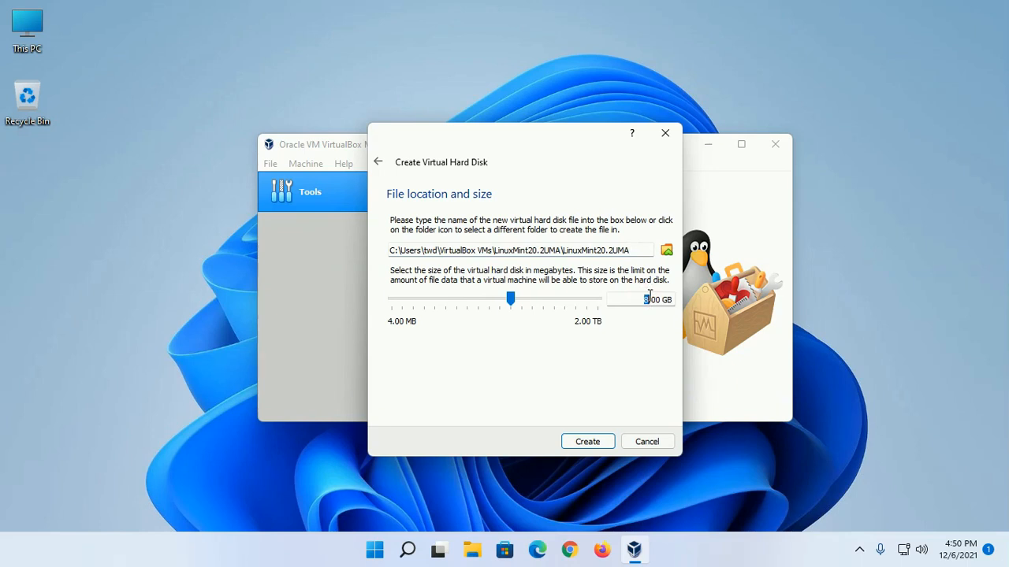
pyautogui.moveTo(511, 298); pyautogui.dragTo(489, 297)
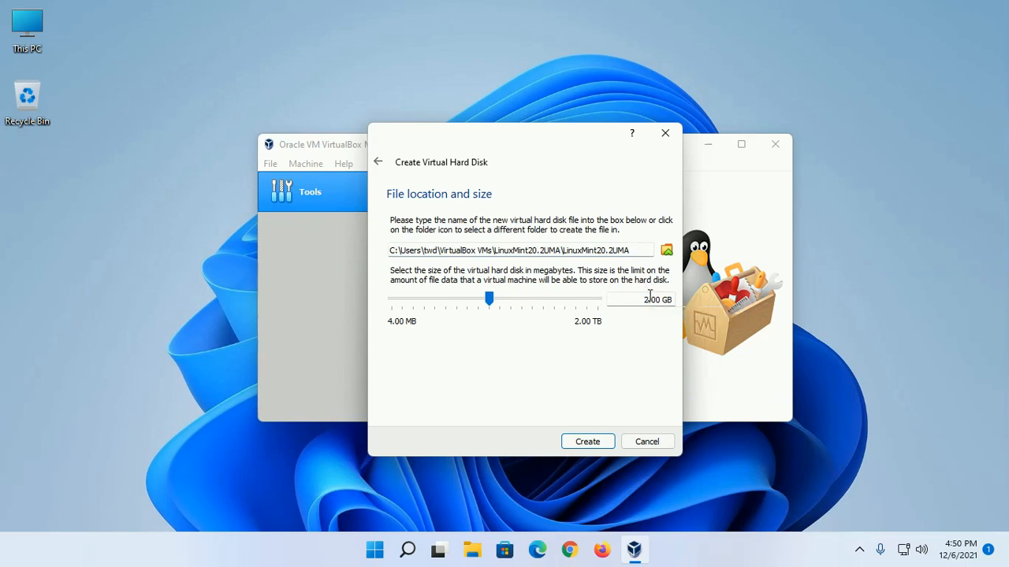
pyautogui.moveTo(488, 298); pyautogui.dragTo(523, 298)
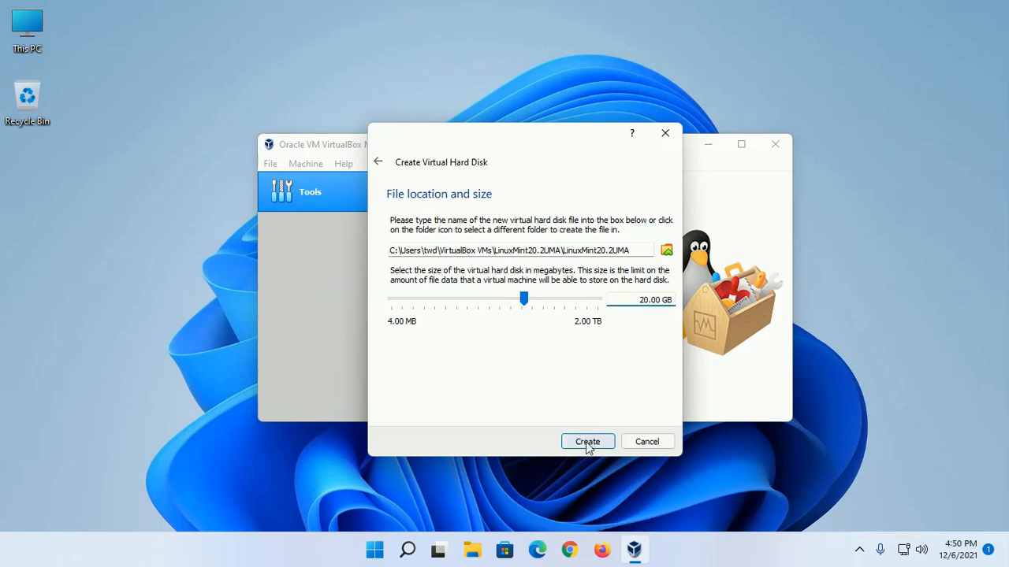
pyautogui.click(586, 441)
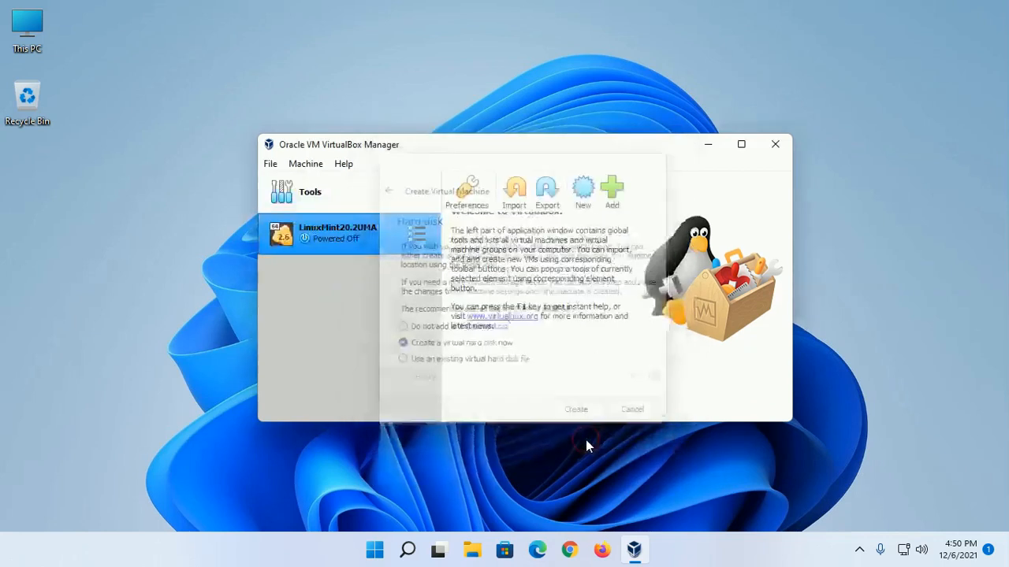
# Show the System motherboard settings of LinuxMint20.2UMA with 2048 MB base memory
pyautogui.click(630, 410)
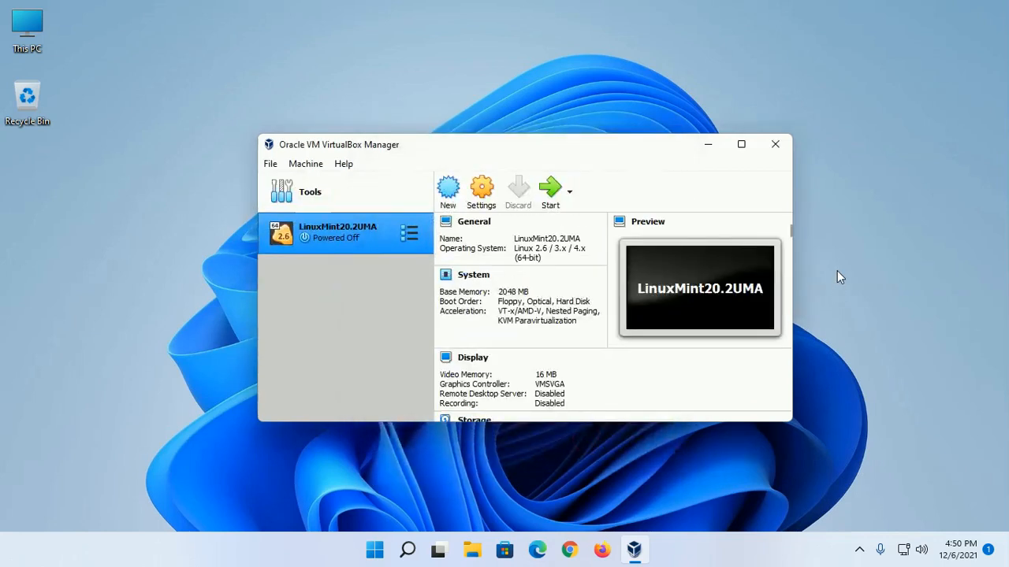
pyautogui.moveTo(481, 190)
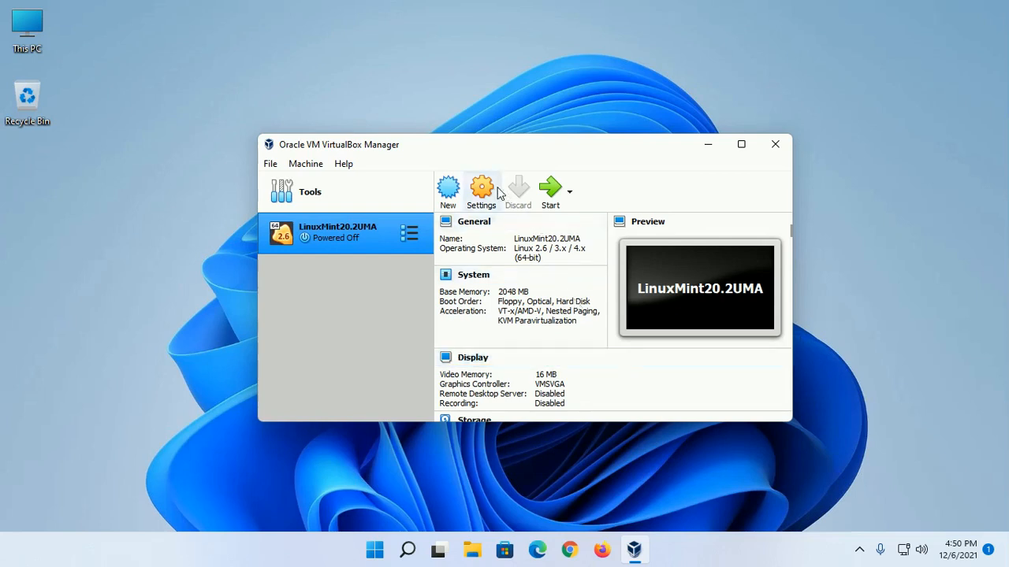
pyautogui.click(481, 192)
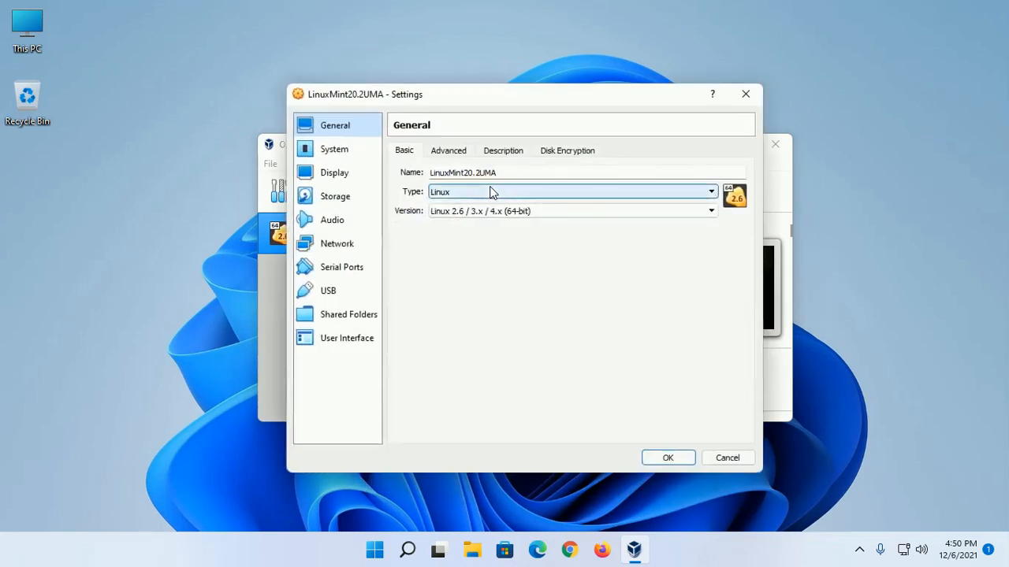
pyautogui.click(334, 149)
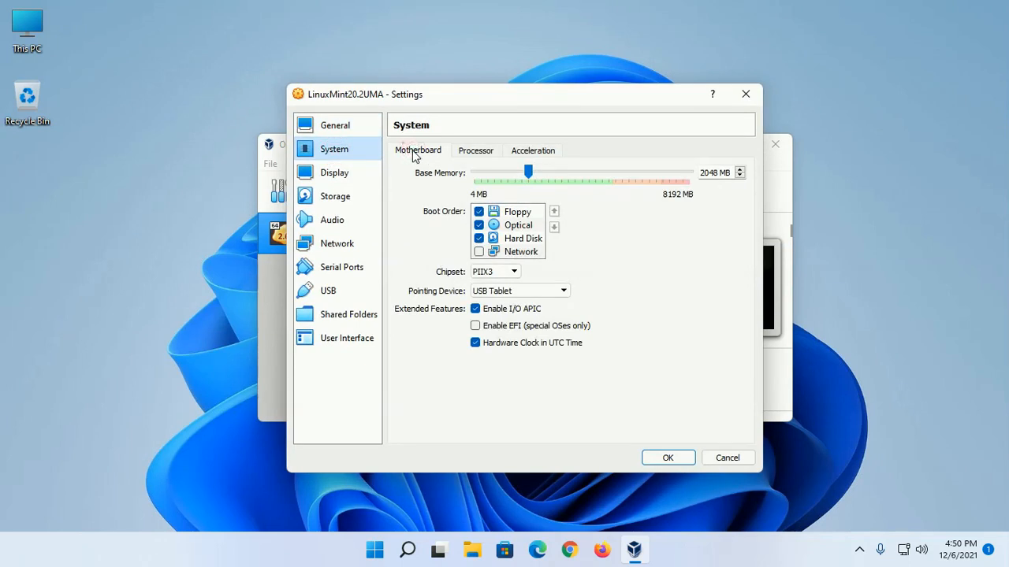
pyautogui.moveTo(441, 224)
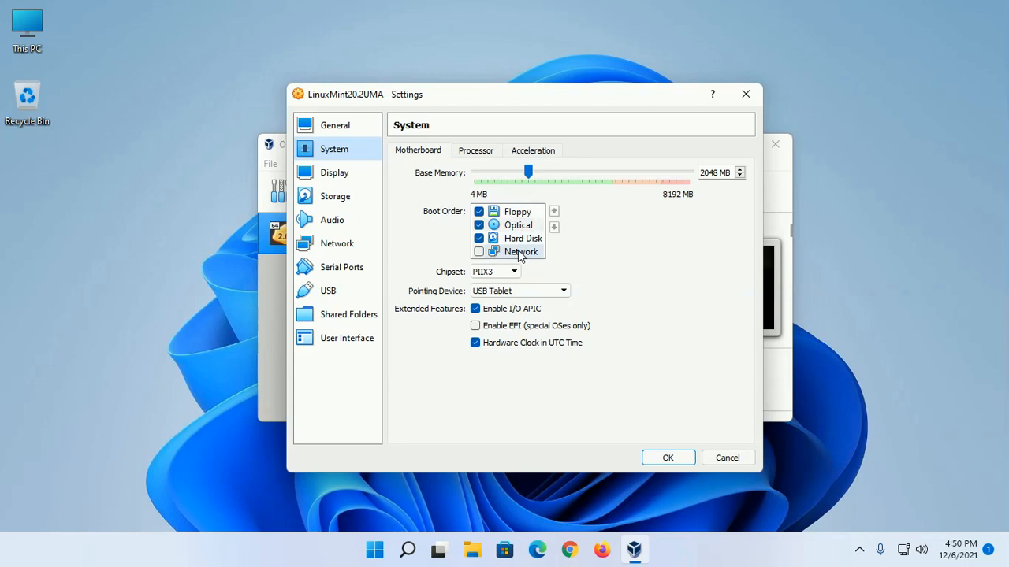
pyautogui.moveTo(507, 416)
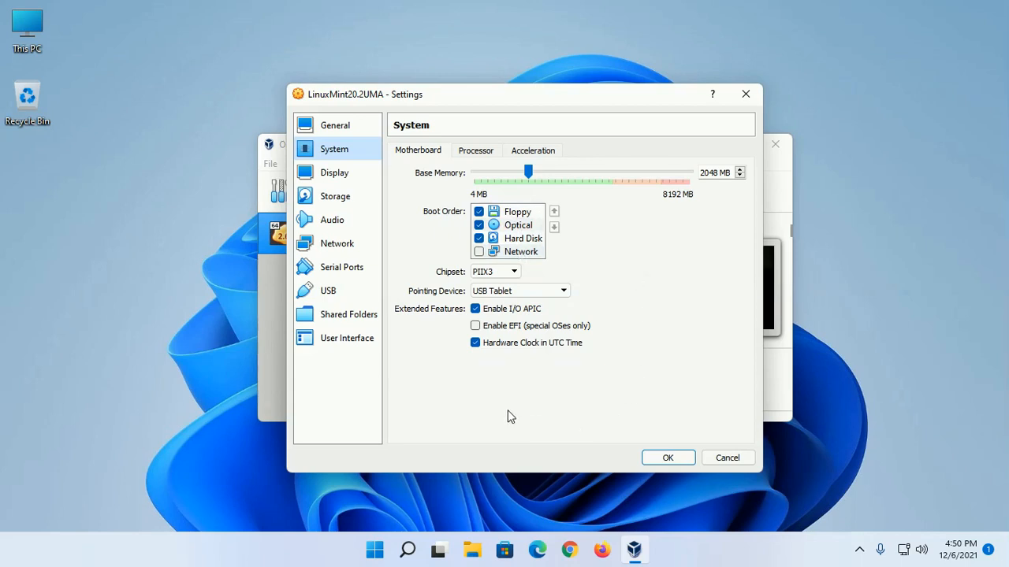
pyautogui.moveTo(464, 112)
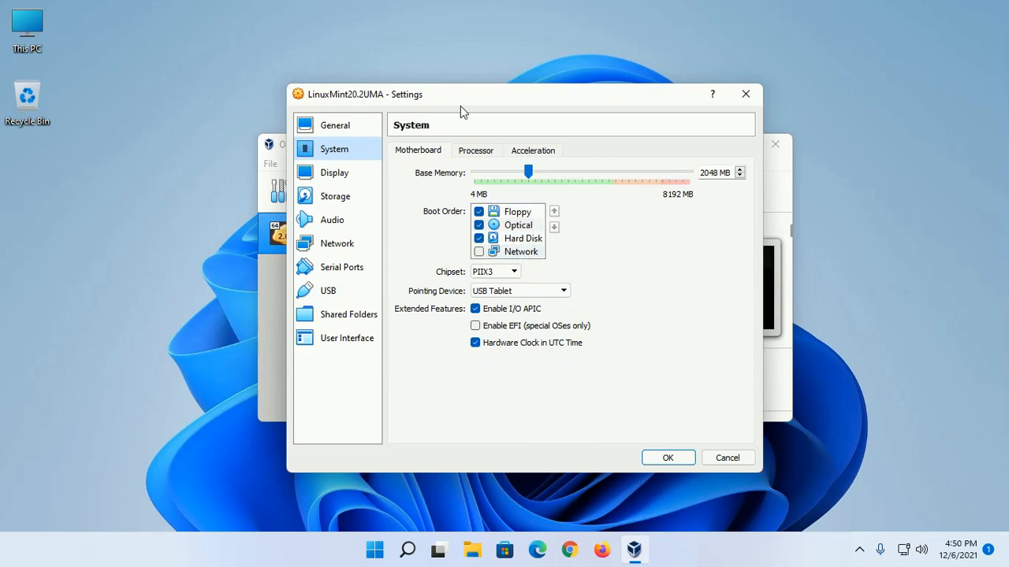
pyautogui.moveTo(519, 318)
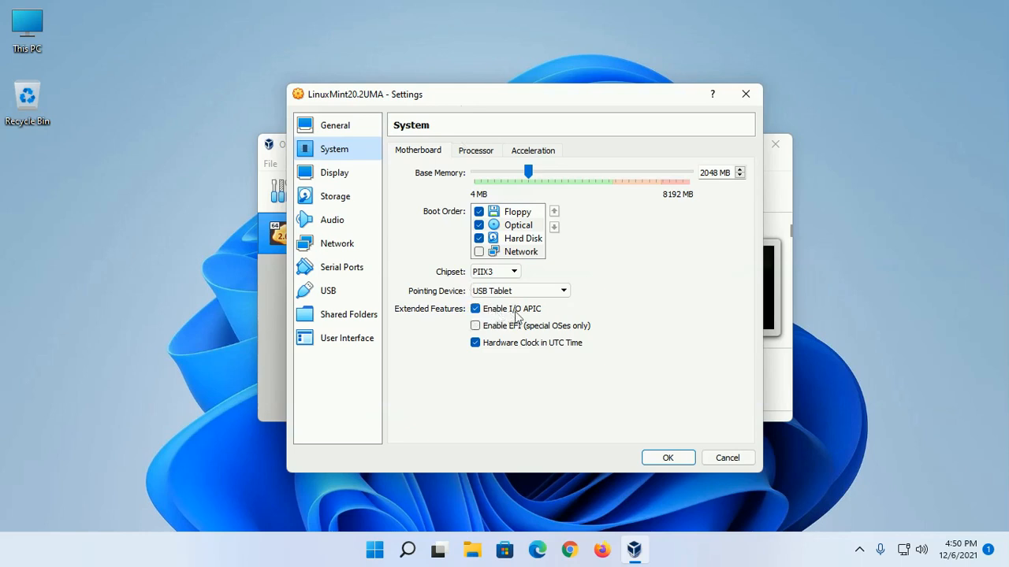
pyautogui.moveTo(532, 309)
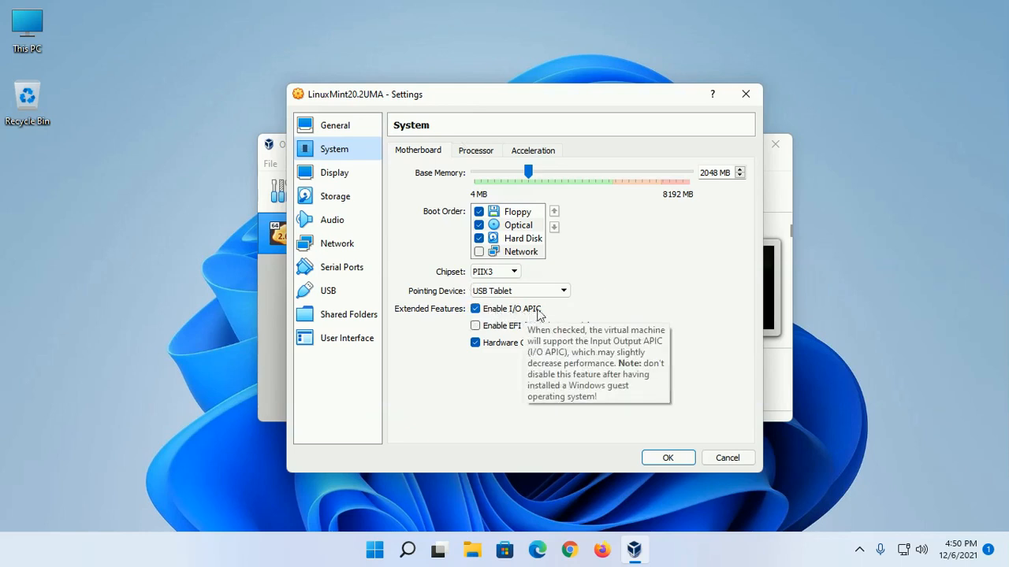
pyautogui.moveTo(502, 362)
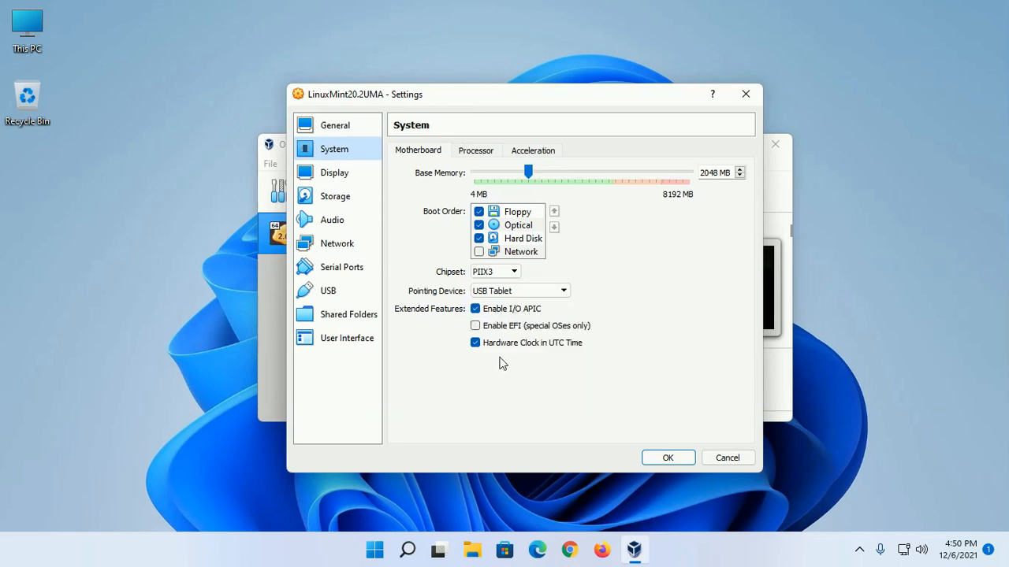
pyautogui.moveTo(591, 357)
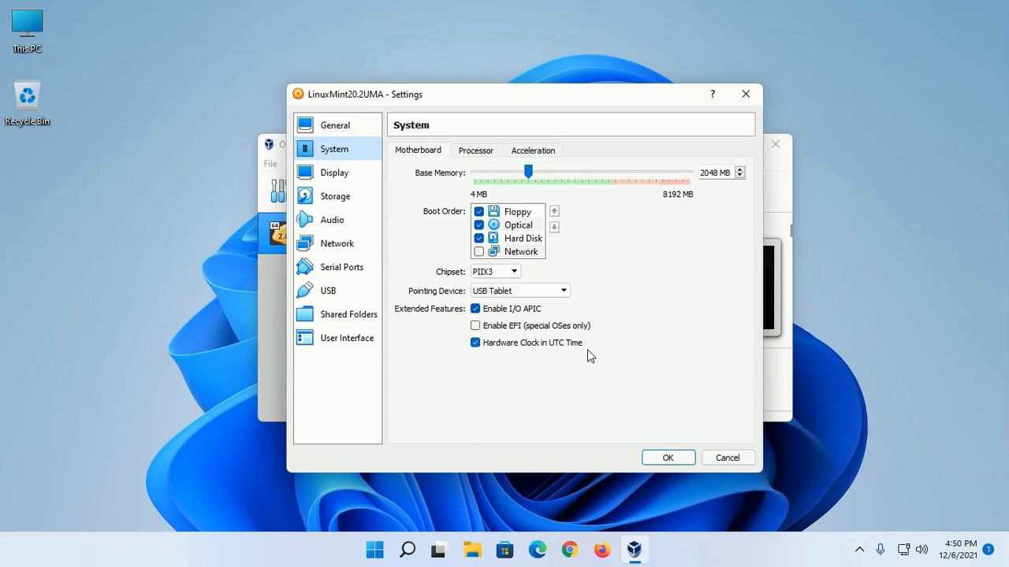
pyautogui.moveTo(435, 242)
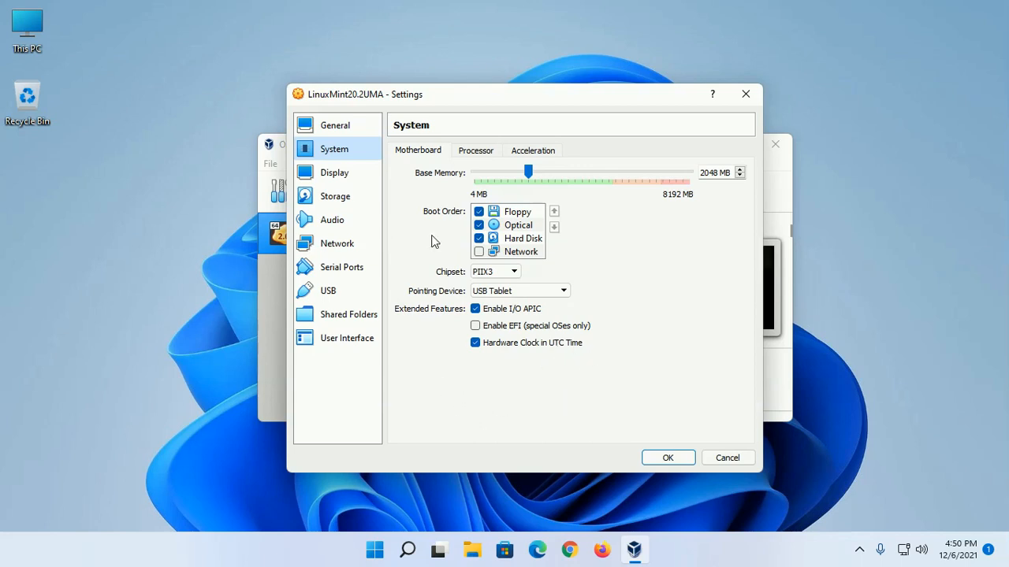
# In the Processor settings, enable PAE/NX and raise the processor count to 2
pyautogui.click(476, 149)
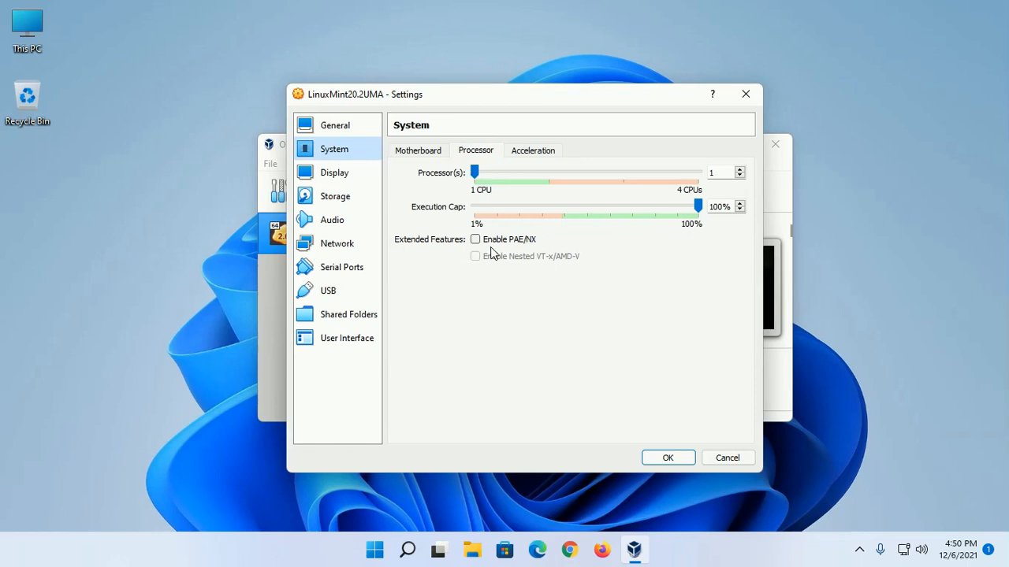
pyautogui.click(476, 240)
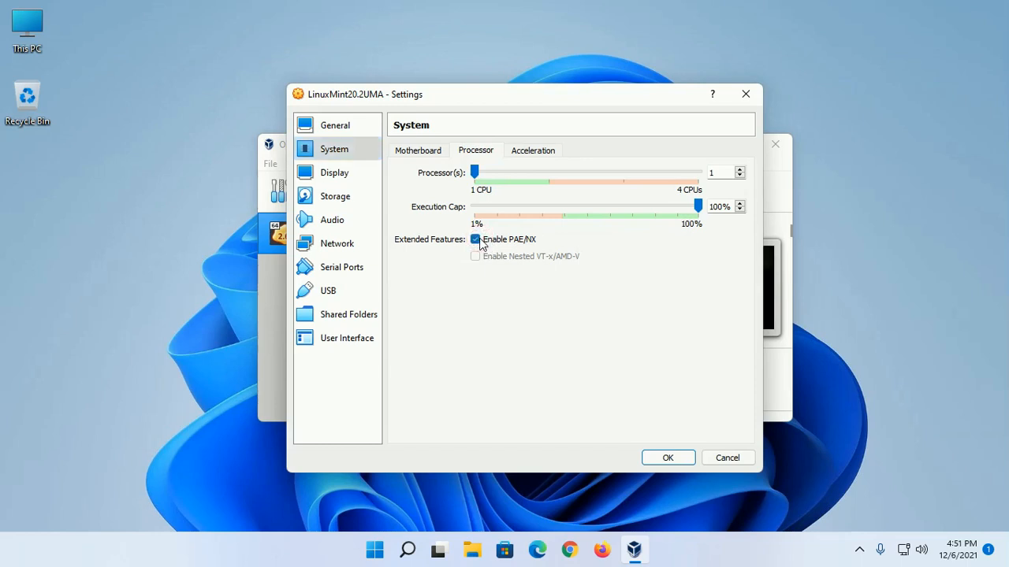
pyautogui.moveTo(473, 319)
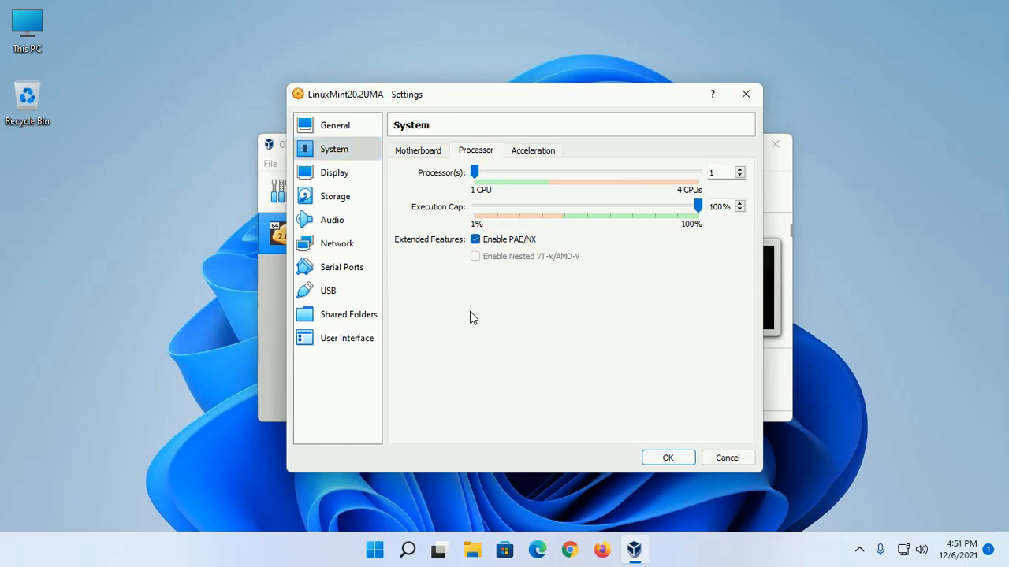
pyautogui.moveTo(504, 322)
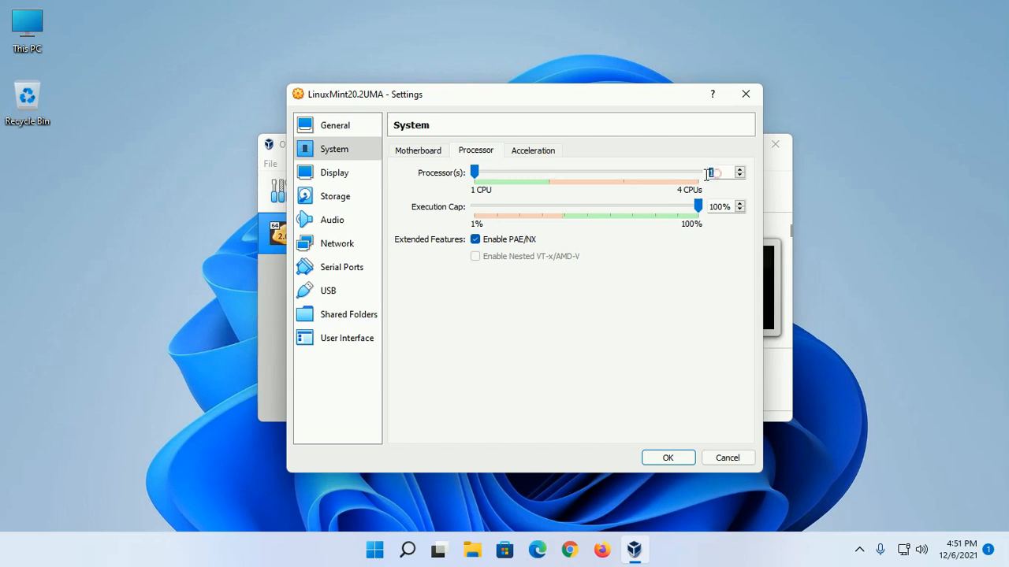
pyautogui.click(737, 168)
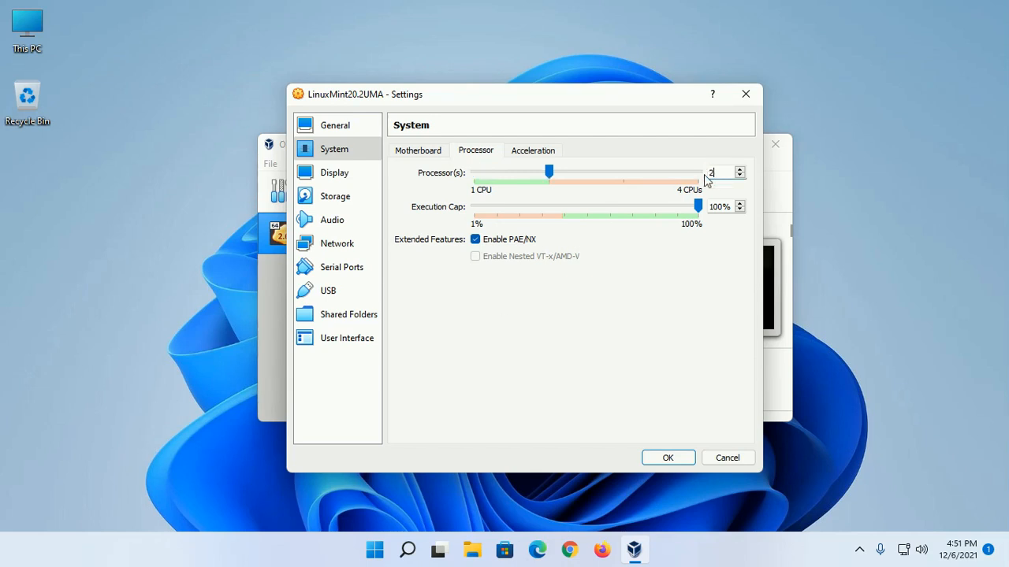
pyautogui.moveTo(410, 246)
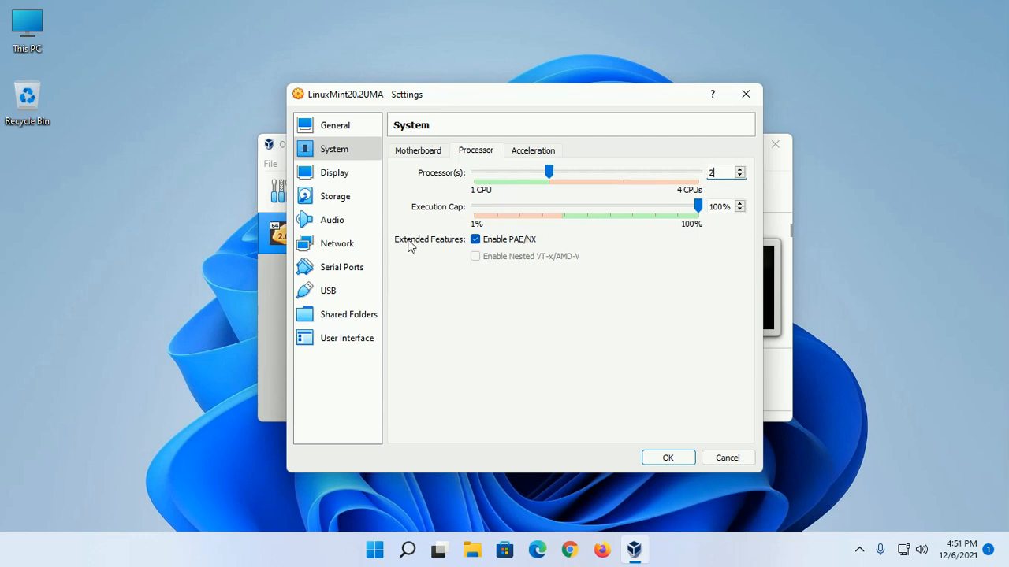
pyautogui.moveTo(335, 172)
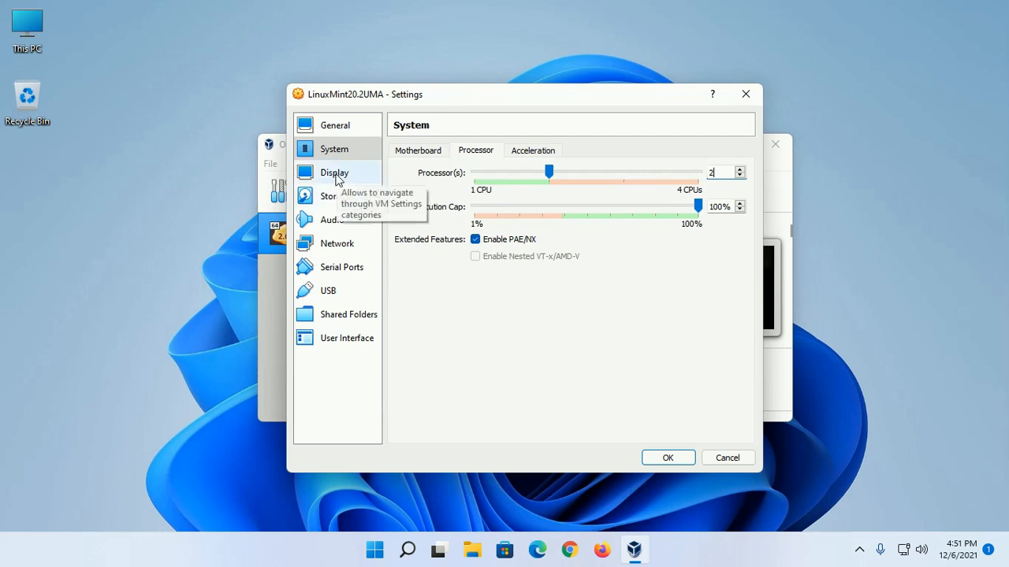
# In Display settings, enable 3D acceleration and raise video memory to 128 MB
pyautogui.click(335, 172)
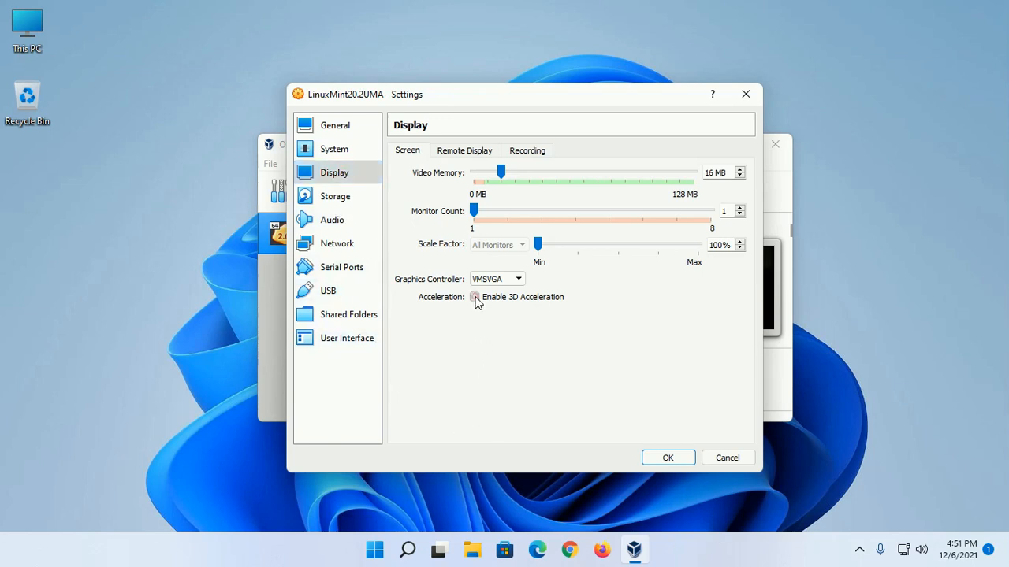
pyautogui.click(474, 296)
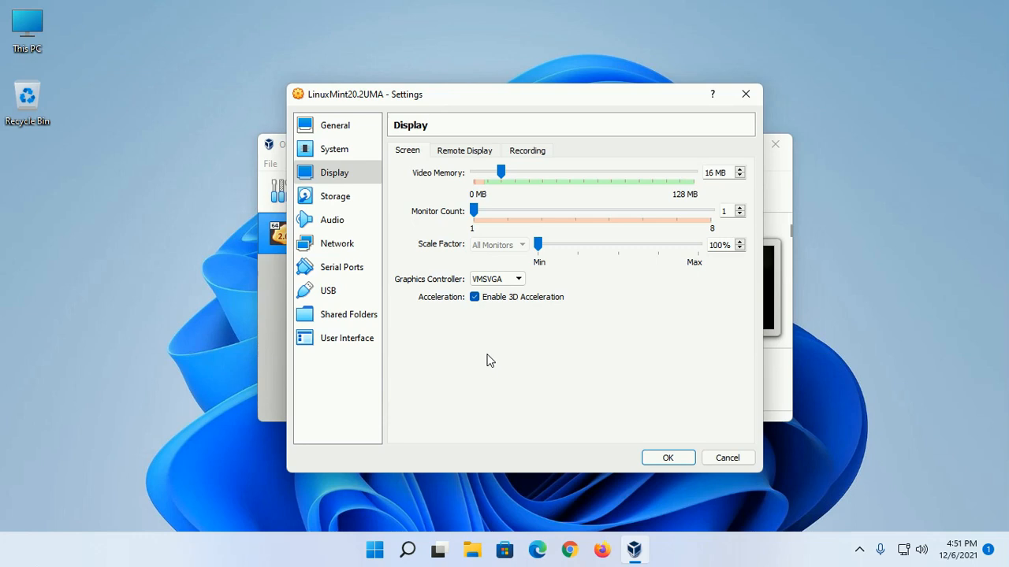
pyautogui.moveTo(574, 348)
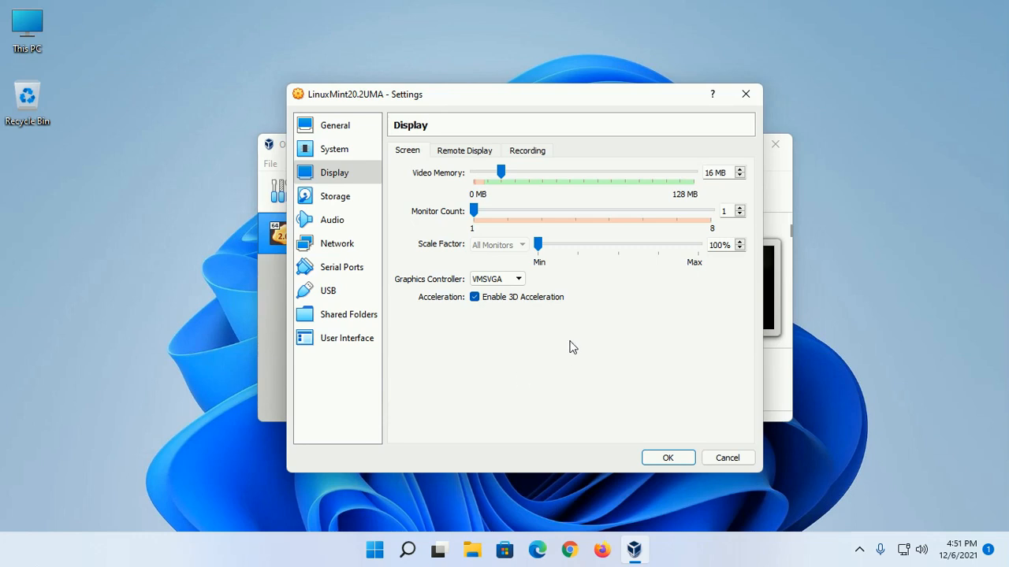
pyautogui.moveTo(502, 172); pyautogui.dragTo(536, 172)
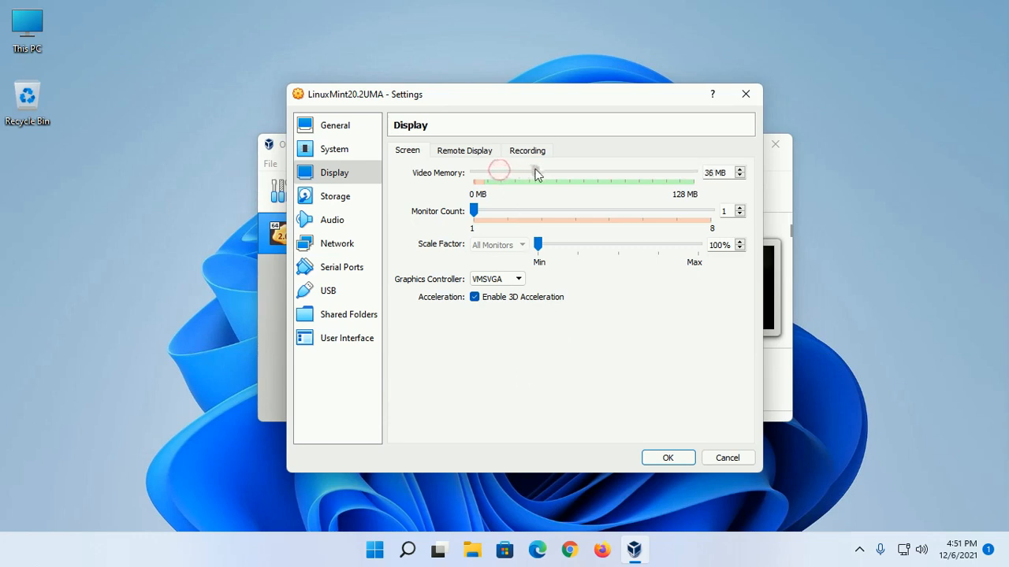
pyautogui.moveTo(498, 171); pyautogui.dragTo(694, 171)
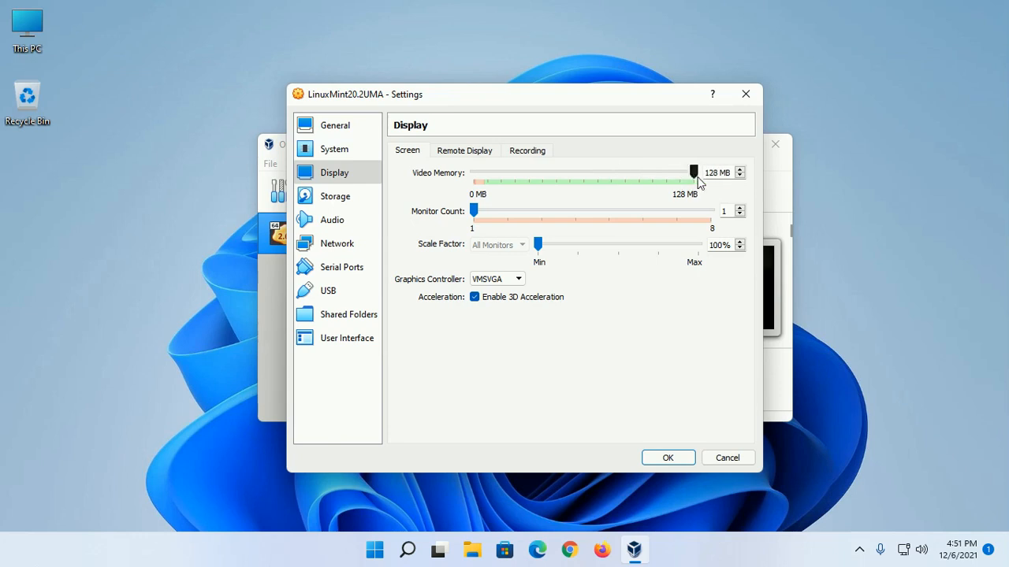
pyautogui.moveTo(351, 211)
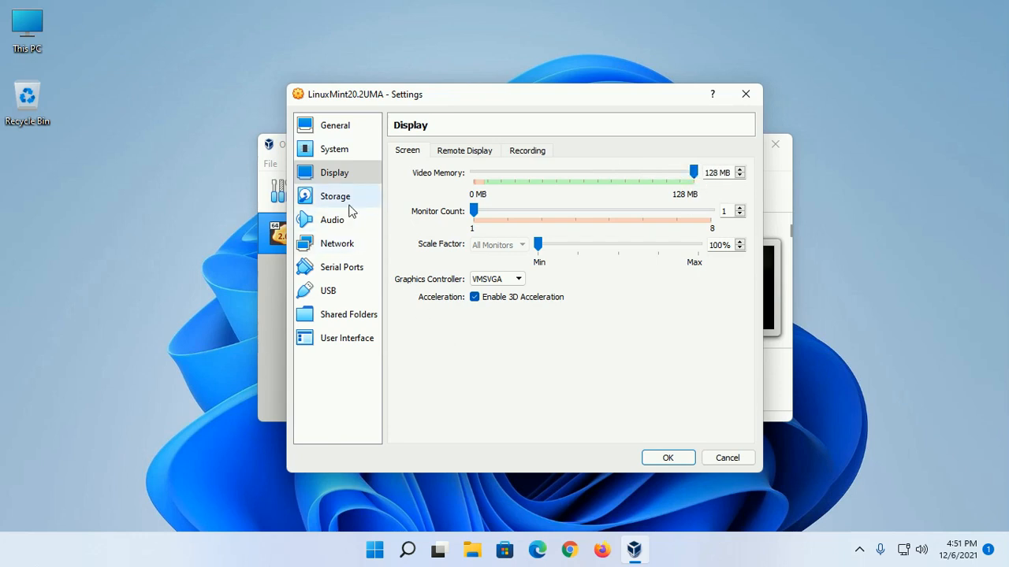
# In Storage, choose a disk file for the empty IDE optical drive
pyautogui.click(334, 196)
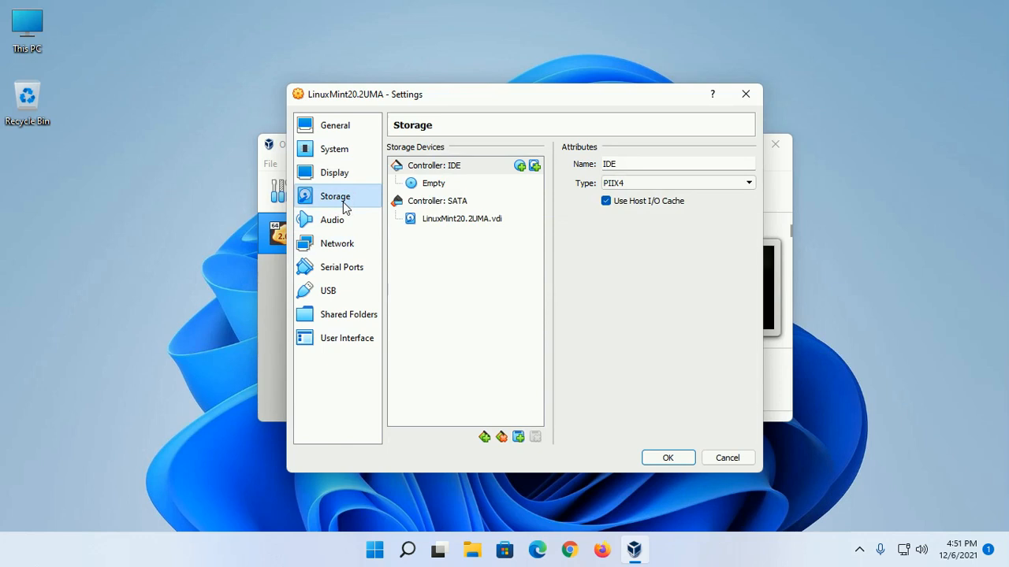
pyautogui.click(432, 183)
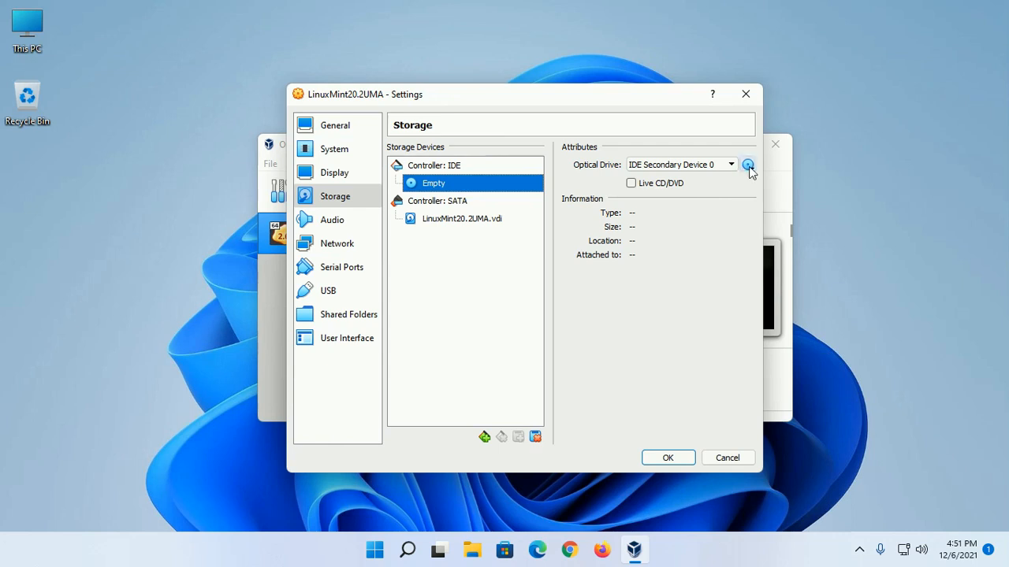
pyautogui.click(748, 164)
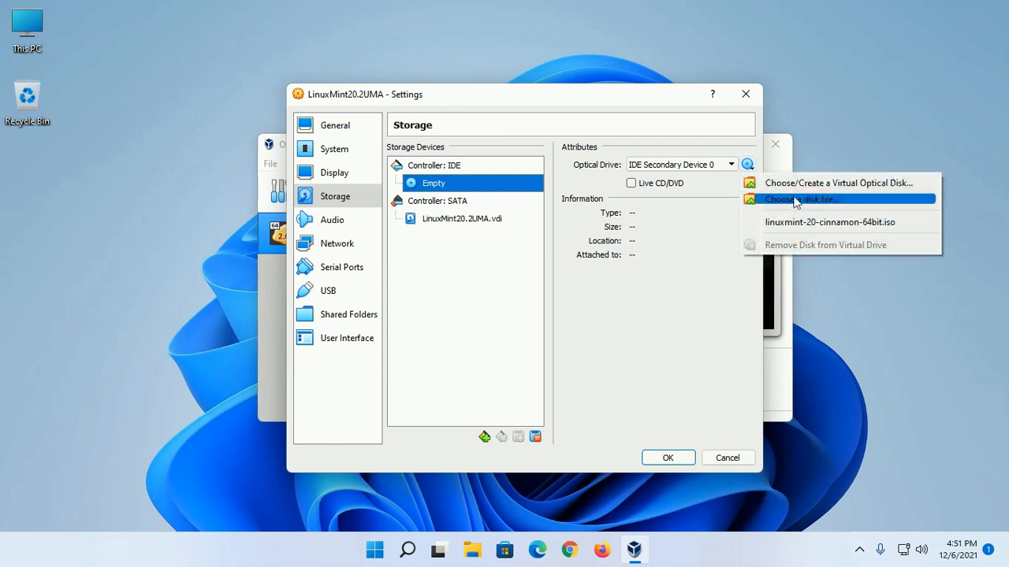
pyautogui.click(804, 199)
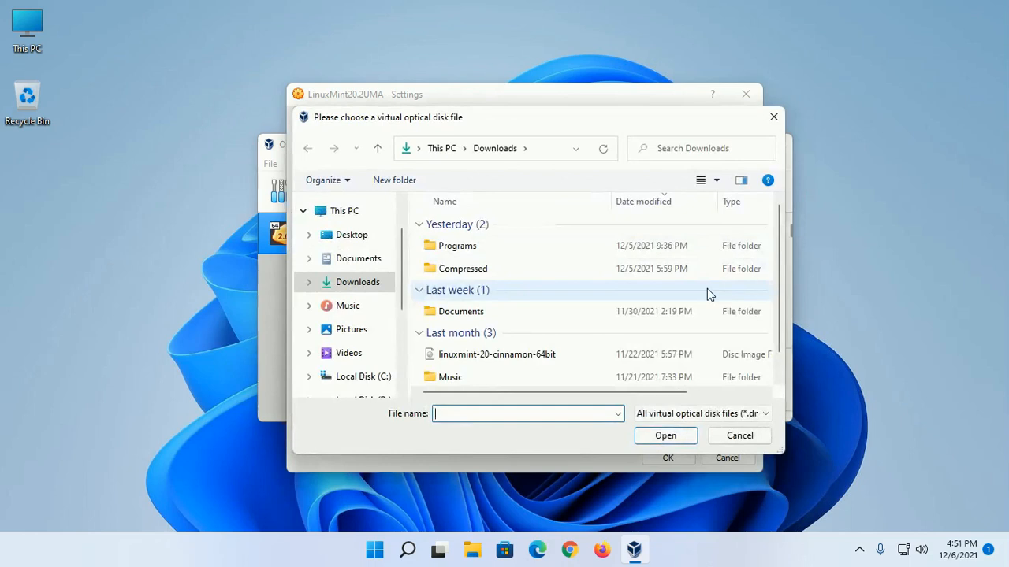
pyautogui.moveTo(406, 384)
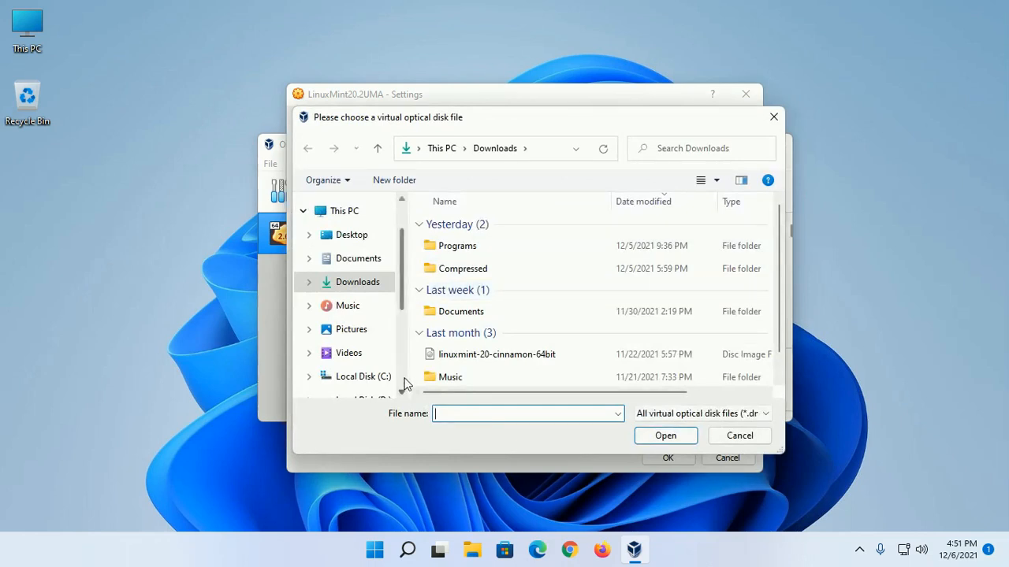
# Attach the linuxmint-20-cinnamon-64bit ISO to the drive and save the VM settings
pyautogui.click(498, 354)
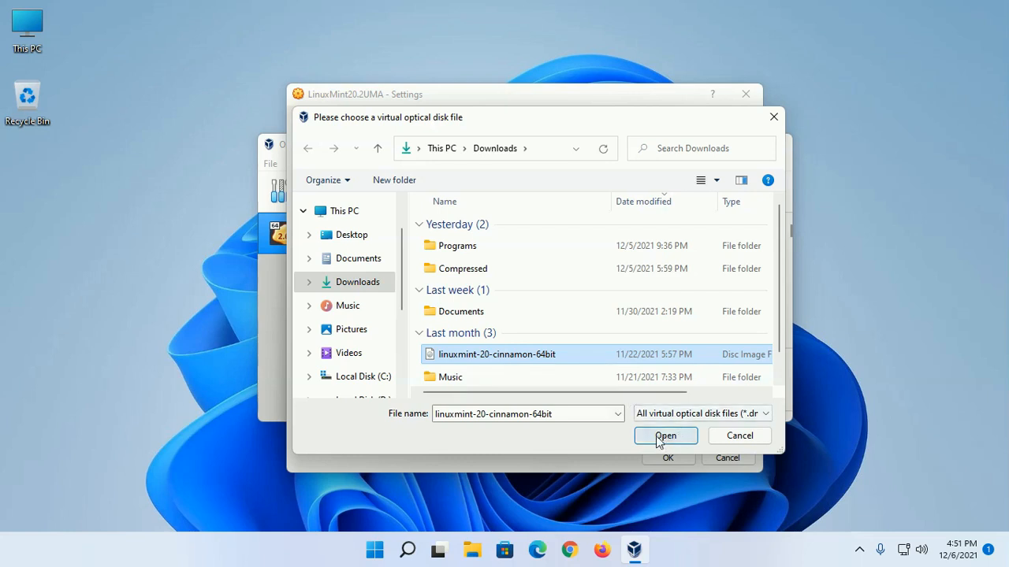
pyautogui.click(665, 435)
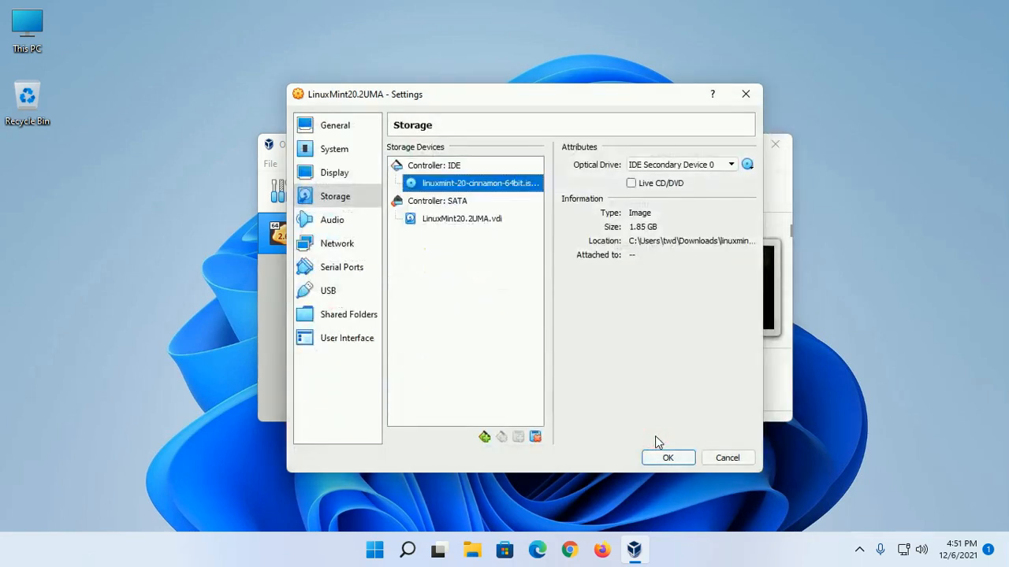
pyautogui.click(669, 457)
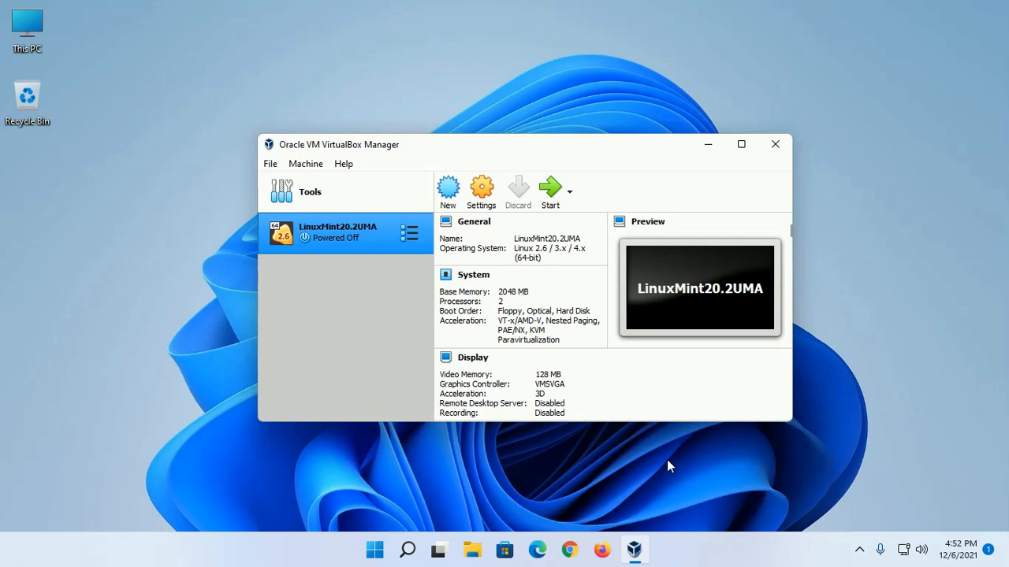
pyautogui.moveTo(550, 189)
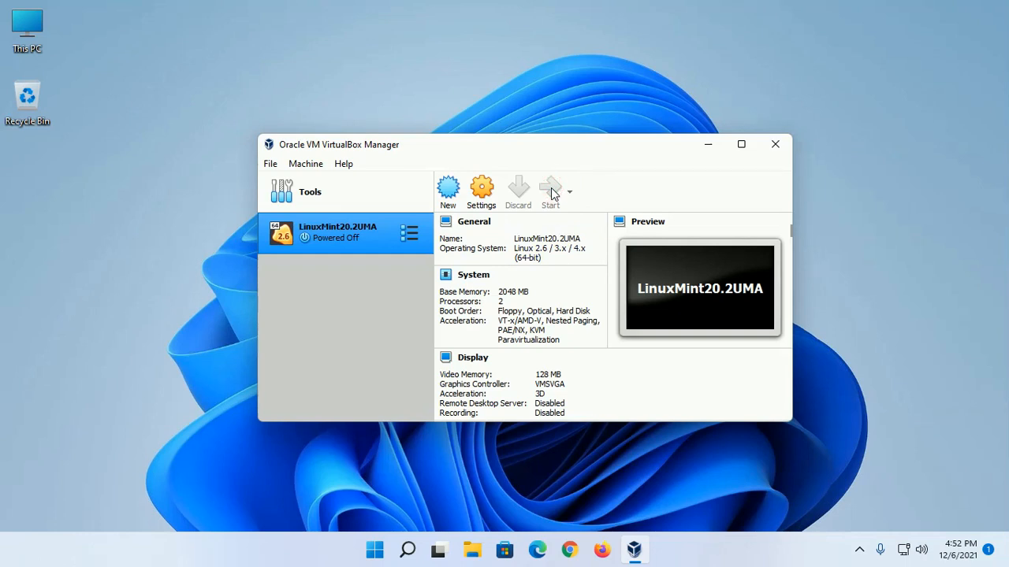
# Start the LinuxMint20.2UMA VM and let it boot to the Mint live desktop
pyautogui.click(549, 192)
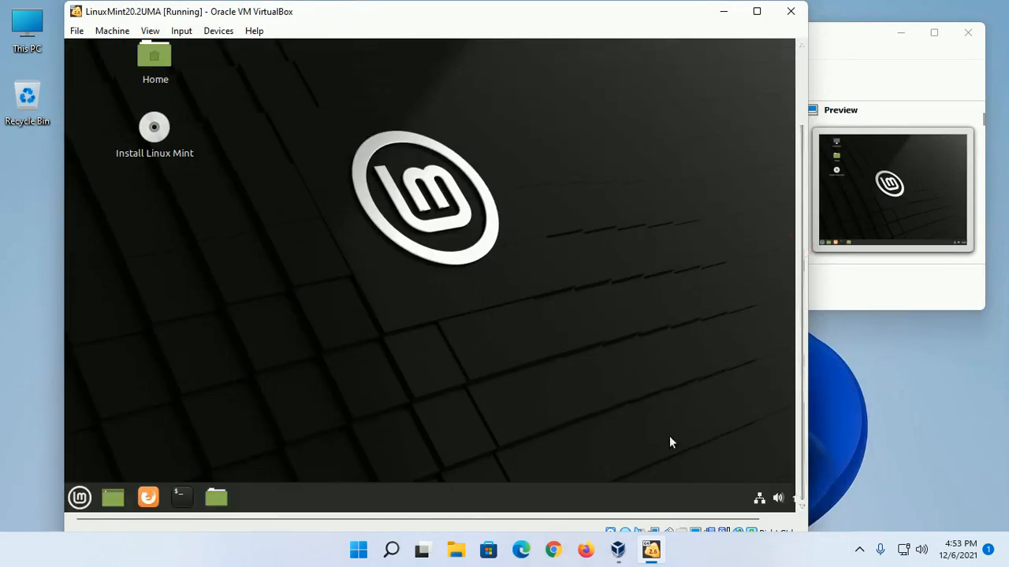
# Remove the Network Manager applet from the Mint panel and confirm
pyautogui.rightClick(760, 499)
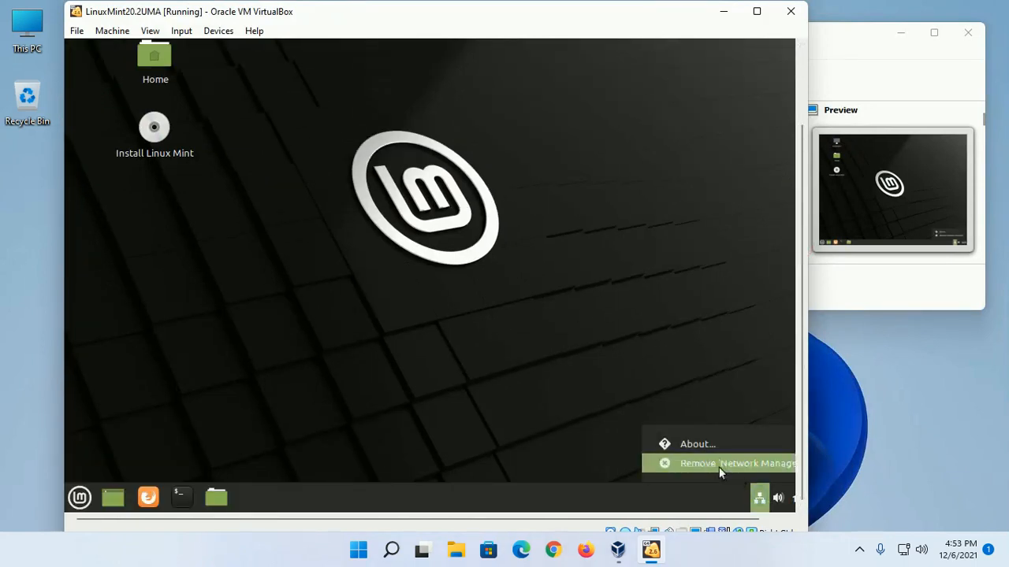
pyautogui.click(738, 463)
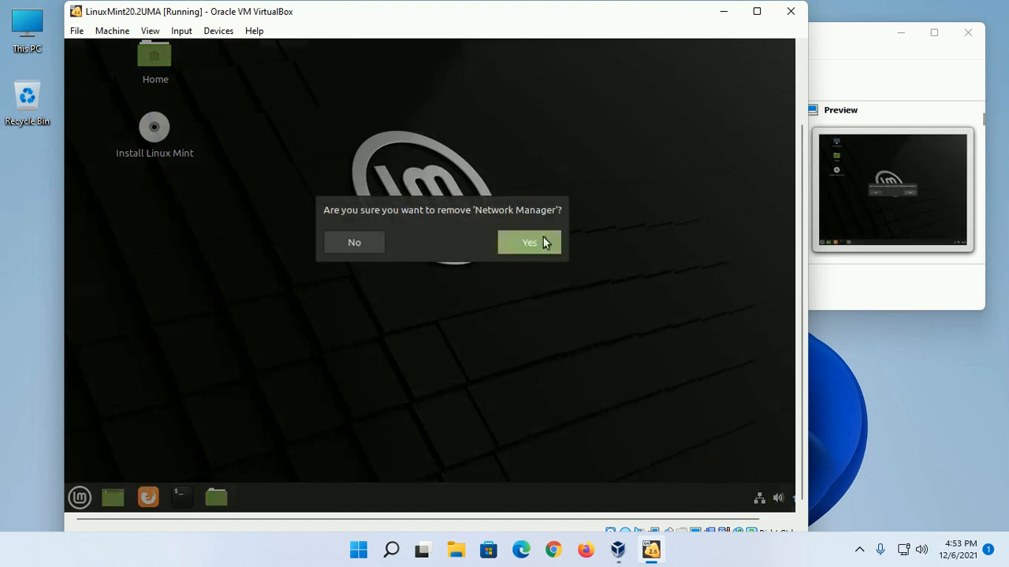
pyautogui.click(530, 243)
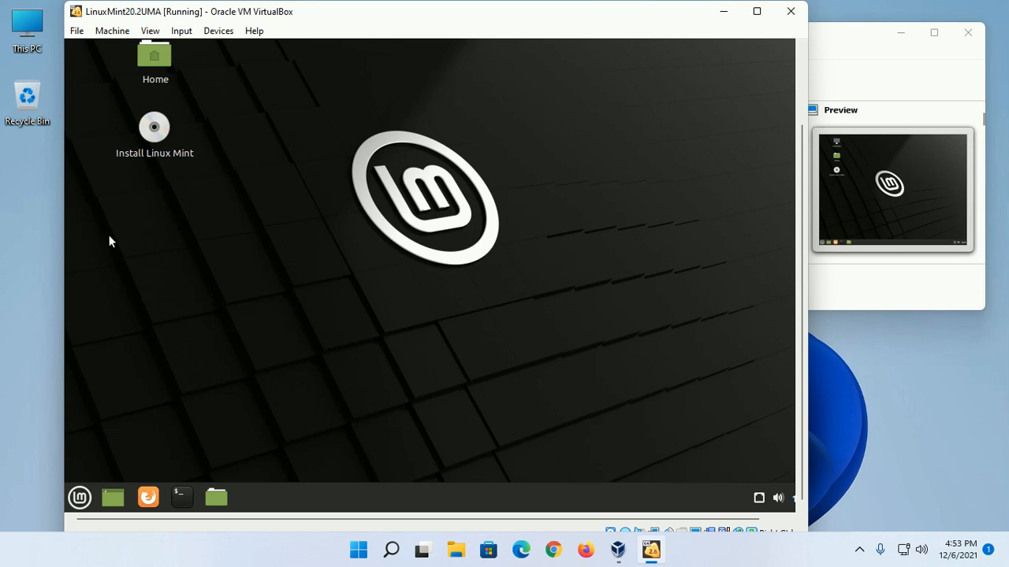
pyautogui.moveTo(160, 172)
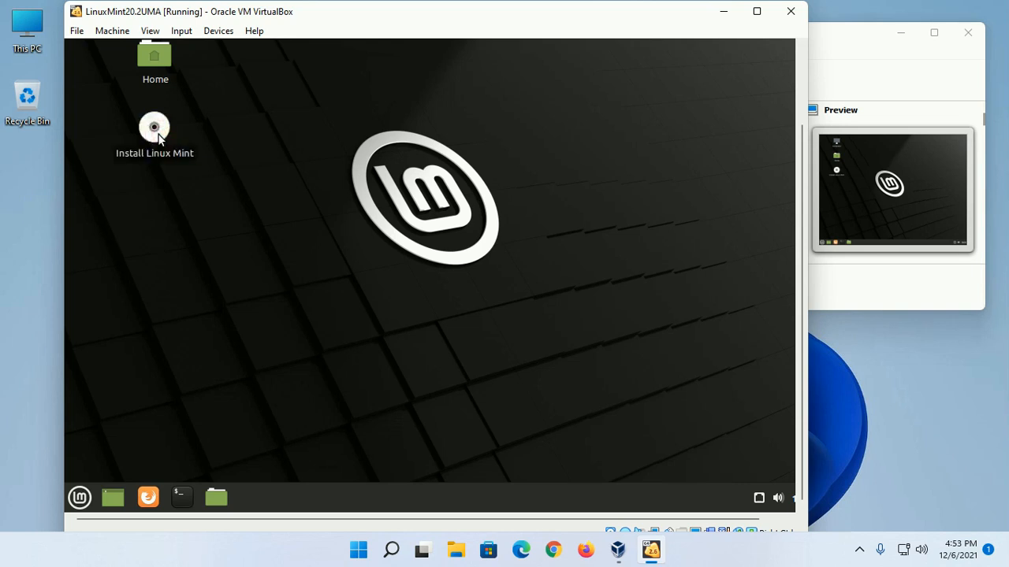
# Launch Install Linux Mint and keep English language with the English (US) keyboard layout
pyautogui.doubleClick(154, 126)
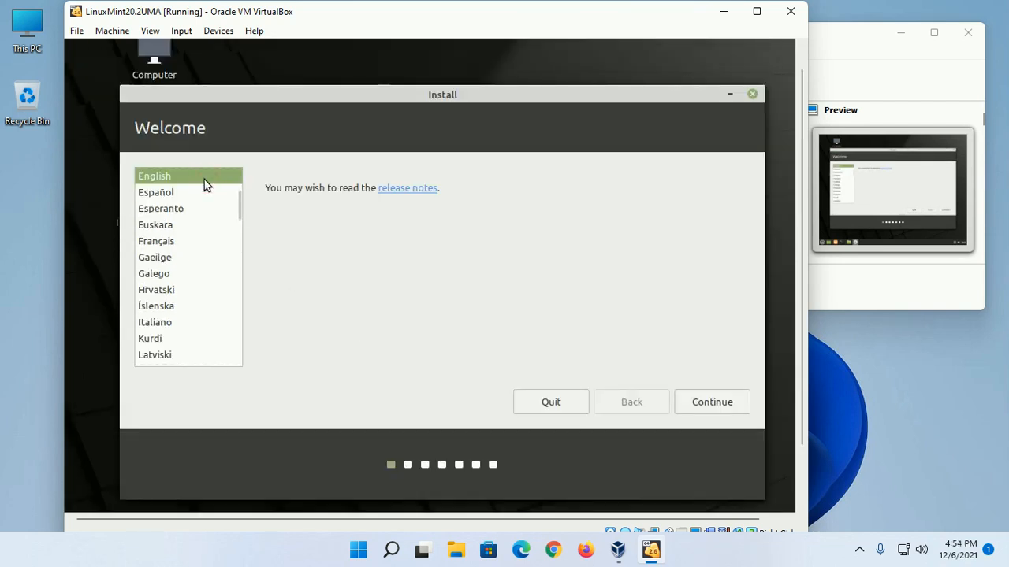
pyautogui.moveTo(395, 306)
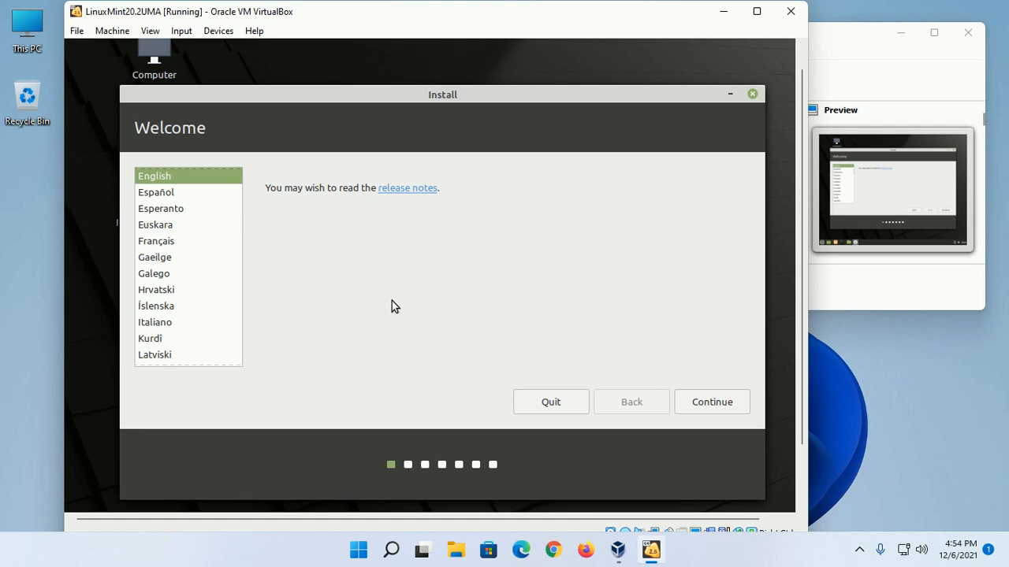
pyautogui.moveTo(712, 389)
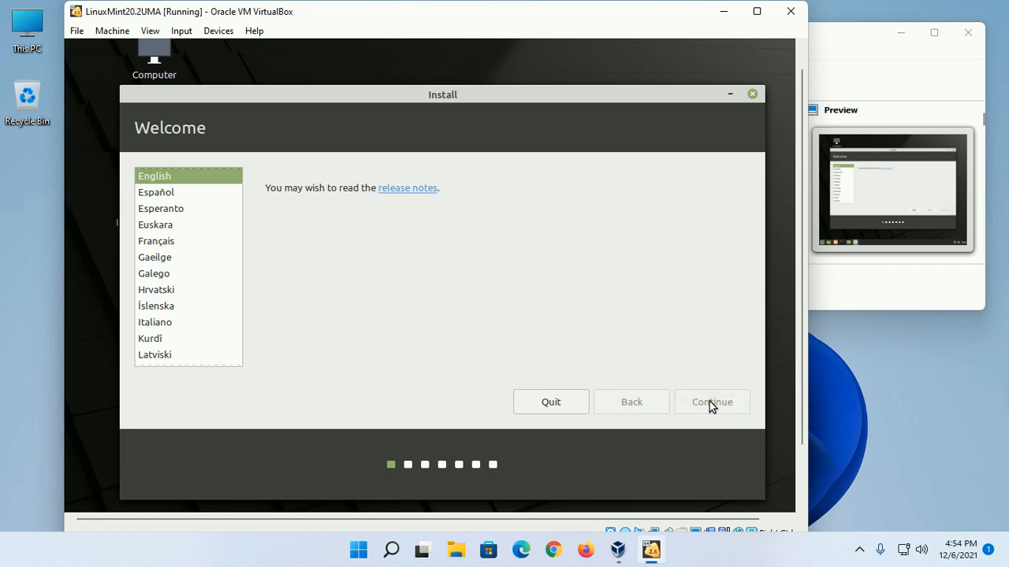
pyautogui.click(711, 402)
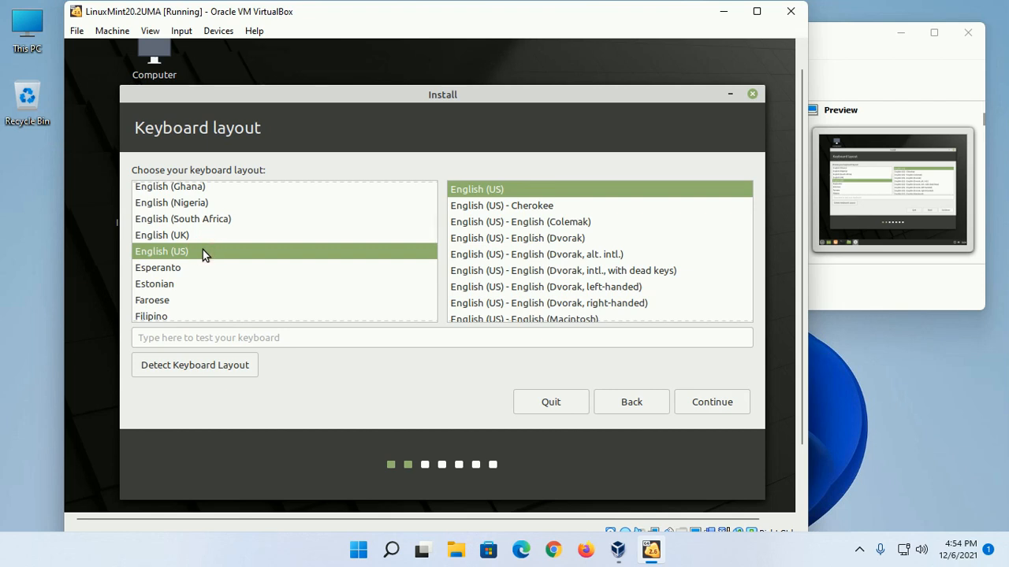
pyautogui.moveTo(712, 402)
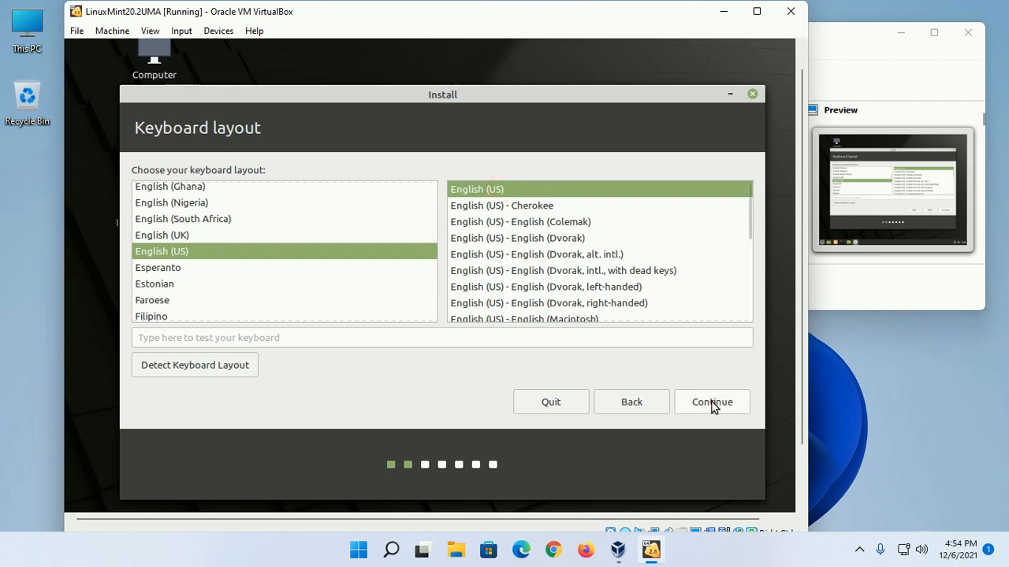
pyautogui.click(711, 402)
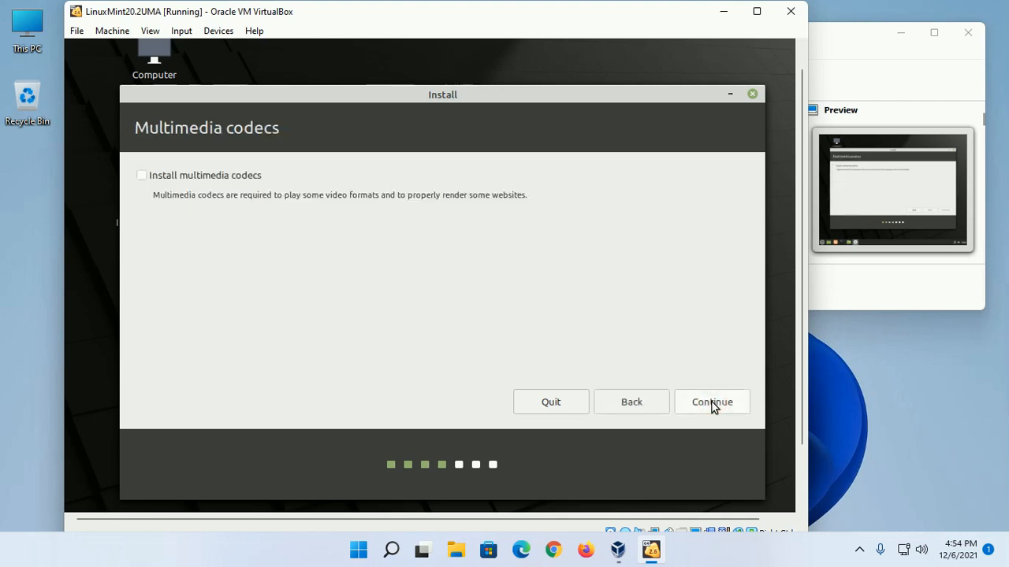
# Choose to install multimedia codecs and continue to the installation type step
pyautogui.click(142, 175)
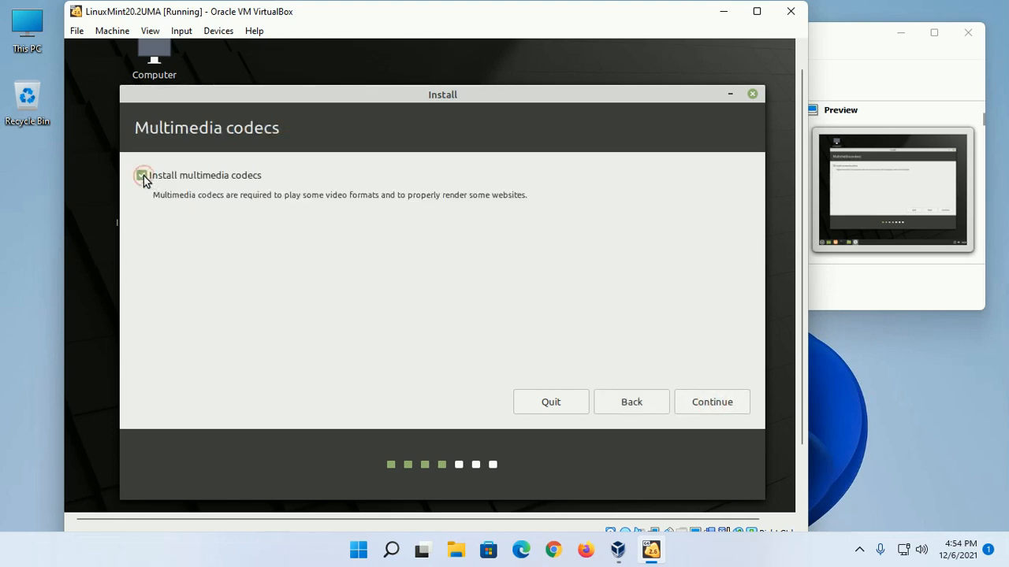
pyautogui.click(142, 175)
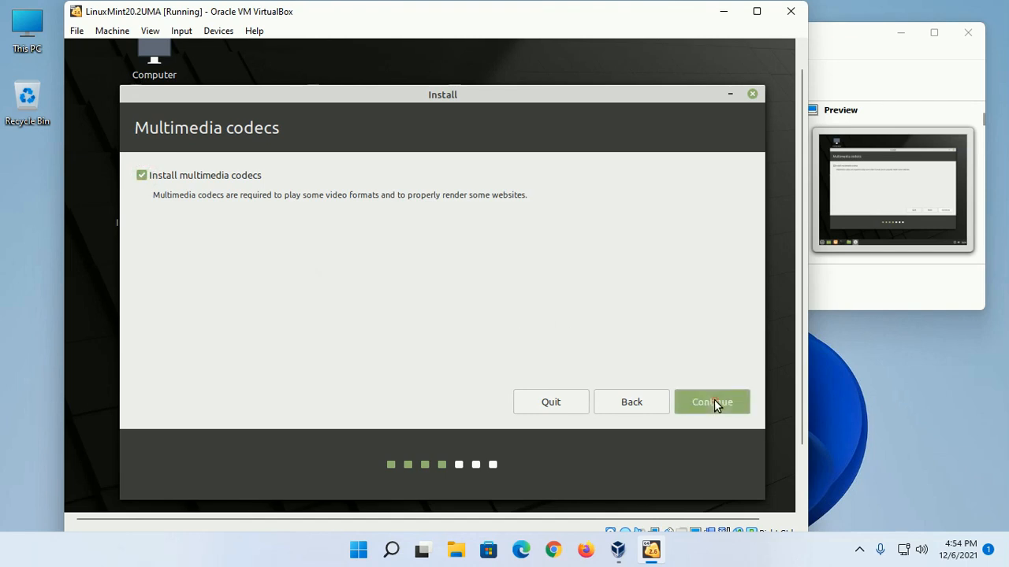
pyautogui.click(711, 402)
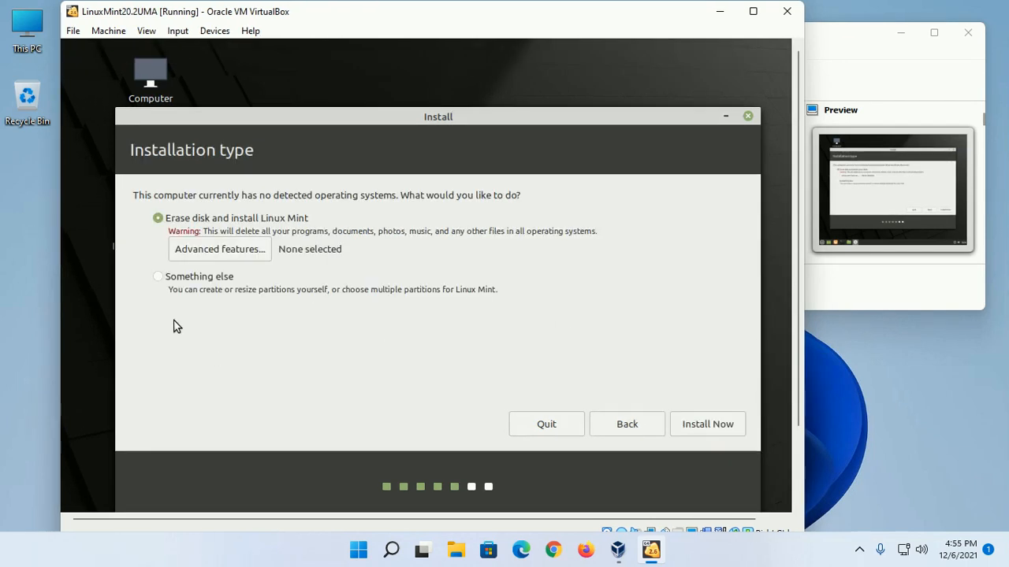
# Choose 'Something else' manual partitioning and start a new empty partition table on /dev/sda
pyautogui.click(158, 277)
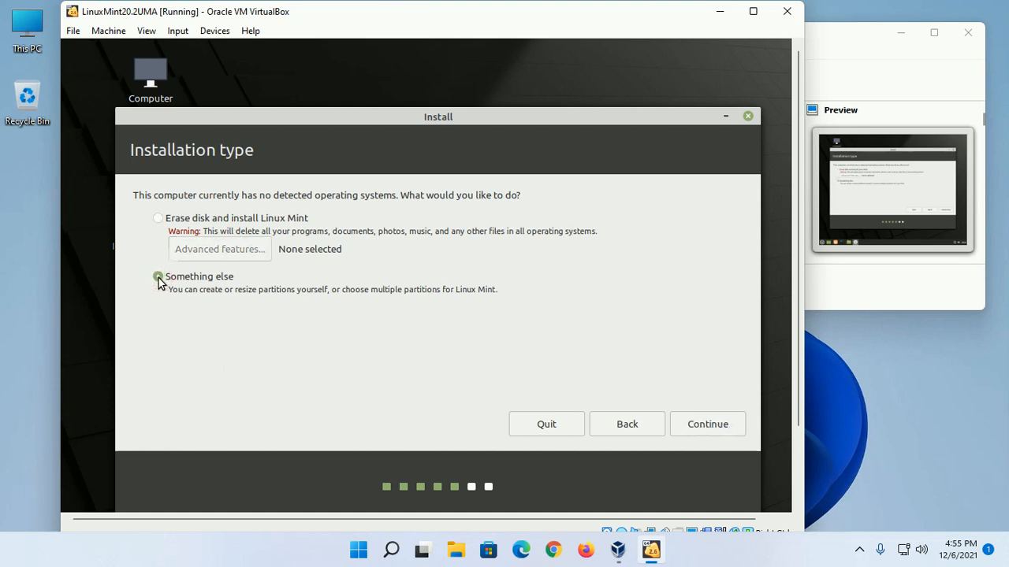
pyautogui.click(158, 277)
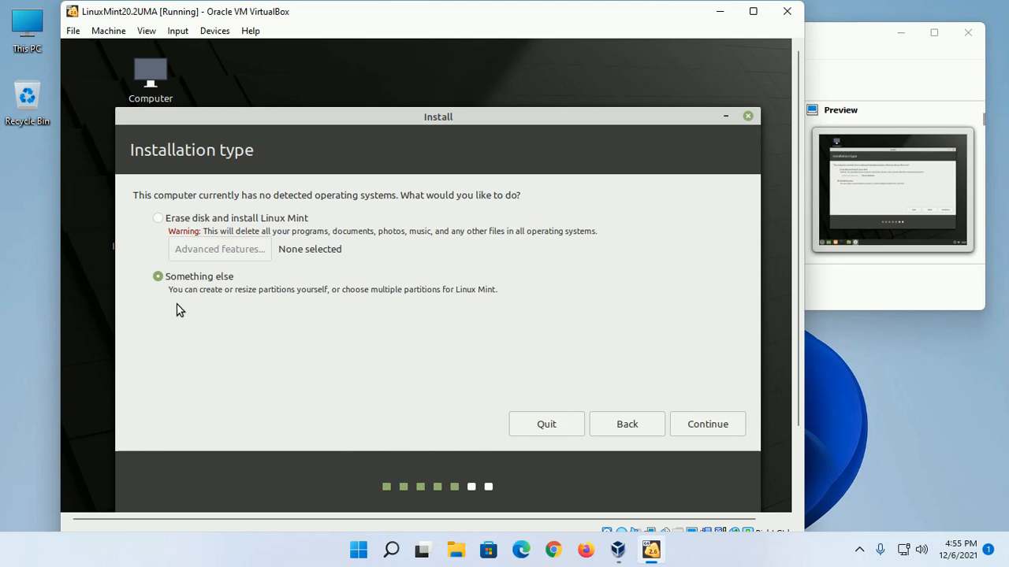
pyautogui.click(706, 424)
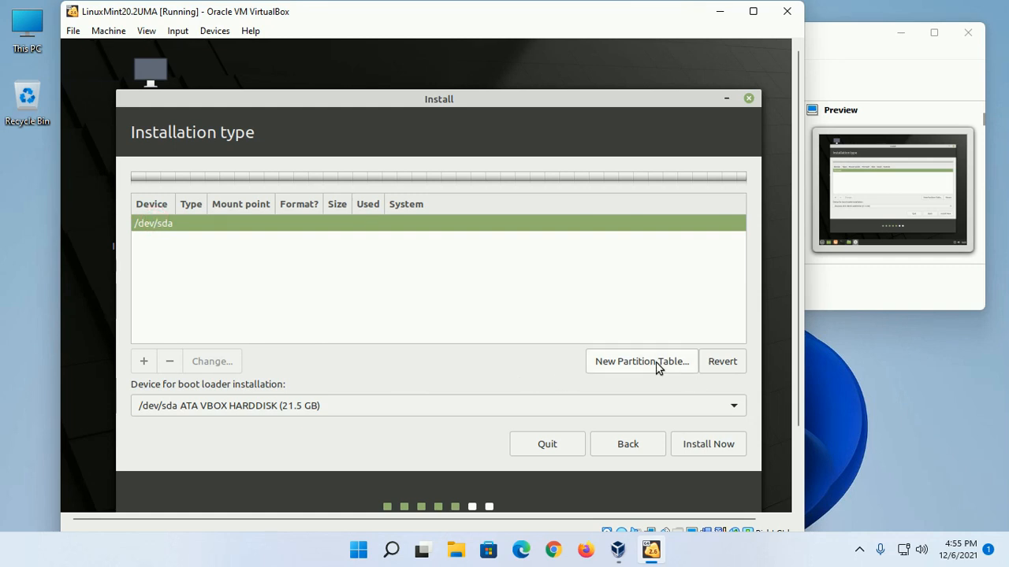
pyautogui.click(640, 361)
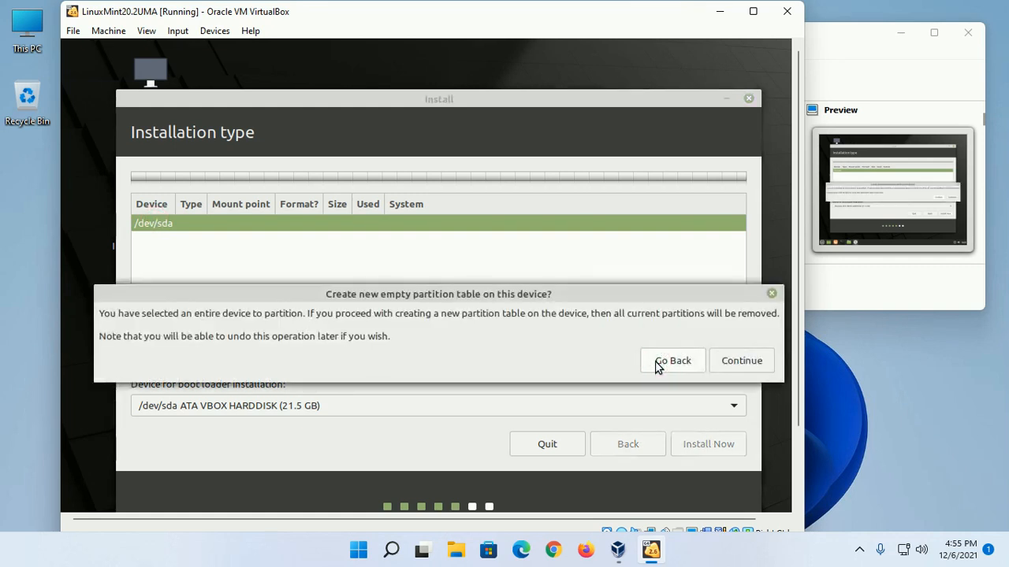
pyautogui.moveTo(635, 292)
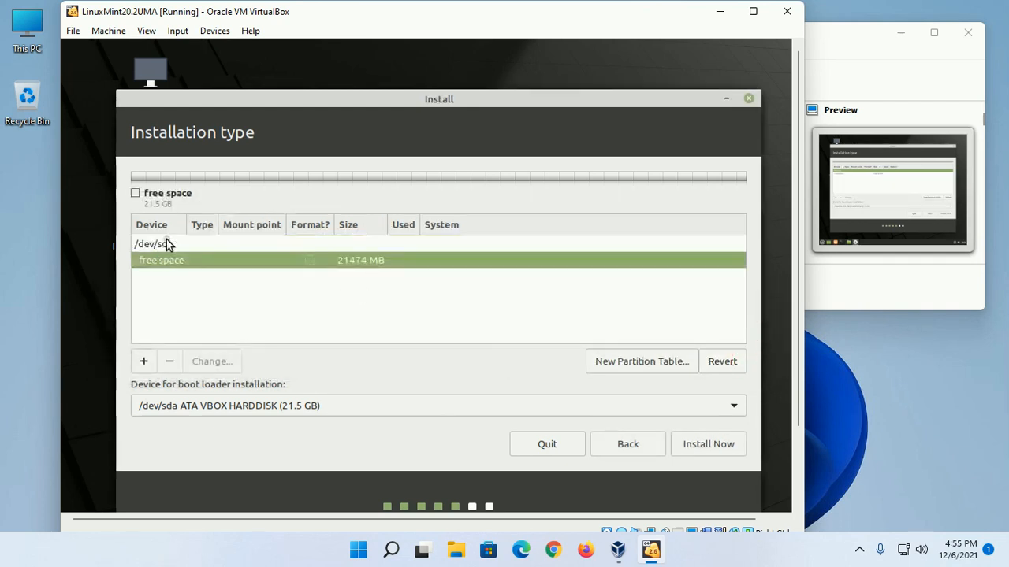
pyautogui.moveTo(208, 317)
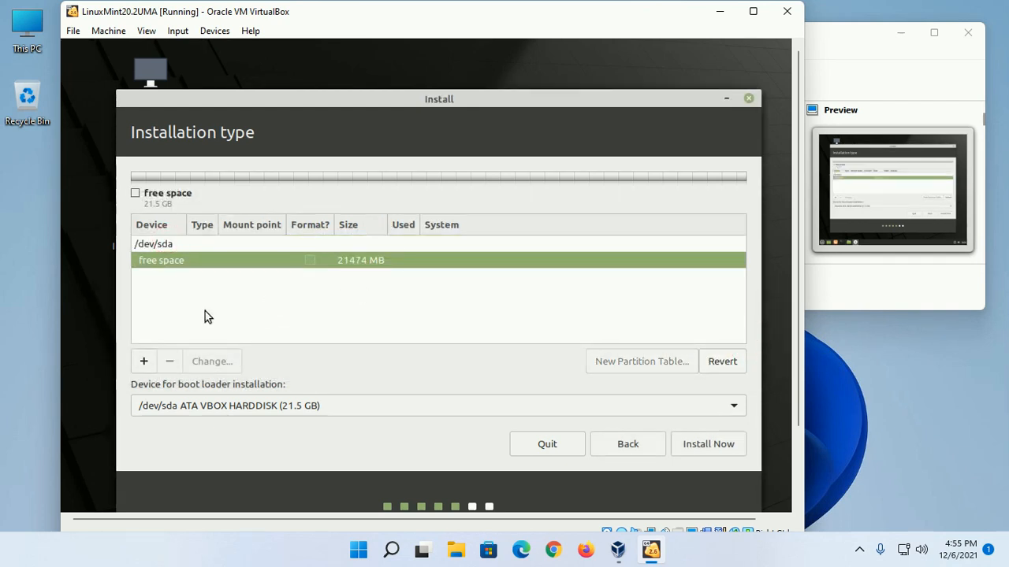
# Create a 4475 MB swap area partition, then select the remaining free space
pyautogui.click(143, 361)
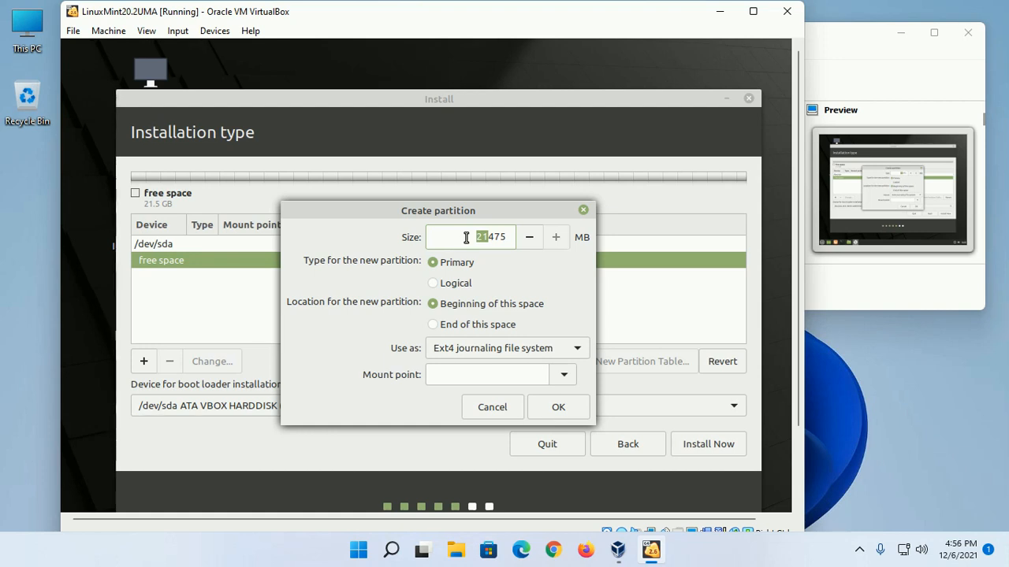
pyautogui.write('4475')
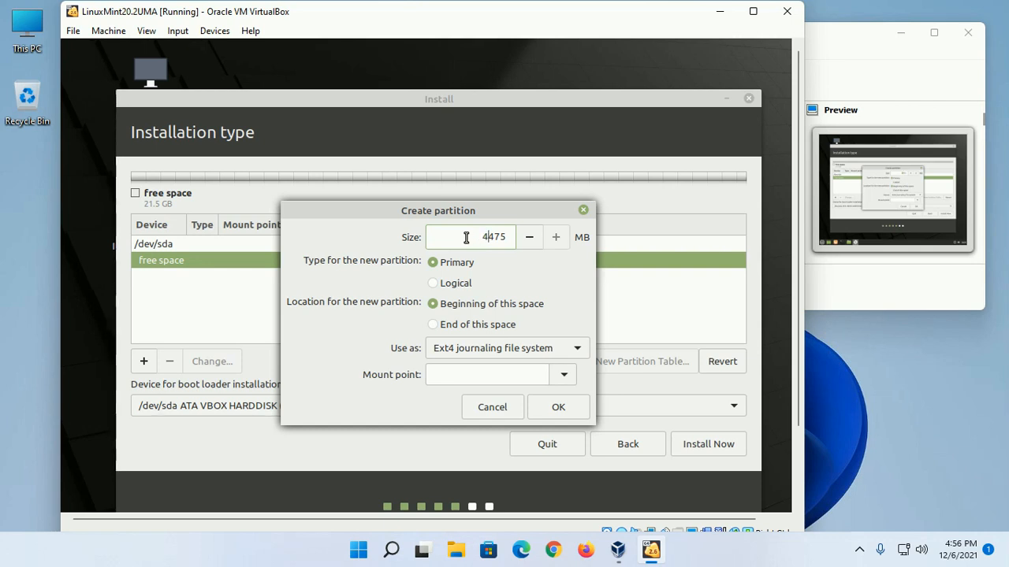
pyautogui.moveTo(575, 378)
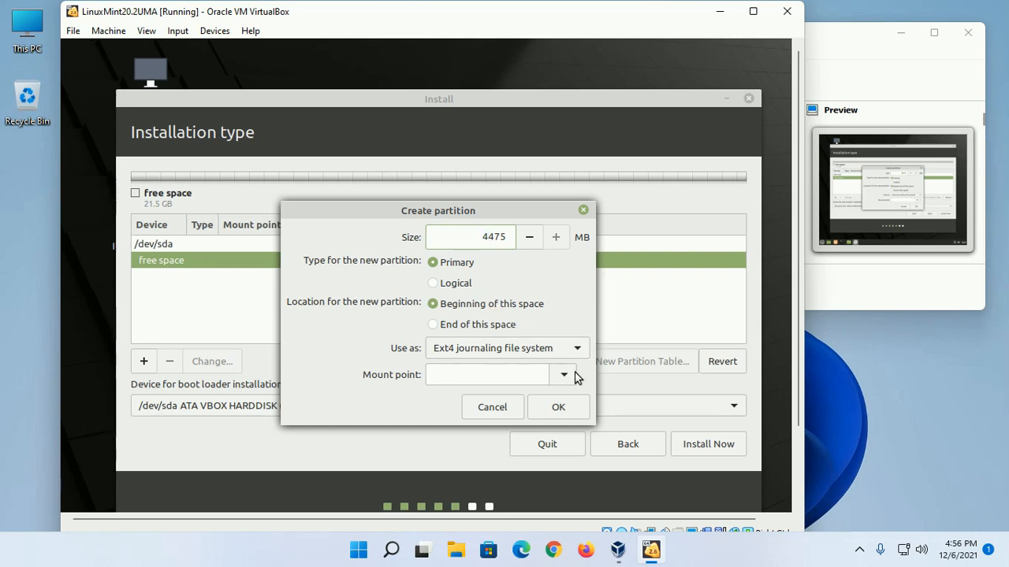
pyautogui.click(577, 349)
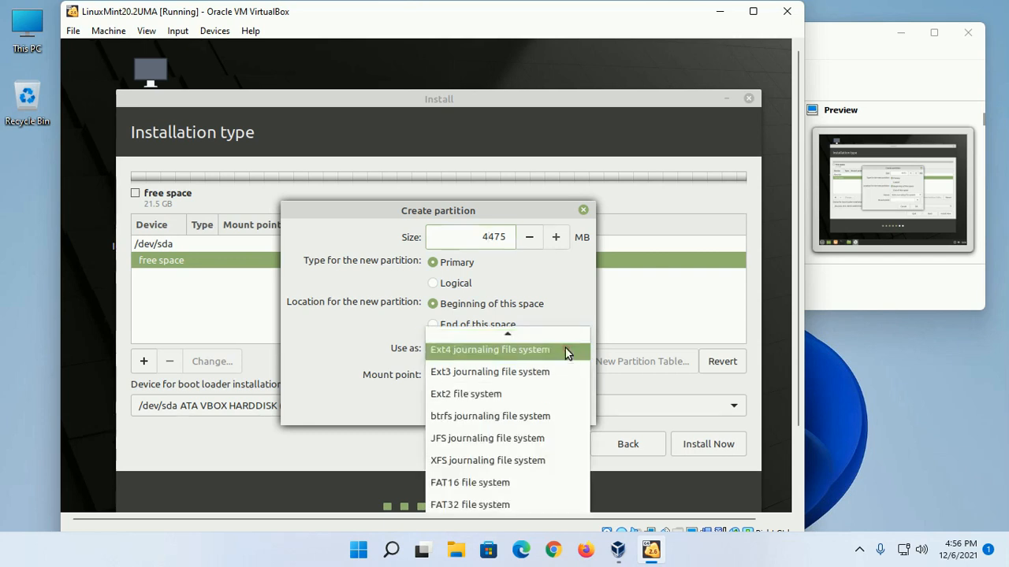
pyautogui.scroll(-3)
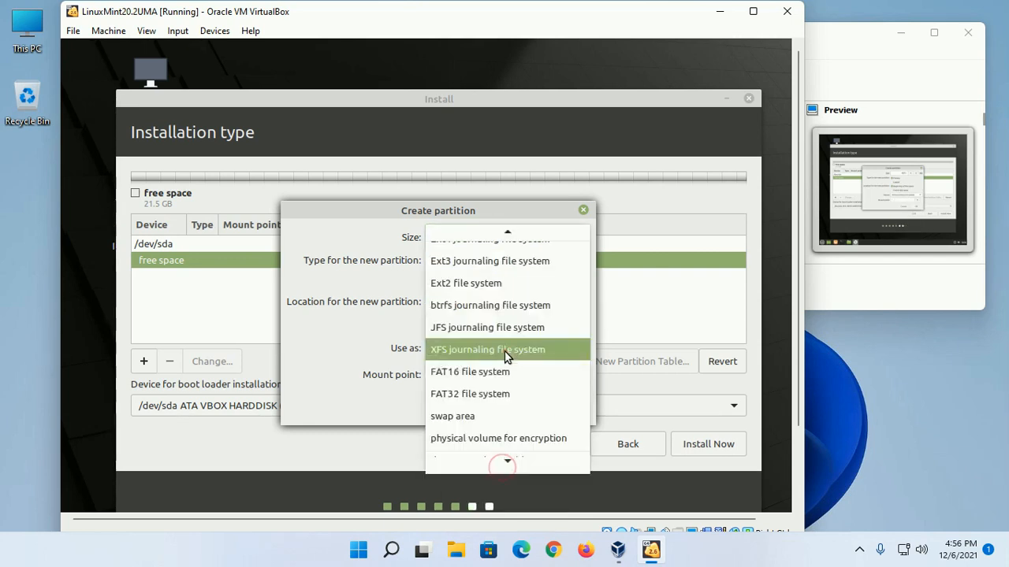
pyautogui.click(452, 416)
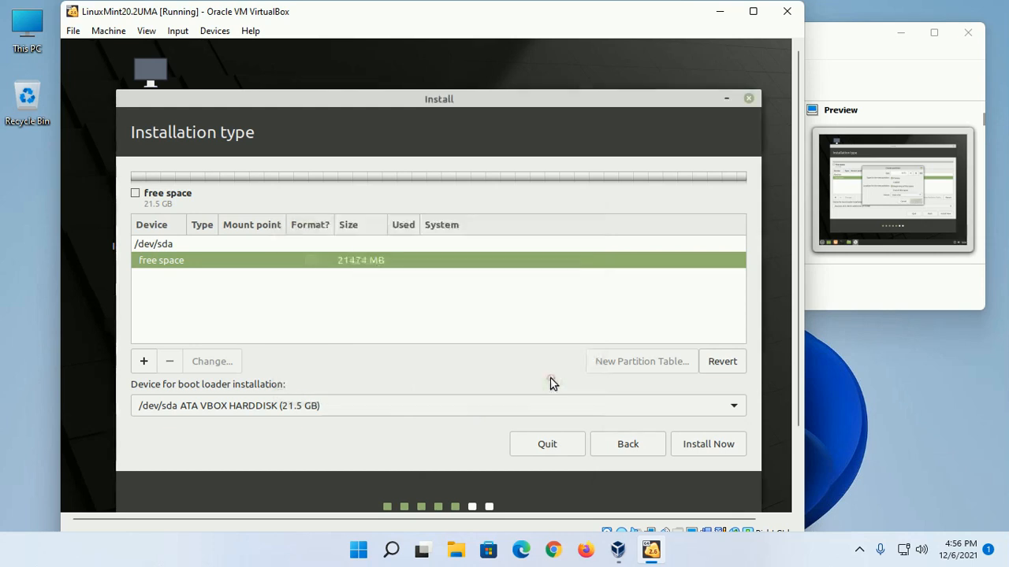
pyautogui.click(144, 360)
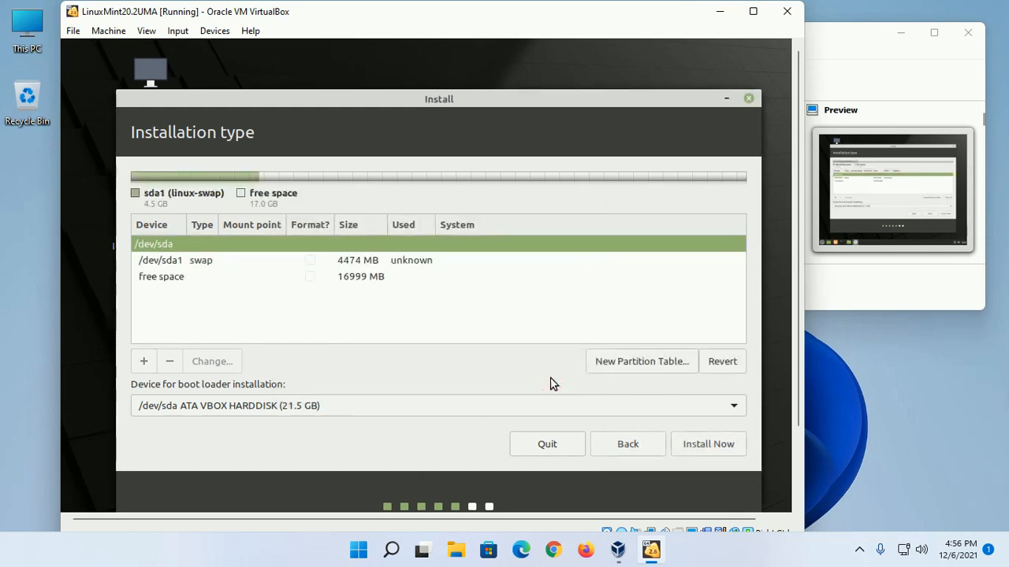
pyautogui.click(161, 277)
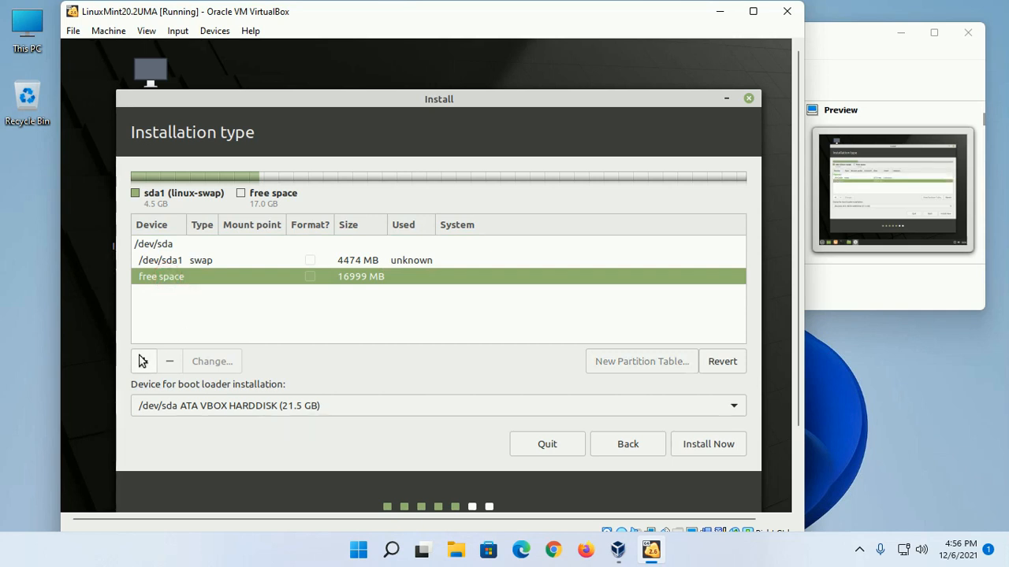
# Create a logical ext4 partition from the remaining 17000 MB mounted at /
pyautogui.click(143, 361)
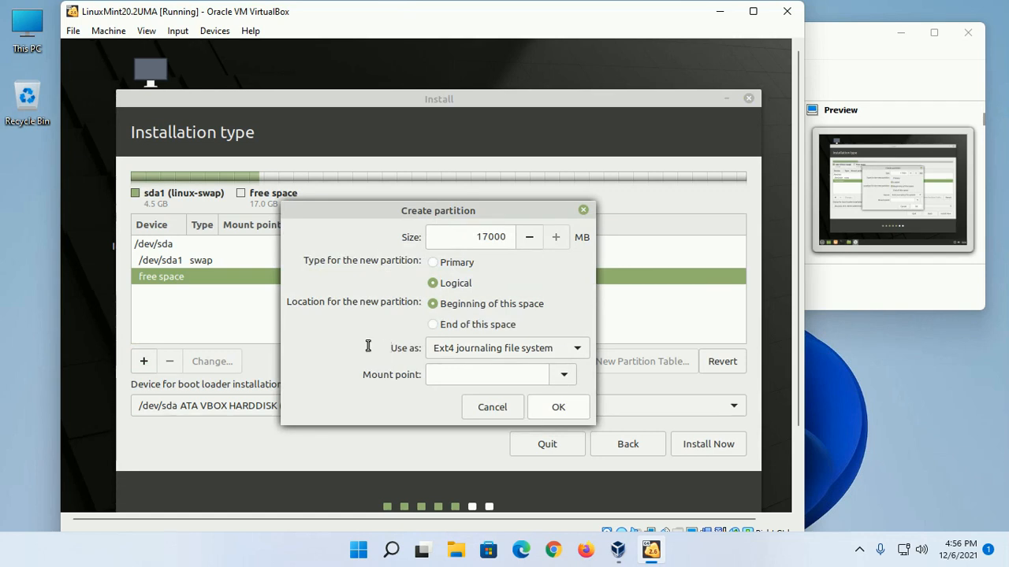
pyautogui.moveTo(529, 369)
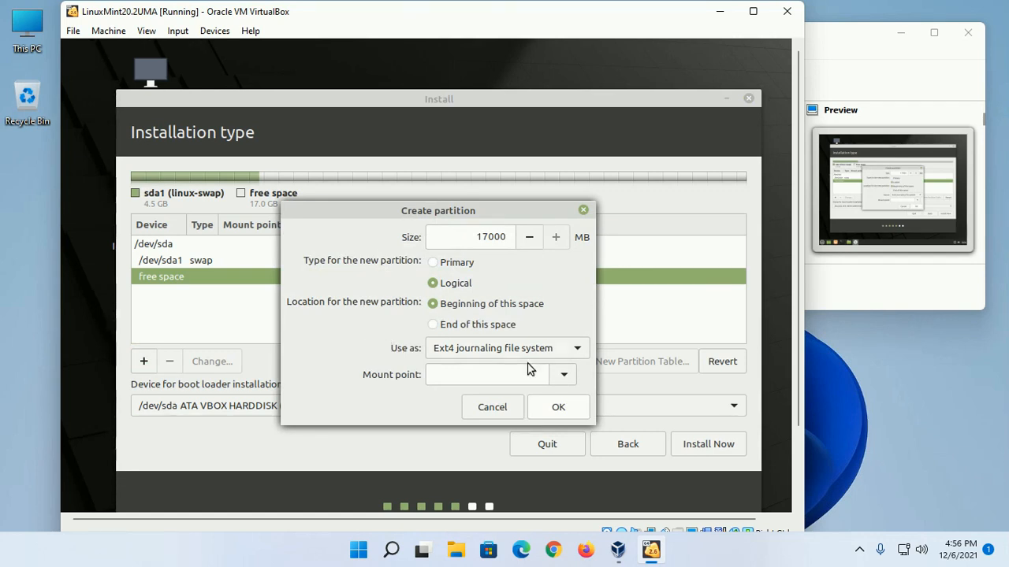
pyautogui.click(564, 375)
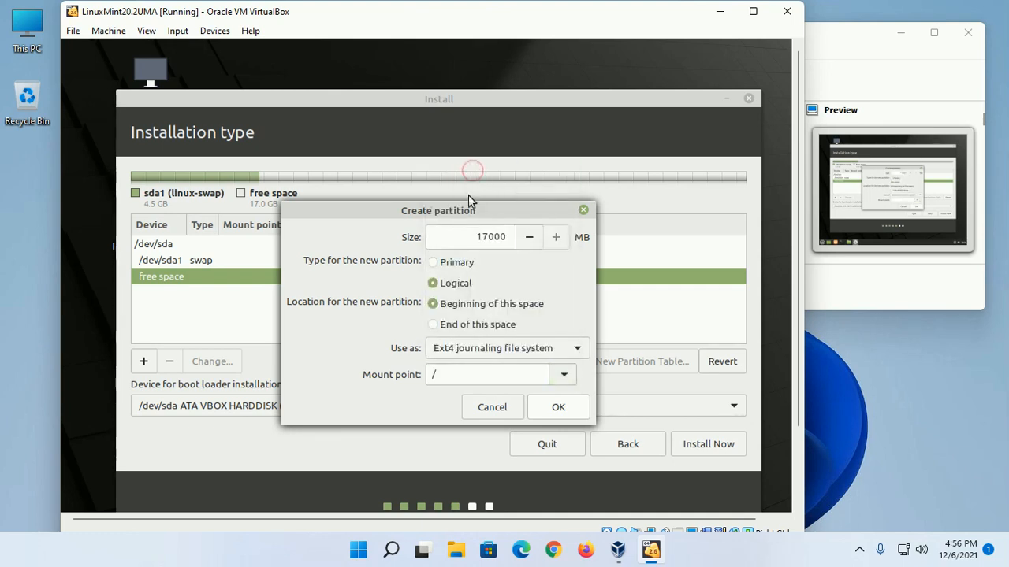
pyautogui.click(486, 374)
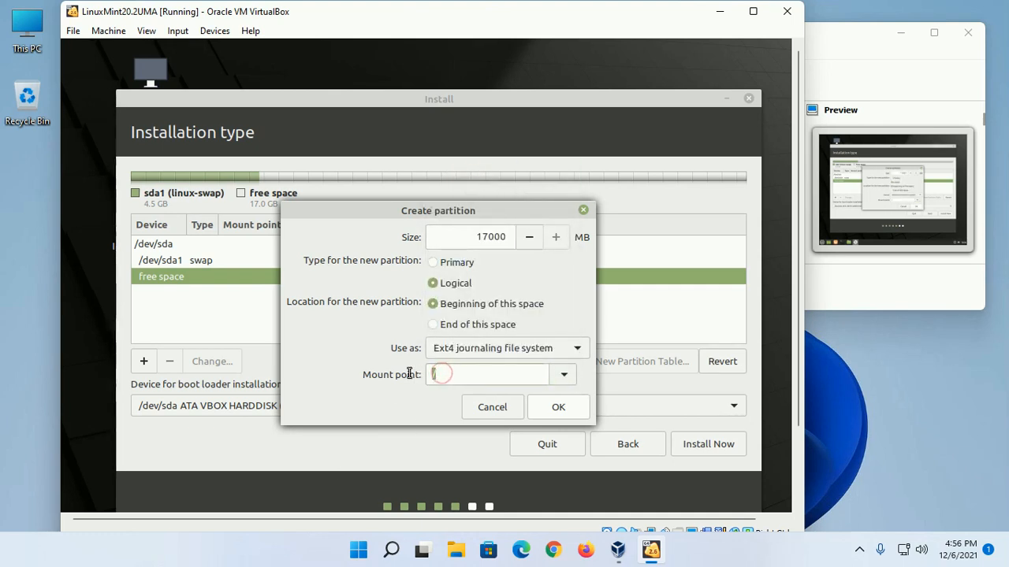
pyautogui.write('/')
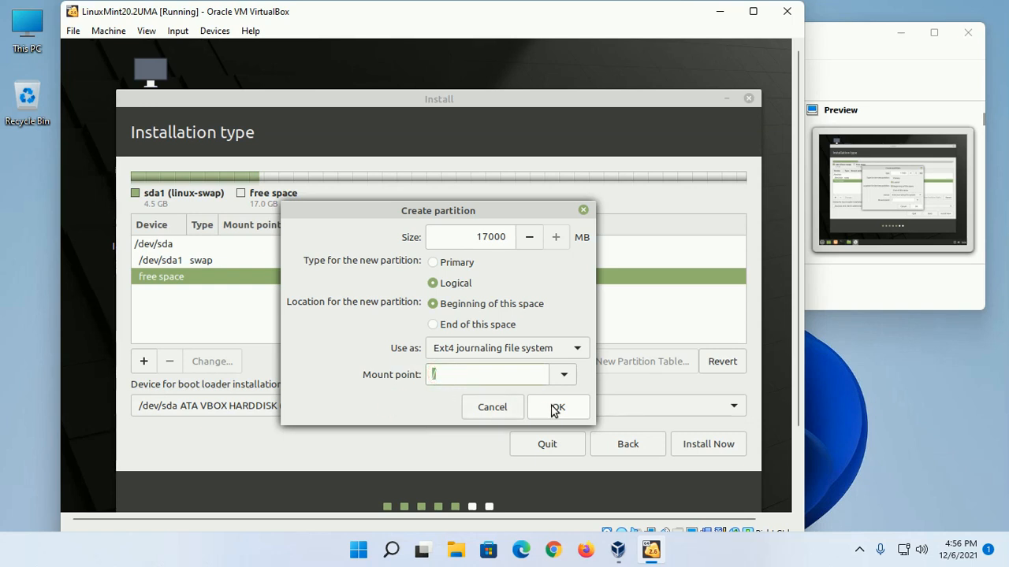
pyautogui.click(558, 407)
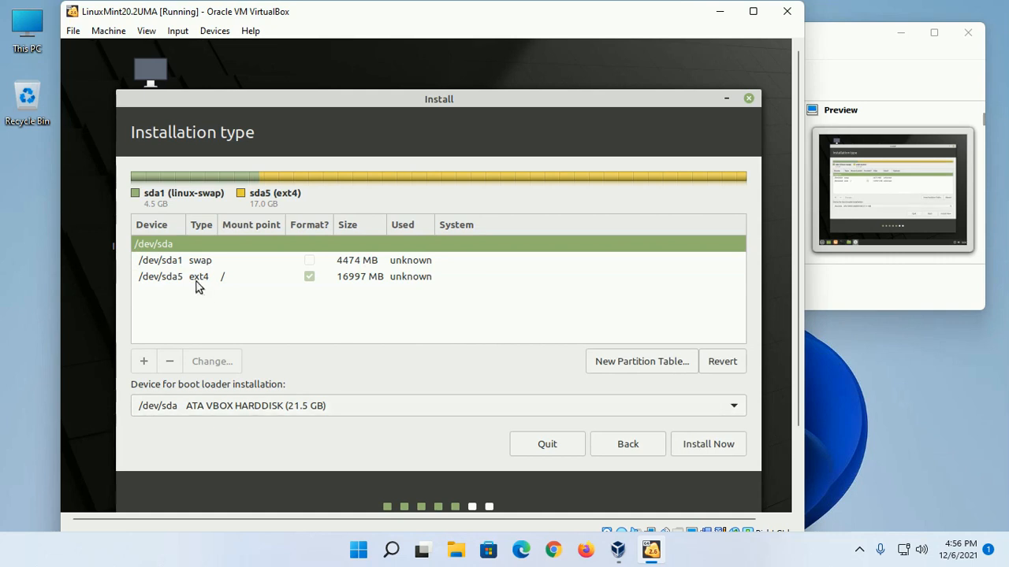
# Select the /dev/sda5 ext4 root, choose Install Now and confirm writing changes to disk
pyautogui.click(197, 278)
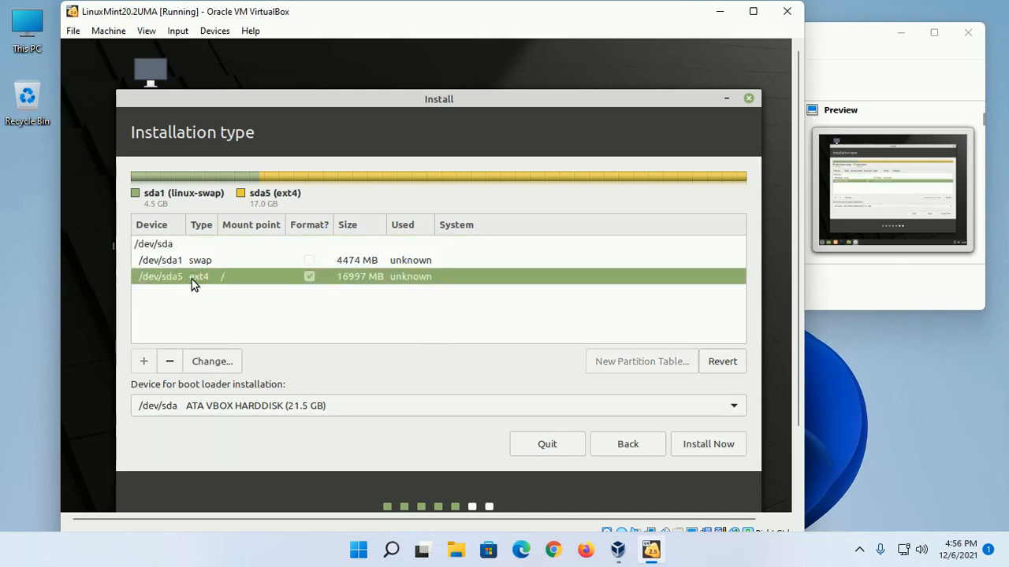
pyautogui.moveTo(240, 289)
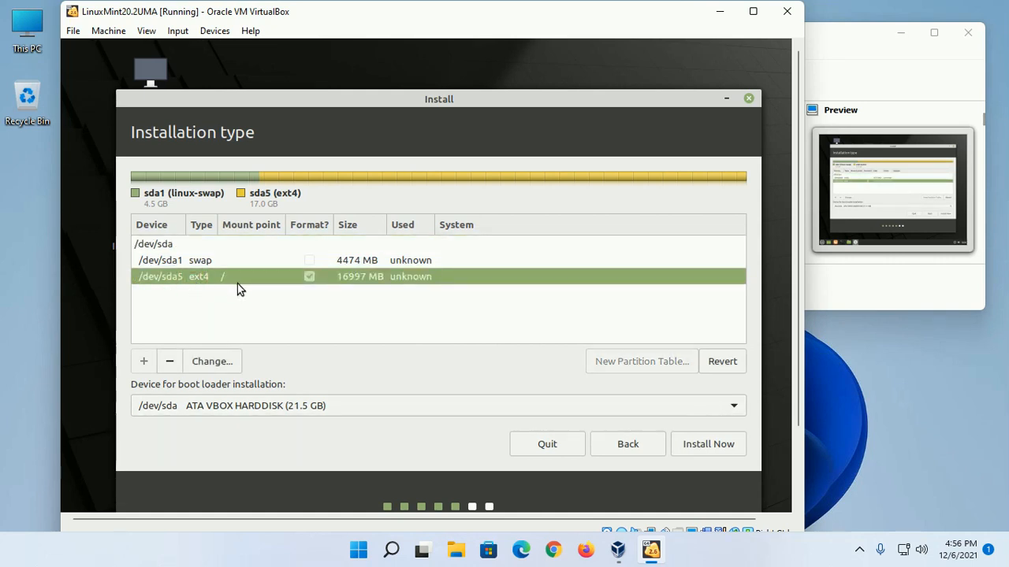
pyautogui.click(707, 444)
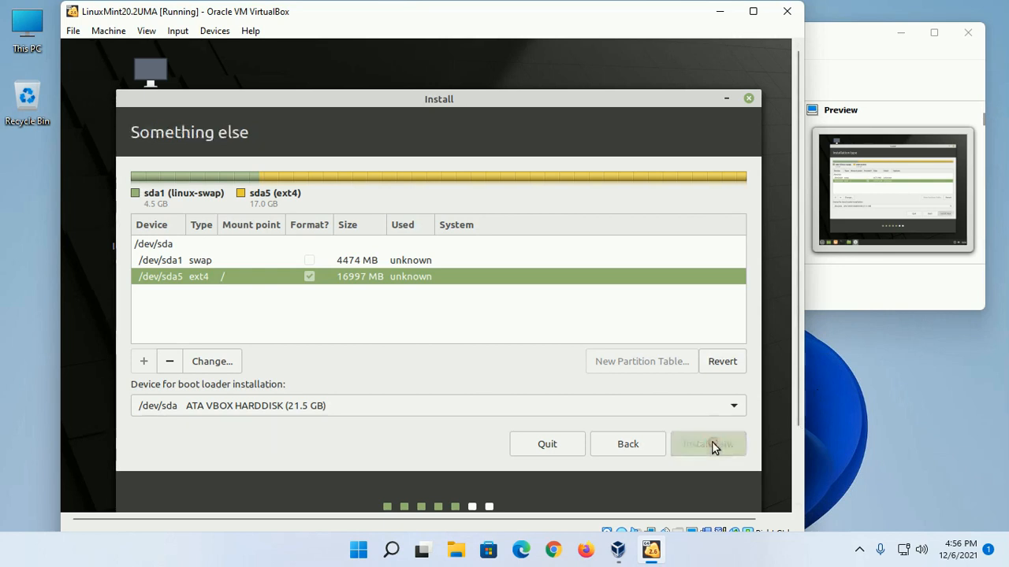
pyautogui.click(706, 445)
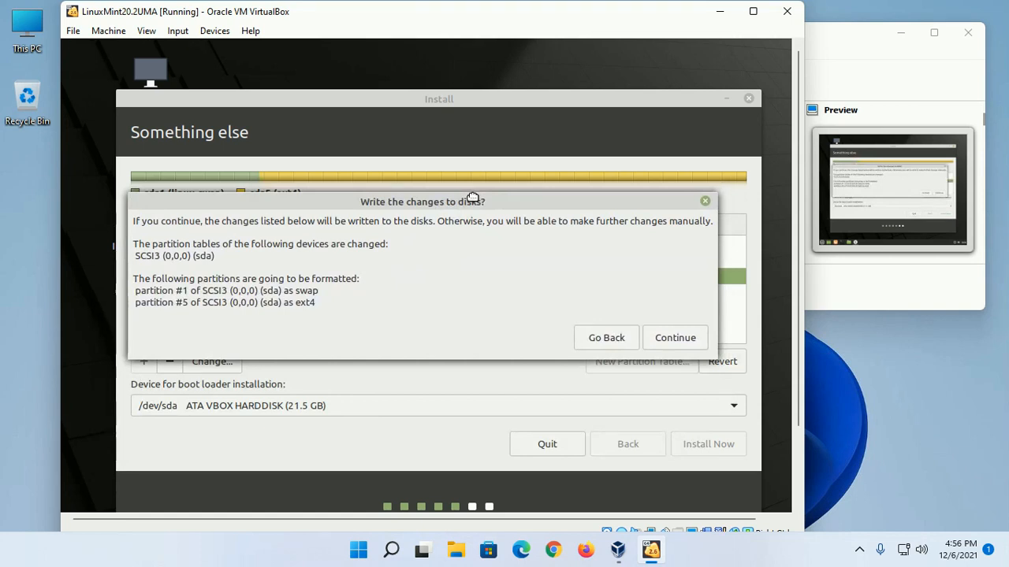
pyautogui.moveTo(710, 359)
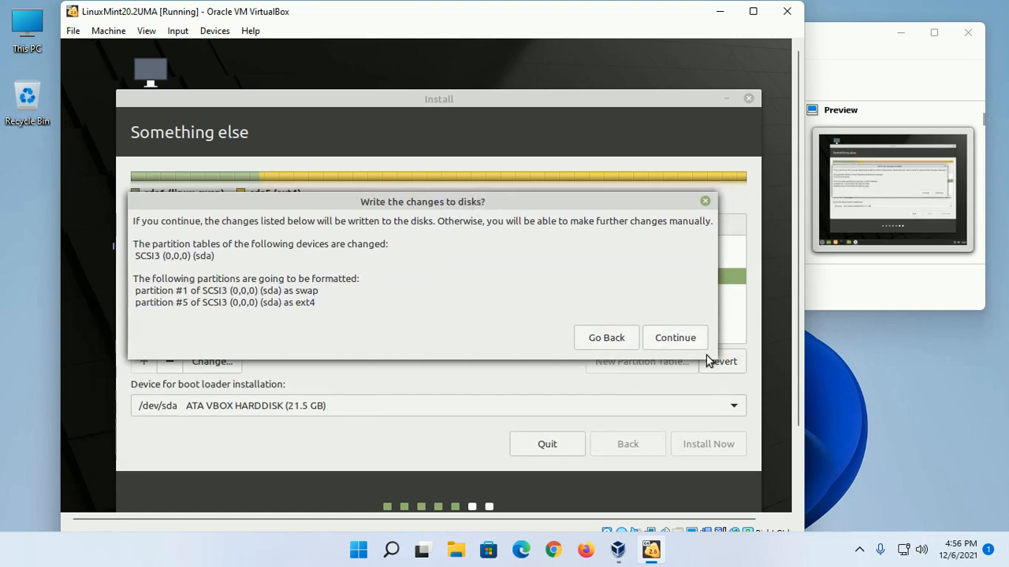
pyautogui.click(675, 337)
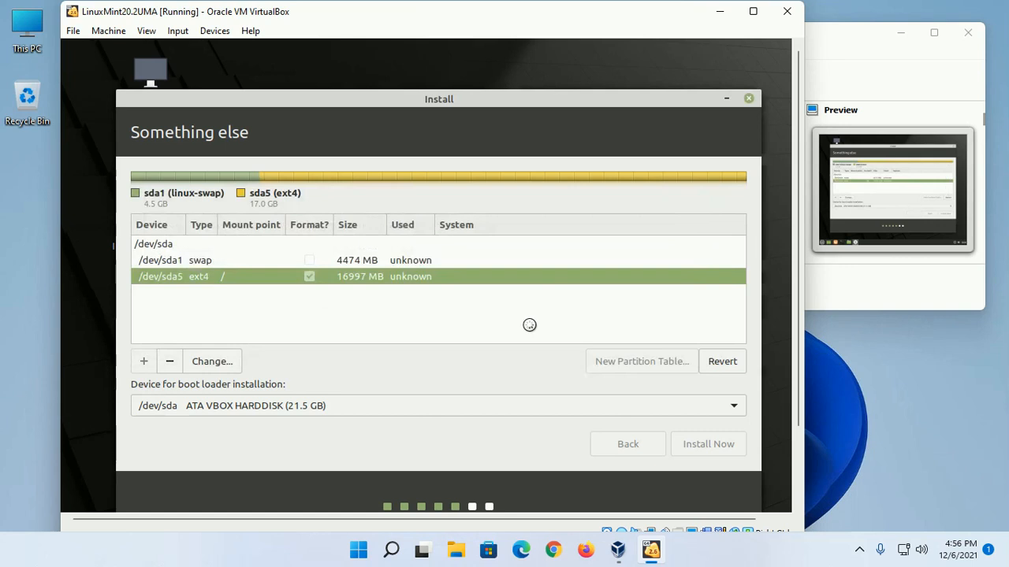
pyautogui.moveTo(524, 329)
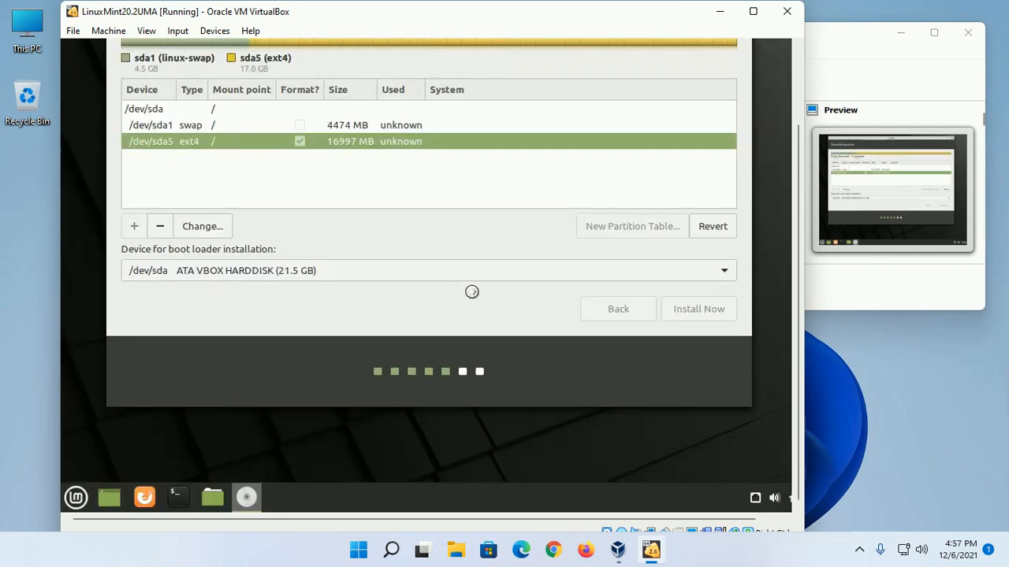
pyautogui.click(698, 307)
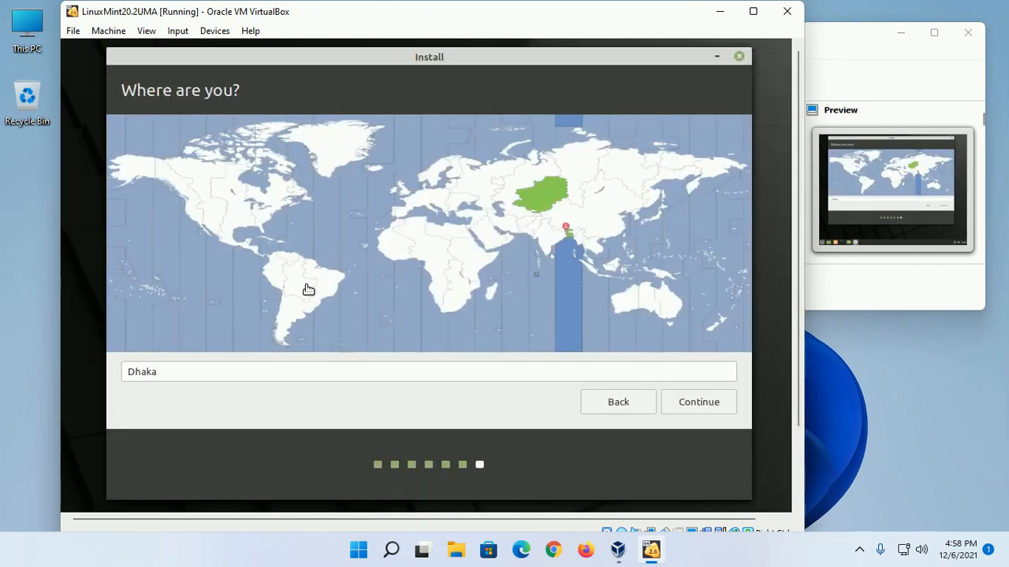
# Pick Chicago on the world map as the time zone and continue to account setup
pyautogui.click(294, 274)
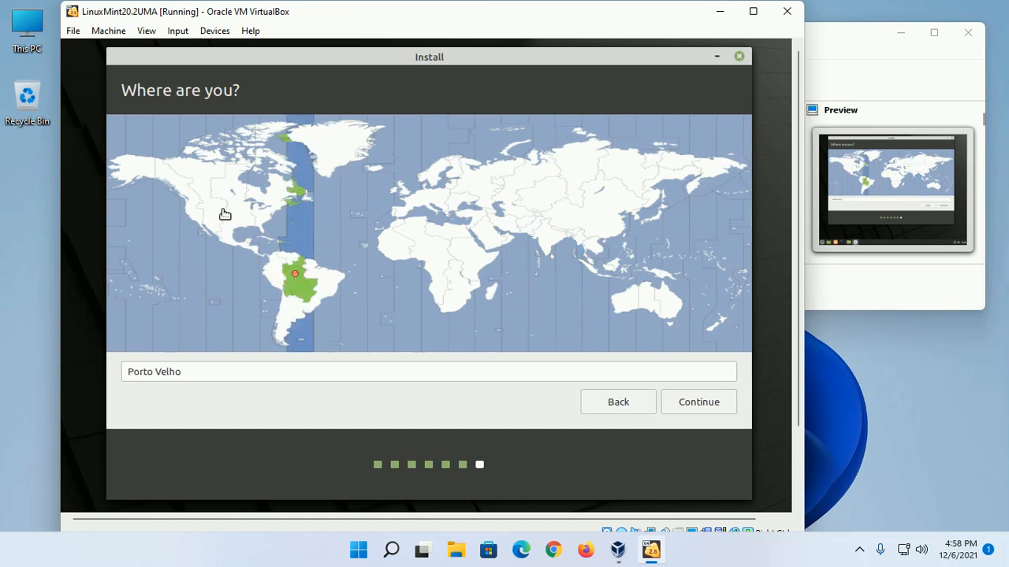
pyautogui.click(230, 217)
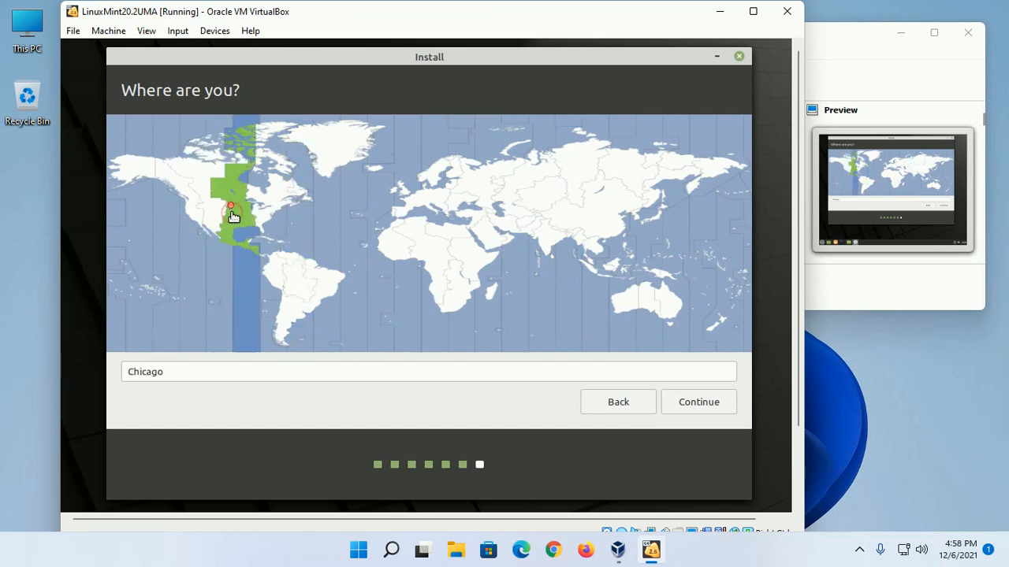
pyautogui.moveTo(658, 366)
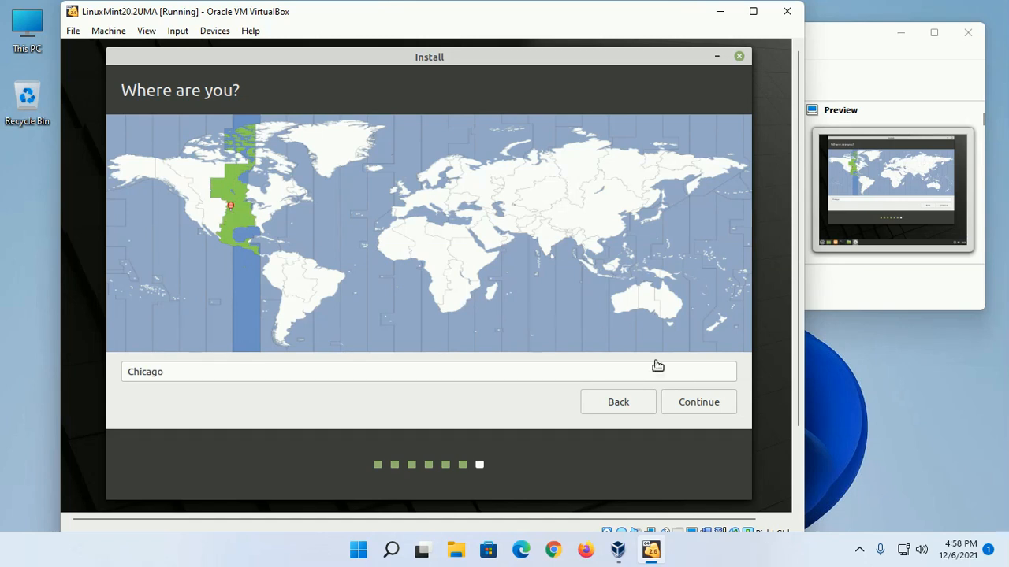
pyautogui.moveTo(698, 402)
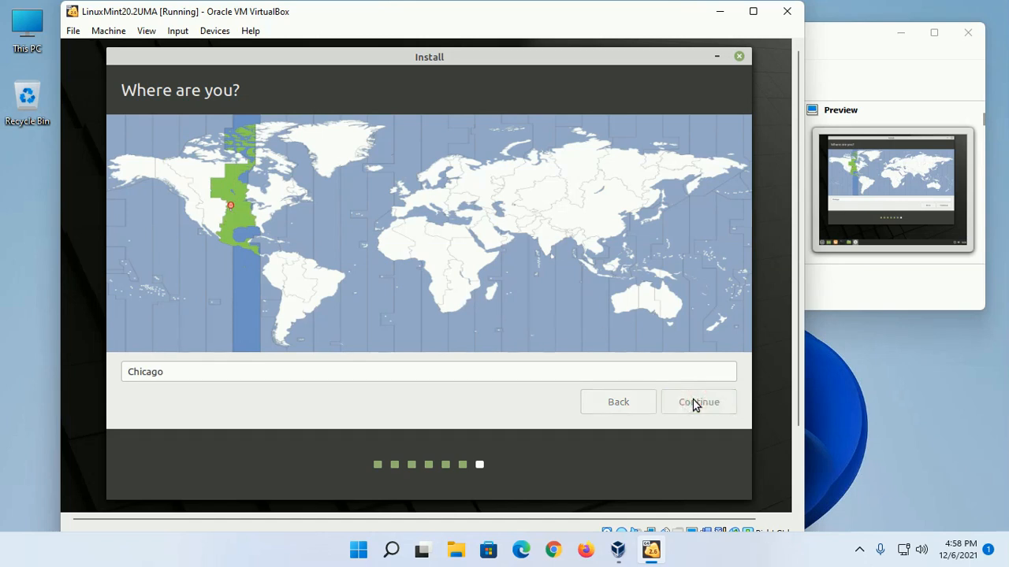
pyautogui.click(698, 401)
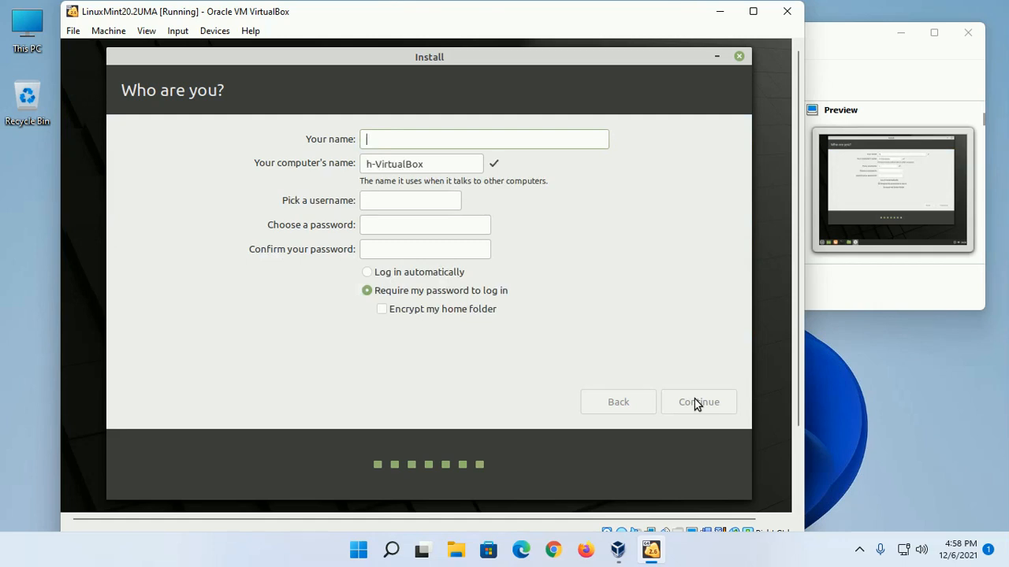
# Enter name Jhon, computer name jhon-PC, username ostech and password, then begin installing
pyautogui.write('Jhon')
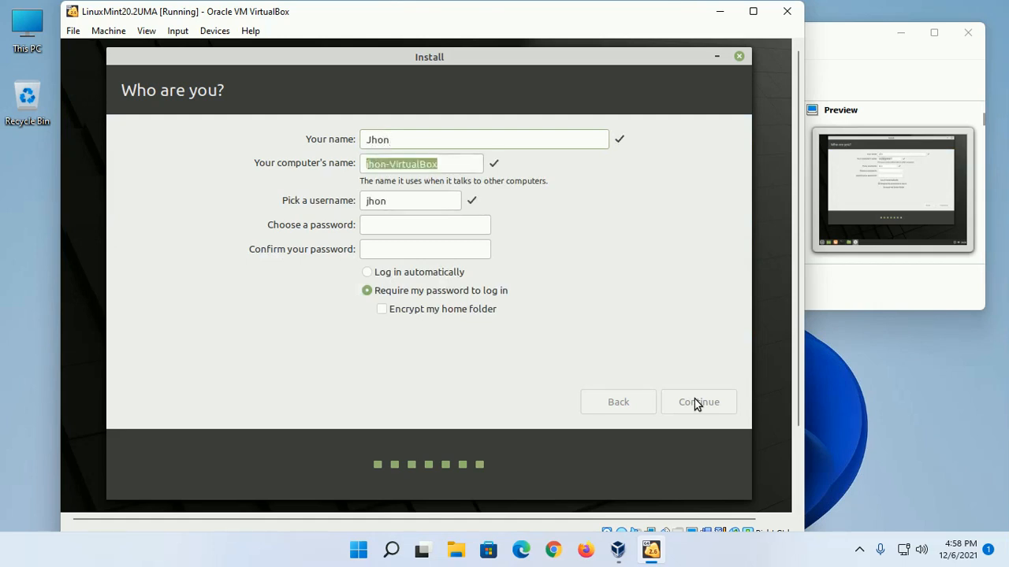
pyautogui.moveTo(460, 176)
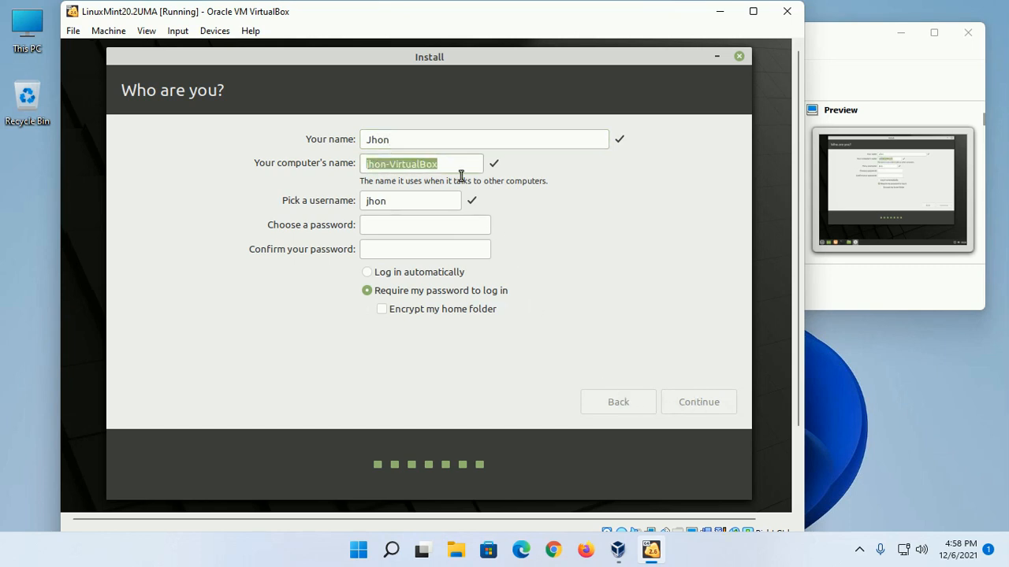
pyautogui.click(422, 163)
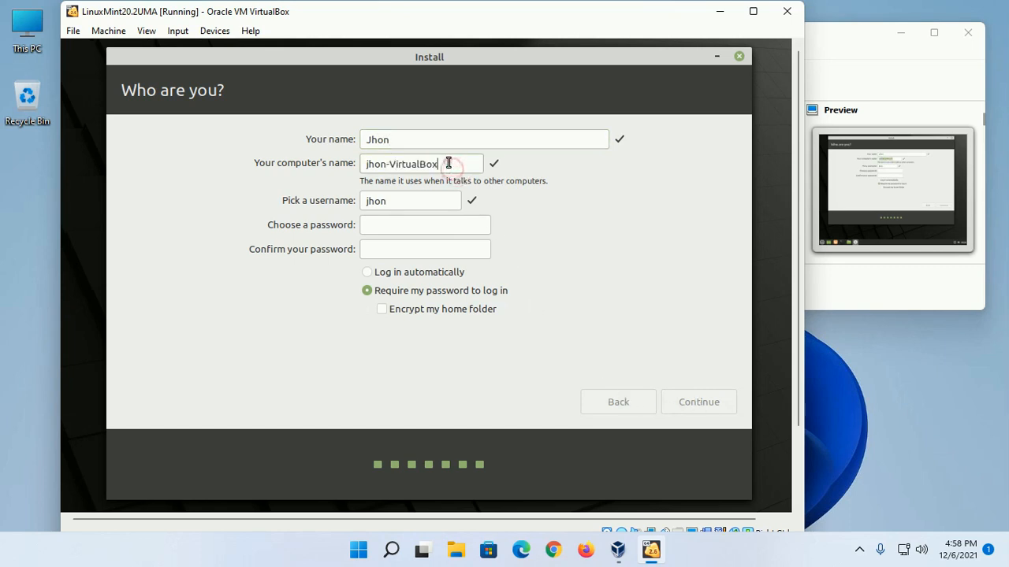
pyautogui.doubleClick(408, 162)
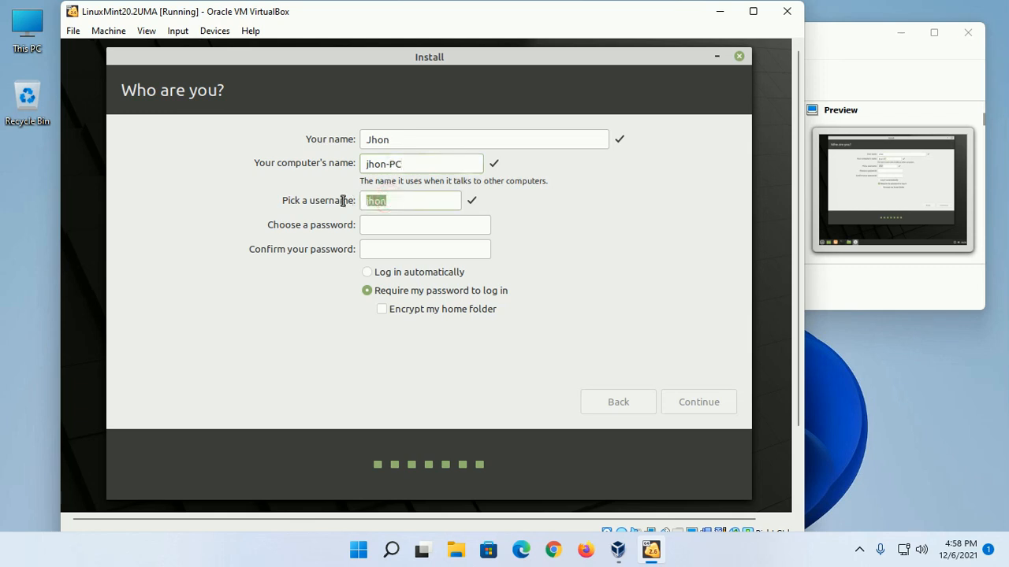
pyautogui.write('ostech')
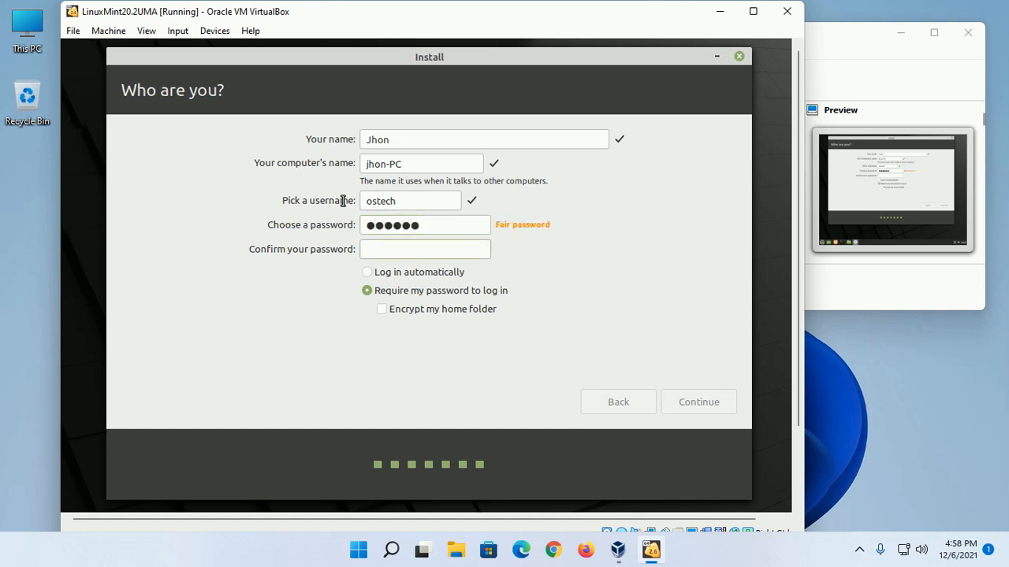
pyautogui.write('••••')
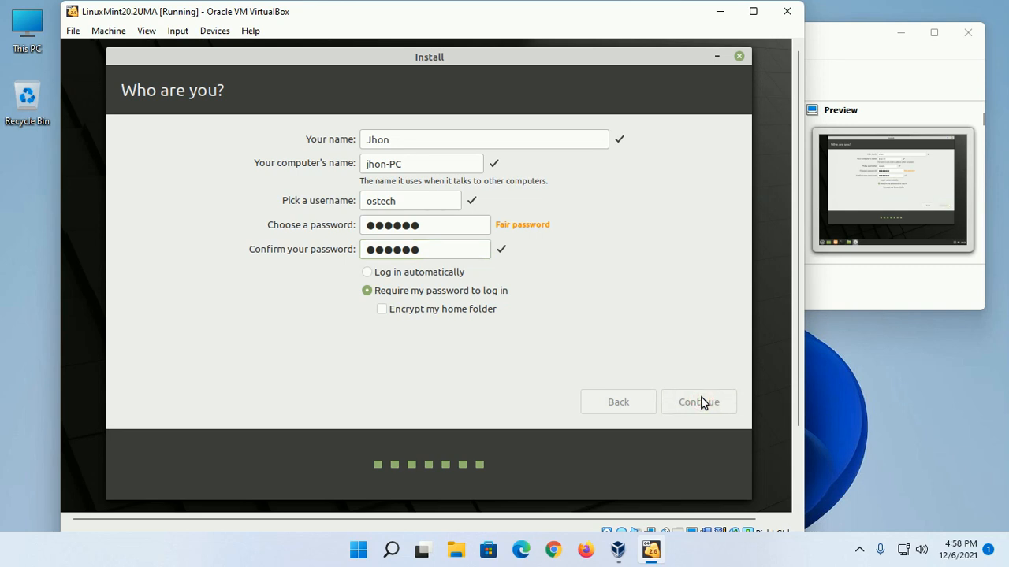
pyautogui.click(698, 401)
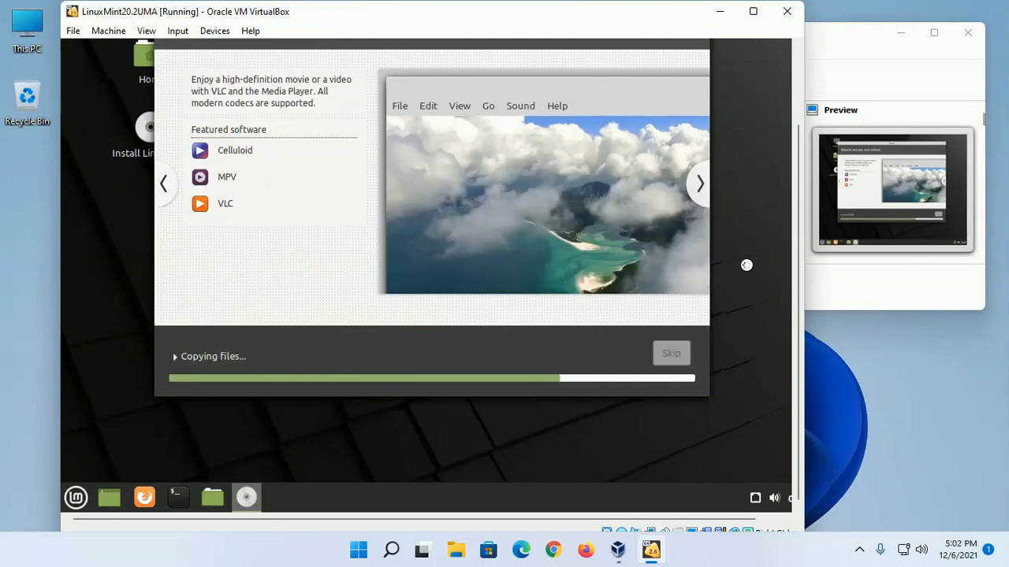
# Wait through file copying and configuration until the Installation Complete dialog appears
pyautogui.click(700, 182)
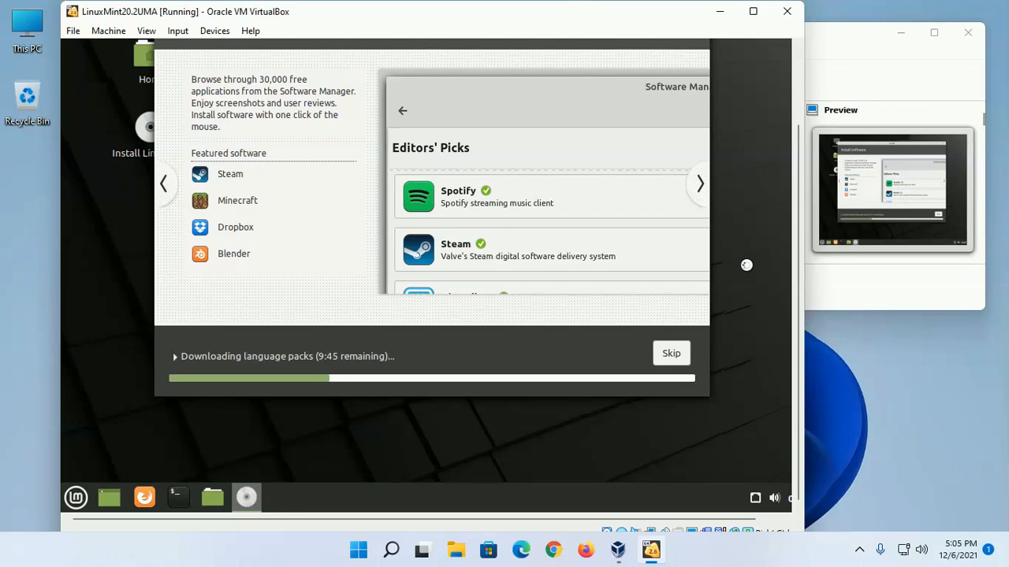
pyautogui.moveTo(471, 417)
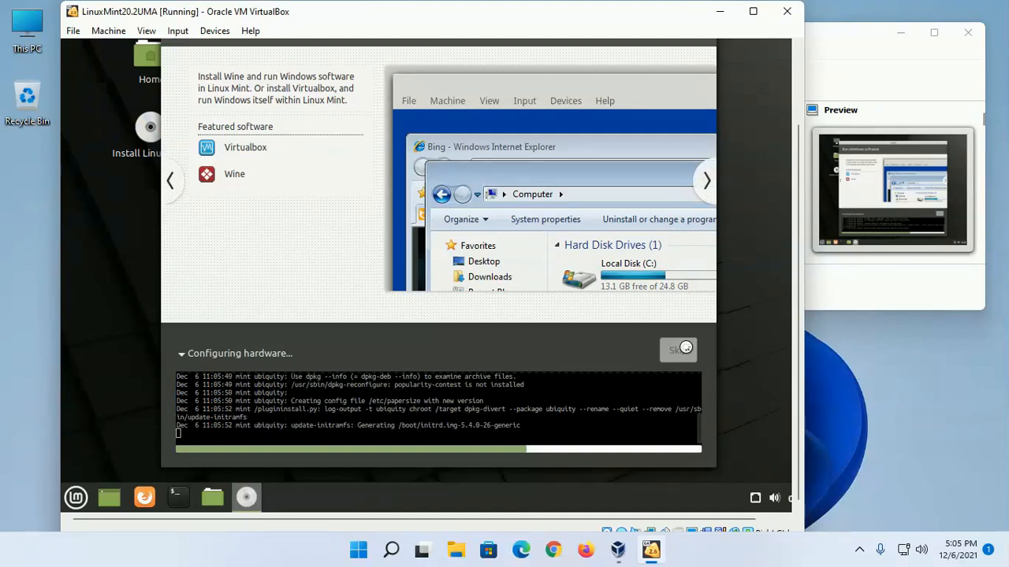
pyautogui.click(706, 180)
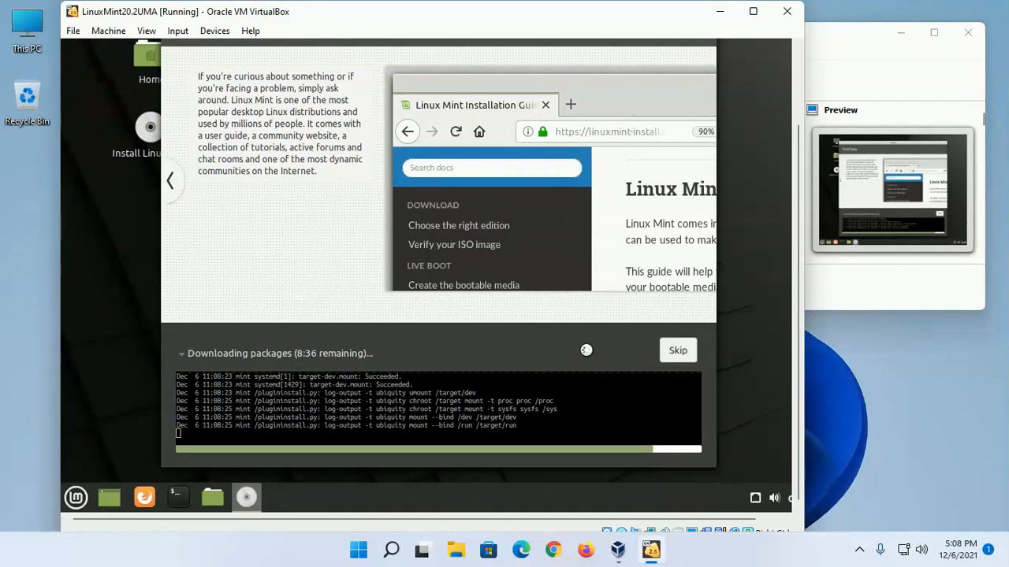
pyautogui.click(678, 350)
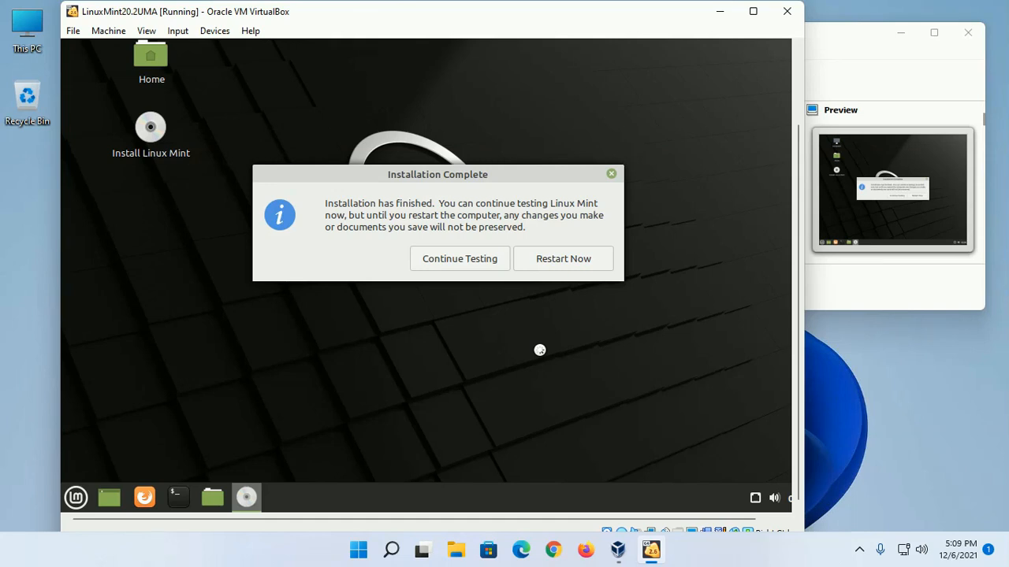
pyautogui.moveTo(562, 264)
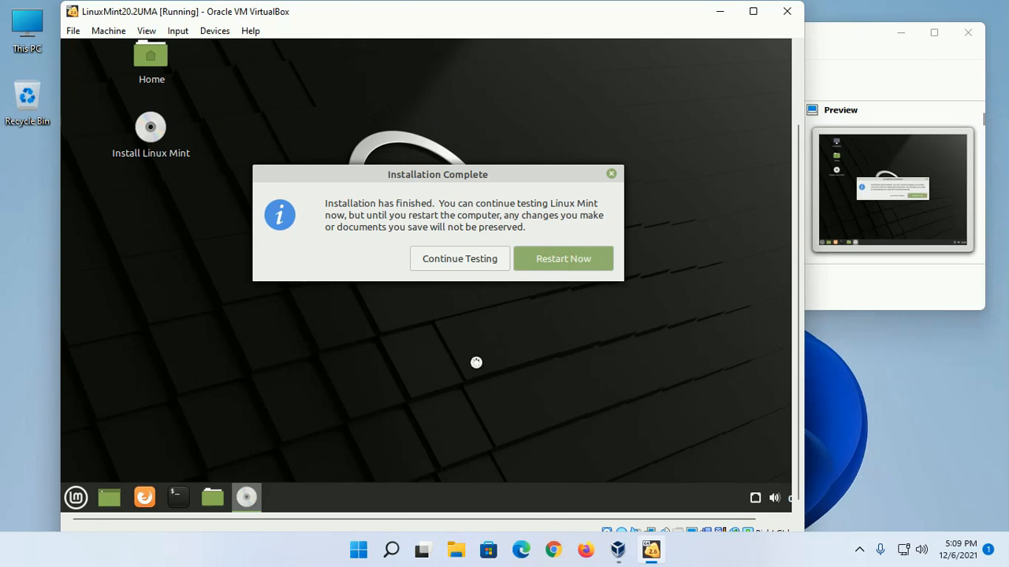
# Restart the VM into the newly installed Linux Mint via Restart Now
pyautogui.click(562, 259)
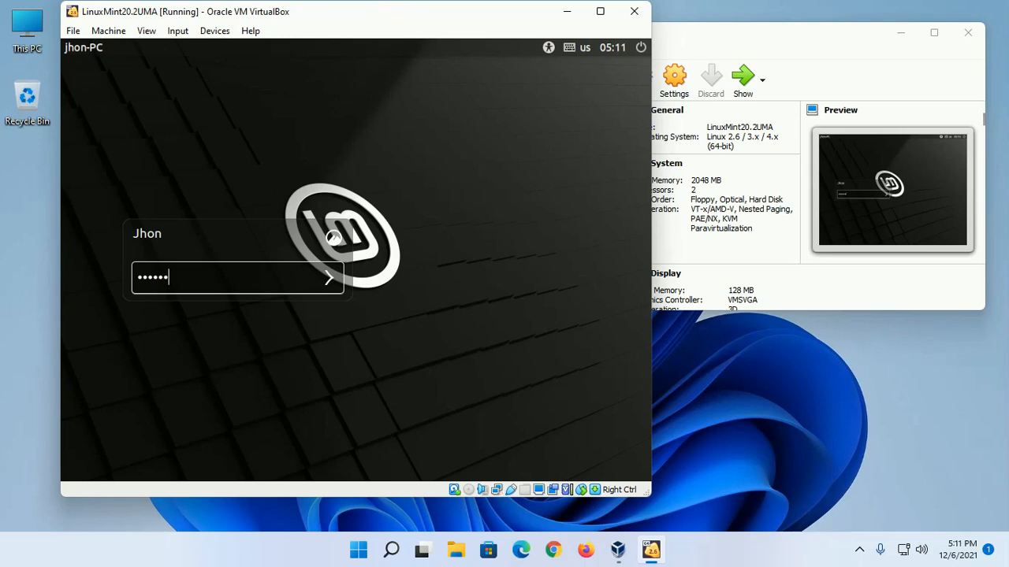
# Submit Jhon's password on the jhon-PC login screen to reach the desktop
pyautogui.press('Return')
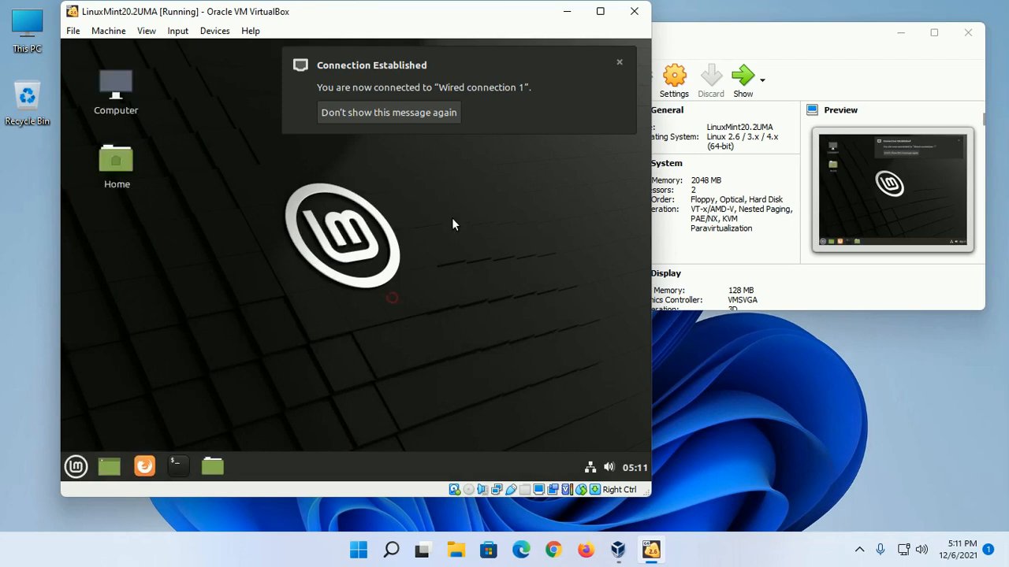
# Dismiss the Connection Established notice and open the Mint application menu
pyautogui.click(619, 63)
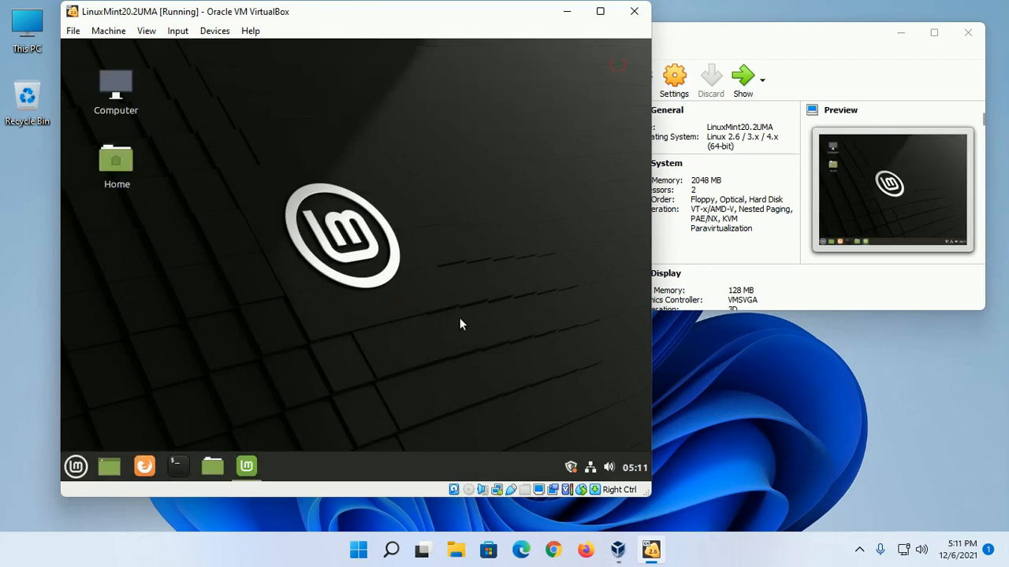
pyautogui.moveTo(378, 38)
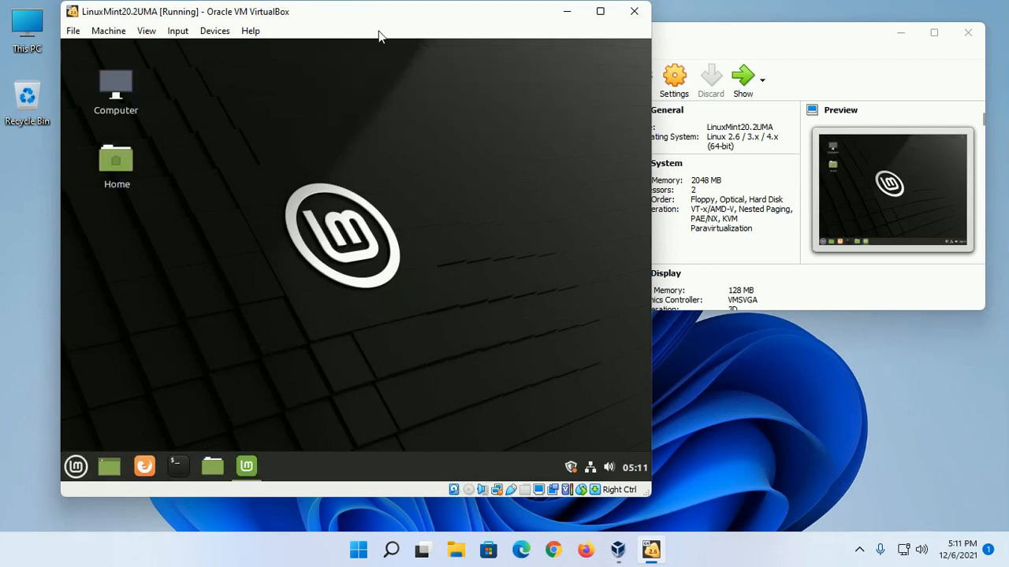
pyautogui.click(75, 467)
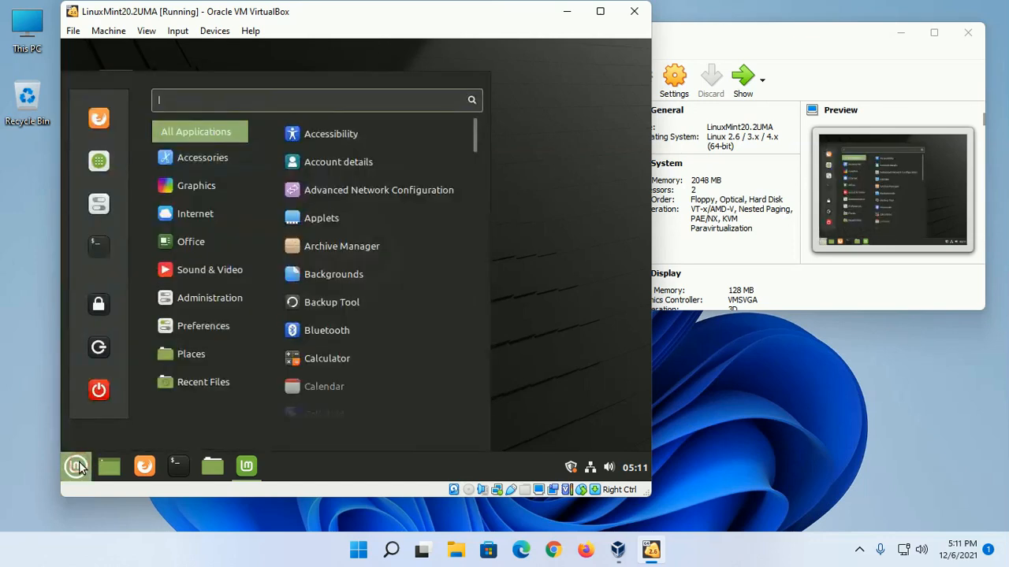